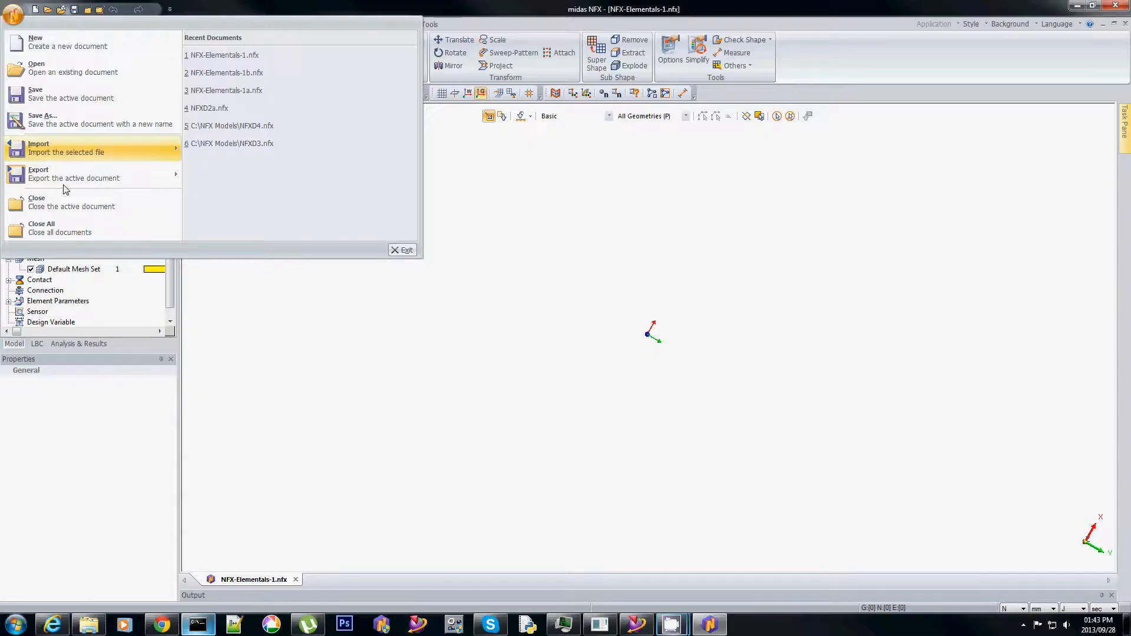
# Import the Standard Nastran file NFX-Elementals-1_Linear Static-2.bdf containing the hexagonal flange shell mesh.
pyautogui.click(38, 148)
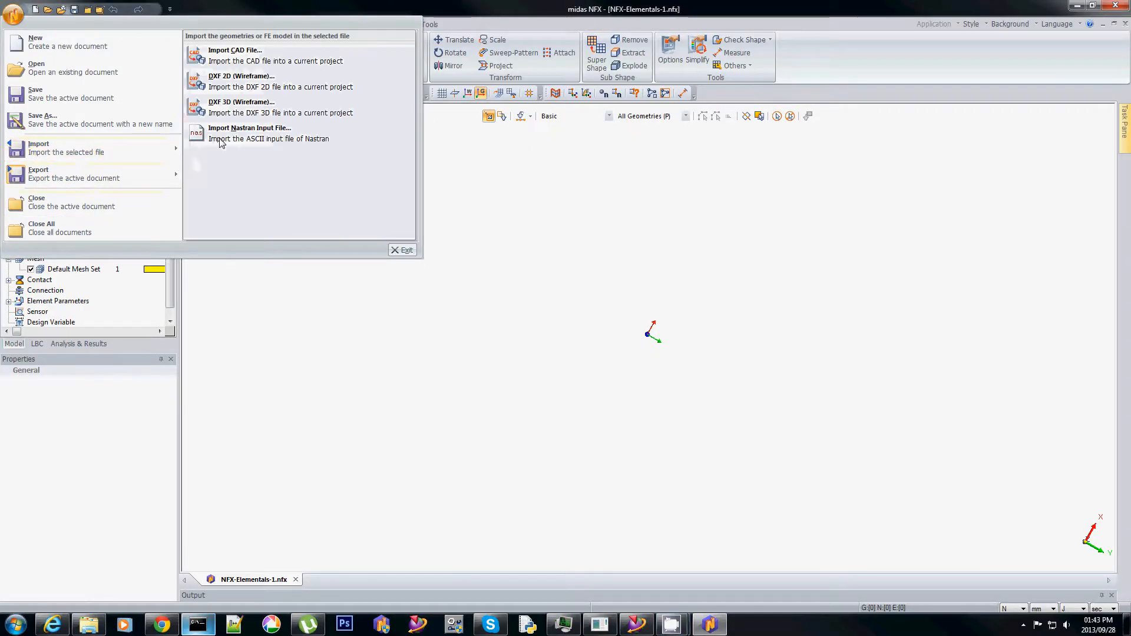
pyautogui.click(249, 132)
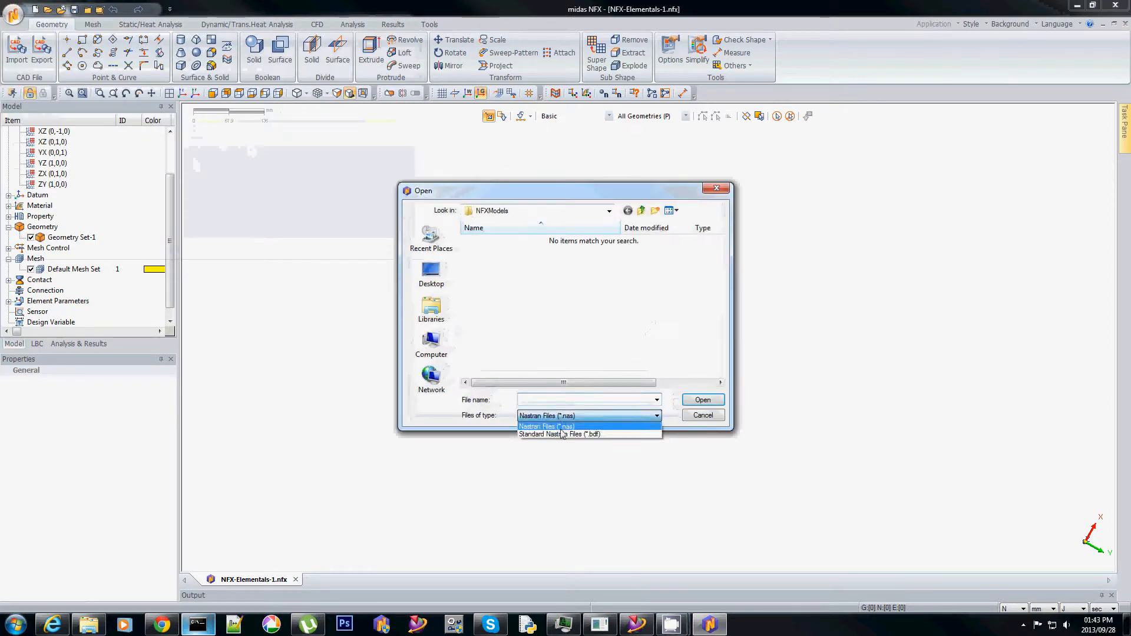
pyautogui.click(559, 434)
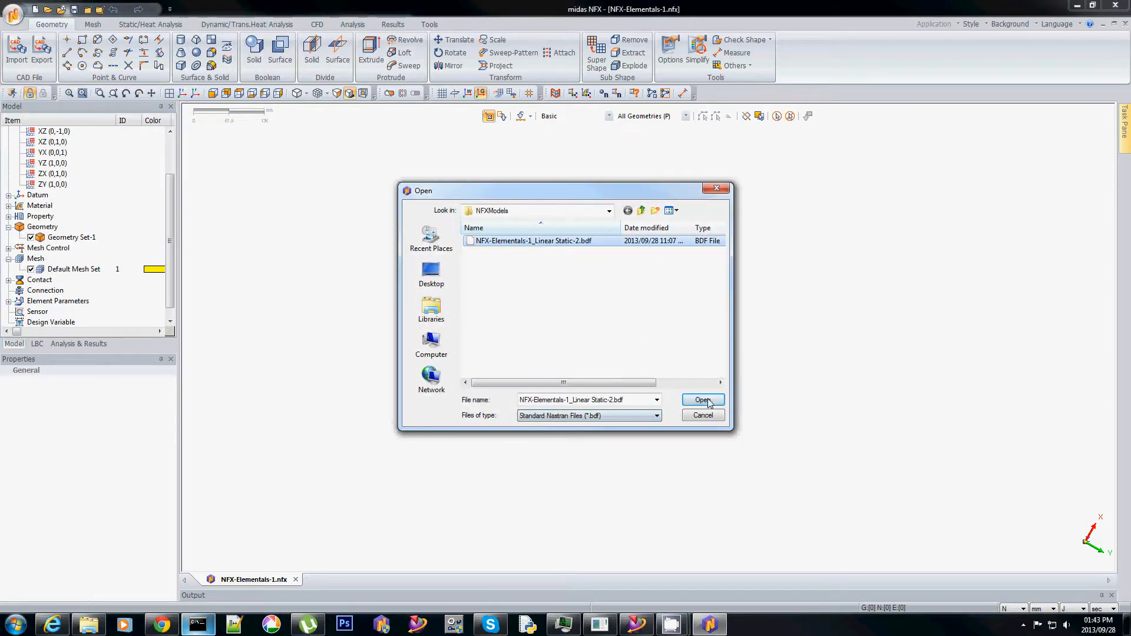
pyautogui.click(703, 400)
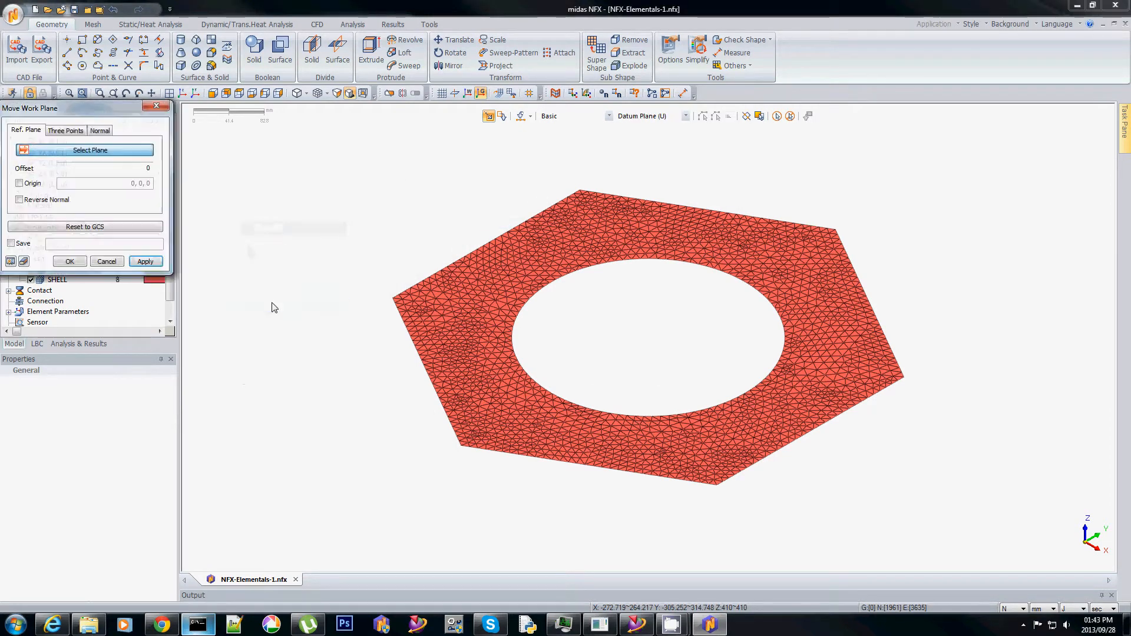
# Define a work plane through three hexagon corners, save it as 'Deck' and view the flange normal to it.
pyautogui.click(65, 130)
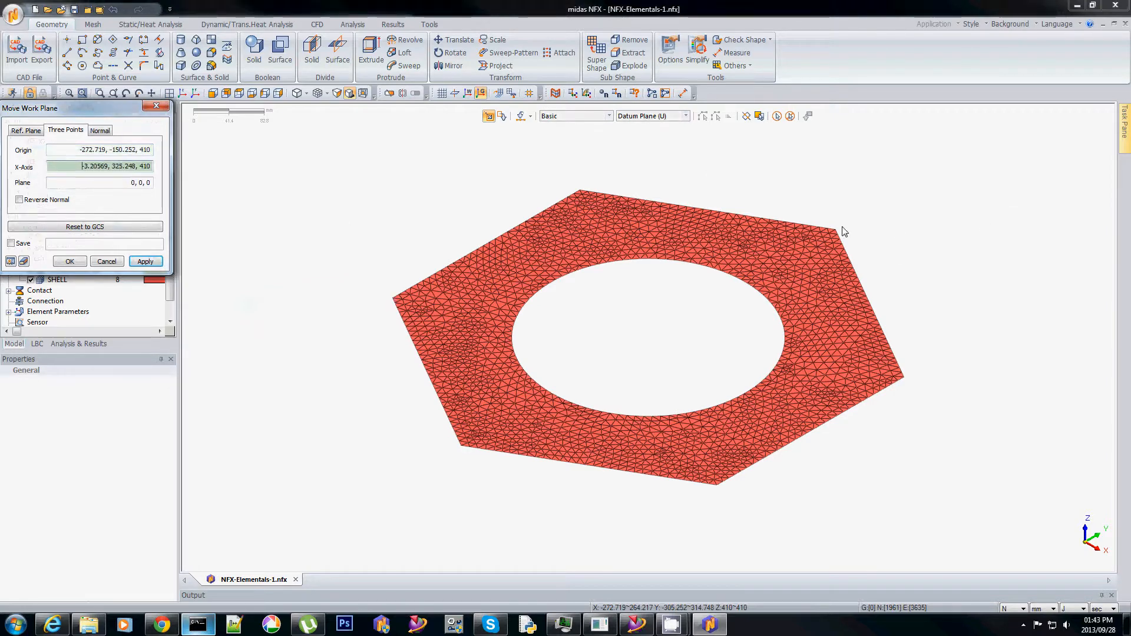
pyautogui.click(716, 493)
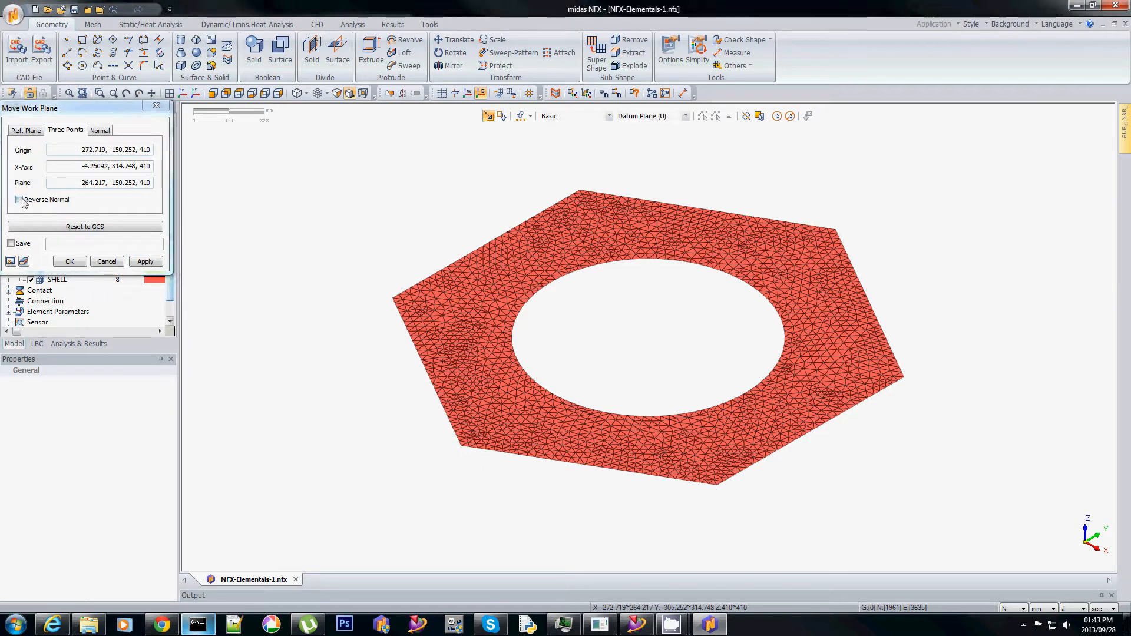
pyautogui.click(11, 243)
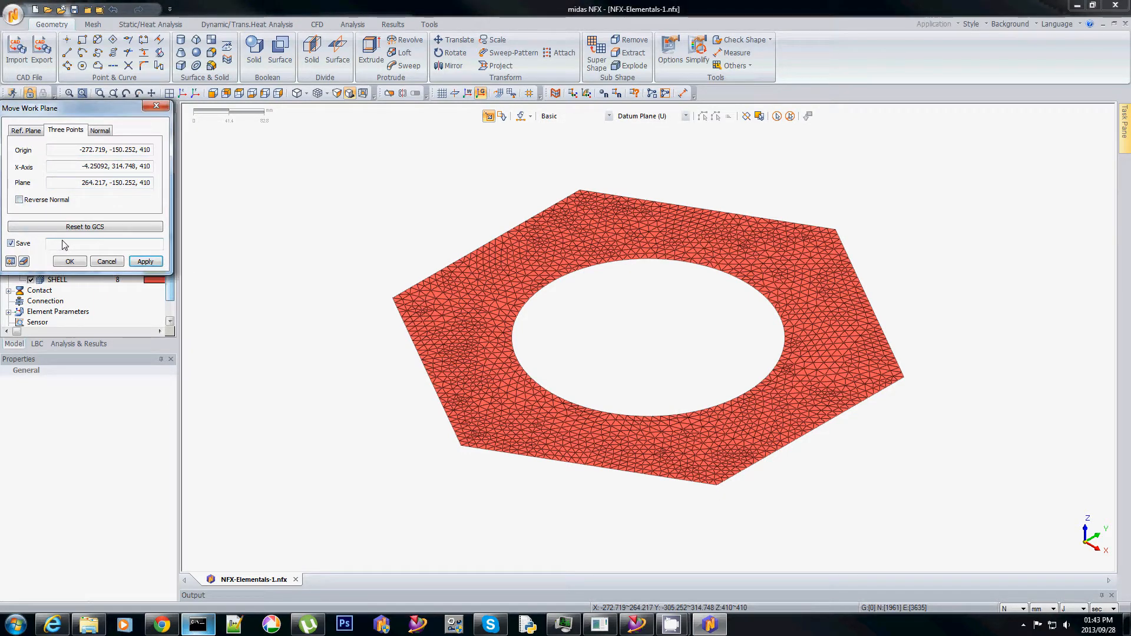
pyautogui.write('Deck')
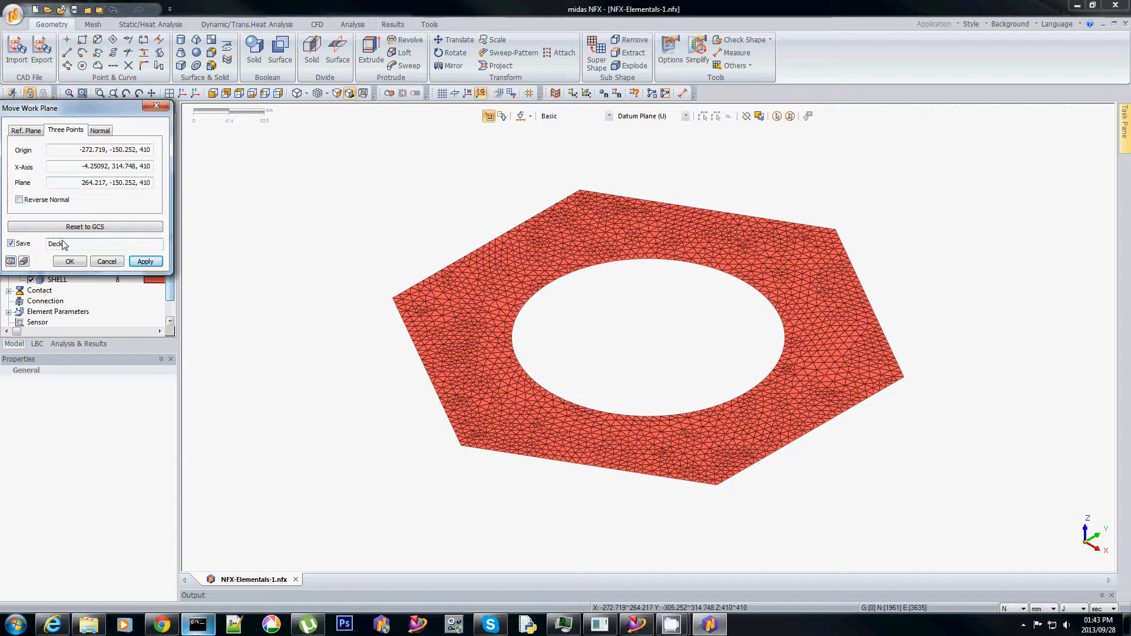
pyautogui.click(85, 227)
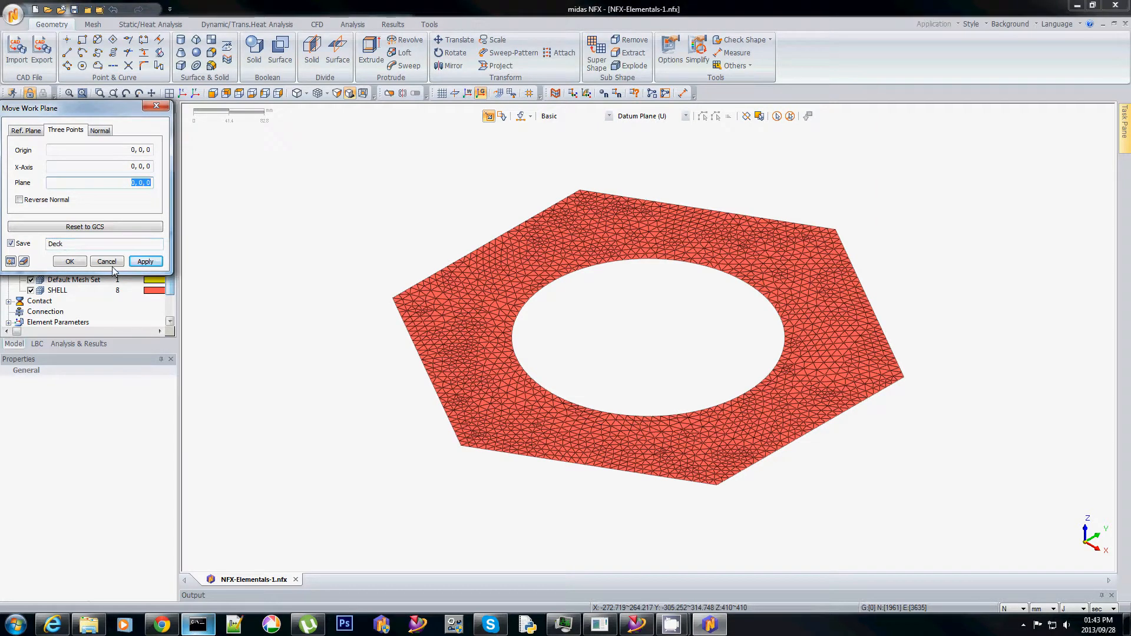
pyautogui.click(70, 261)
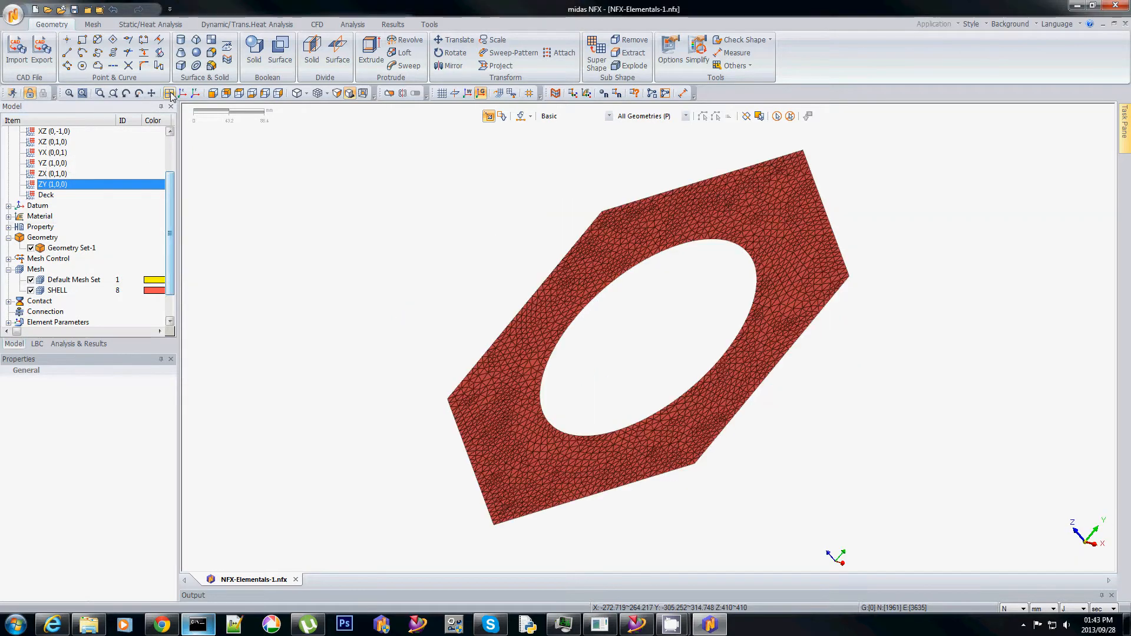
pyautogui.click(45, 194)
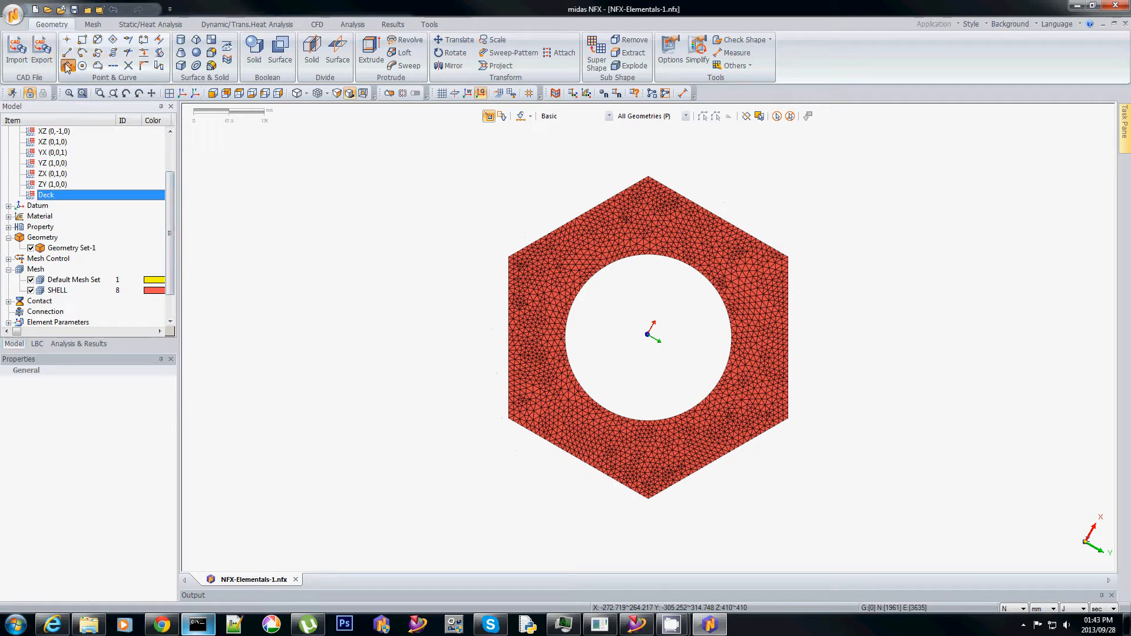
# Trace the hexagon outline with a polyline and the central hole with a centre-radius circle on the Deck plane.
pyautogui.click(70, 62)
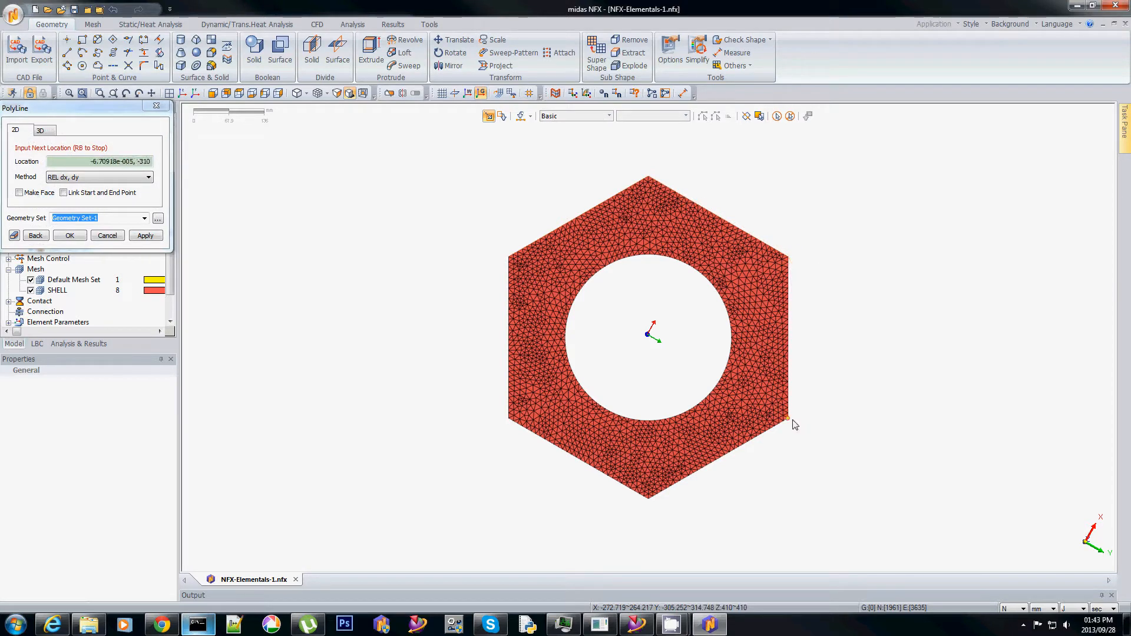
pyautogui.moveTo(509, 449)
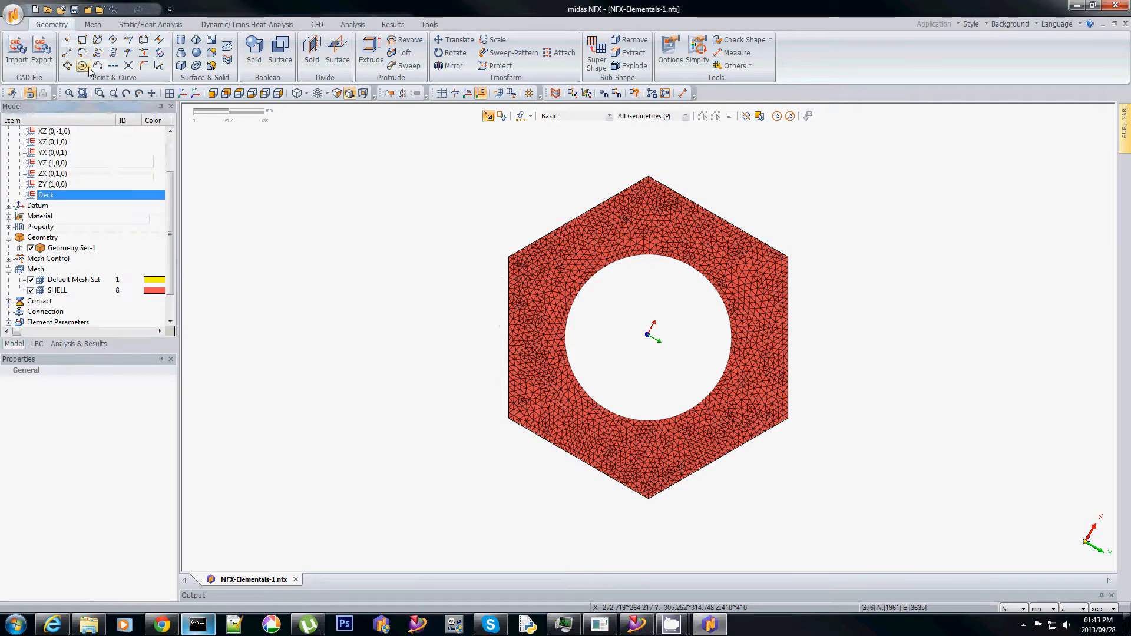
pyautogui.click(84, 66)
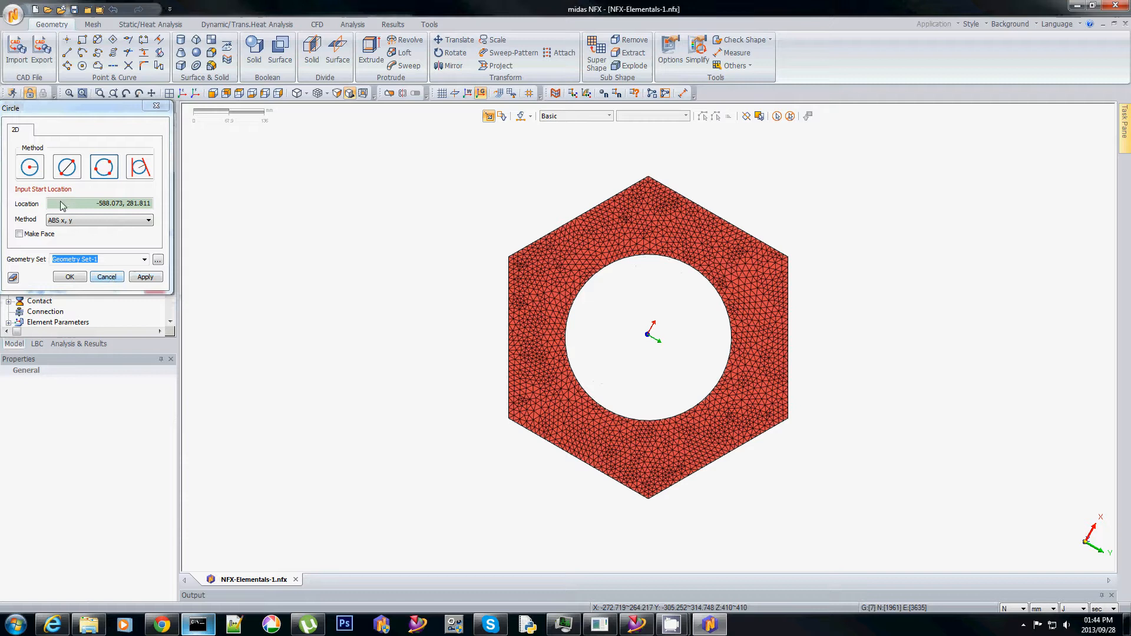
pyautogui.click(29, 166)
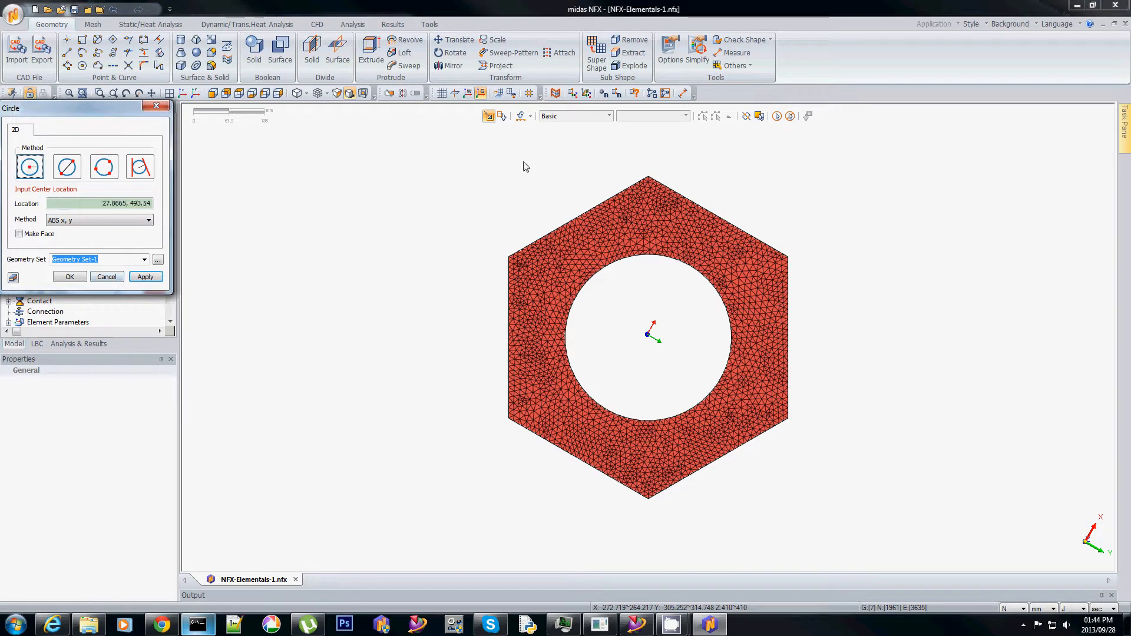
pyautogui.click(530, 93)
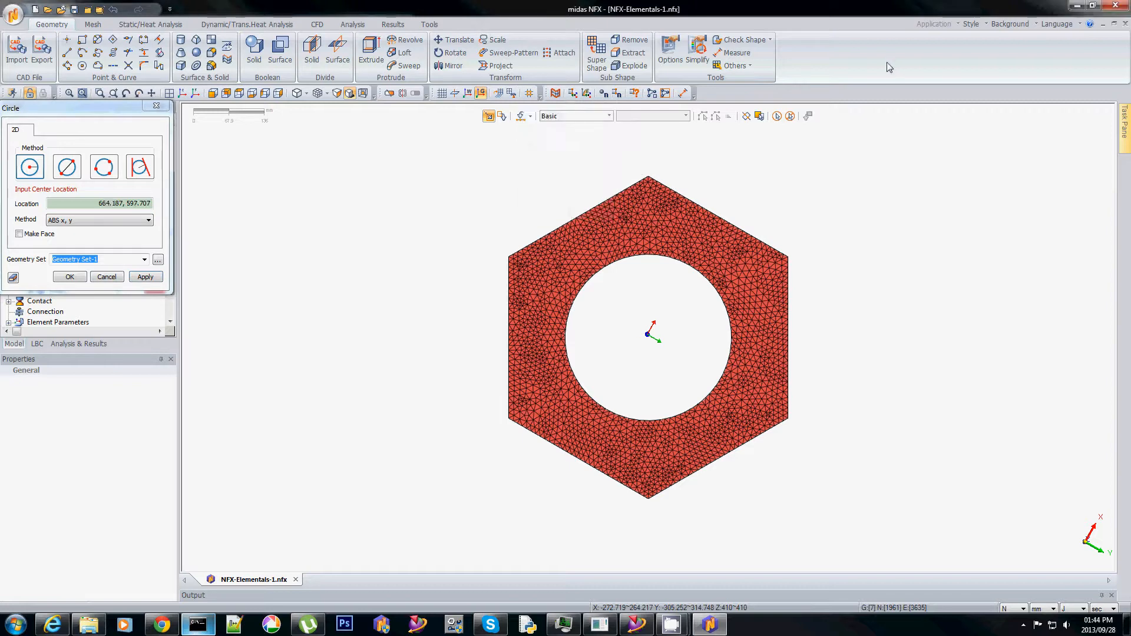
pyautogui.click(647, 333)
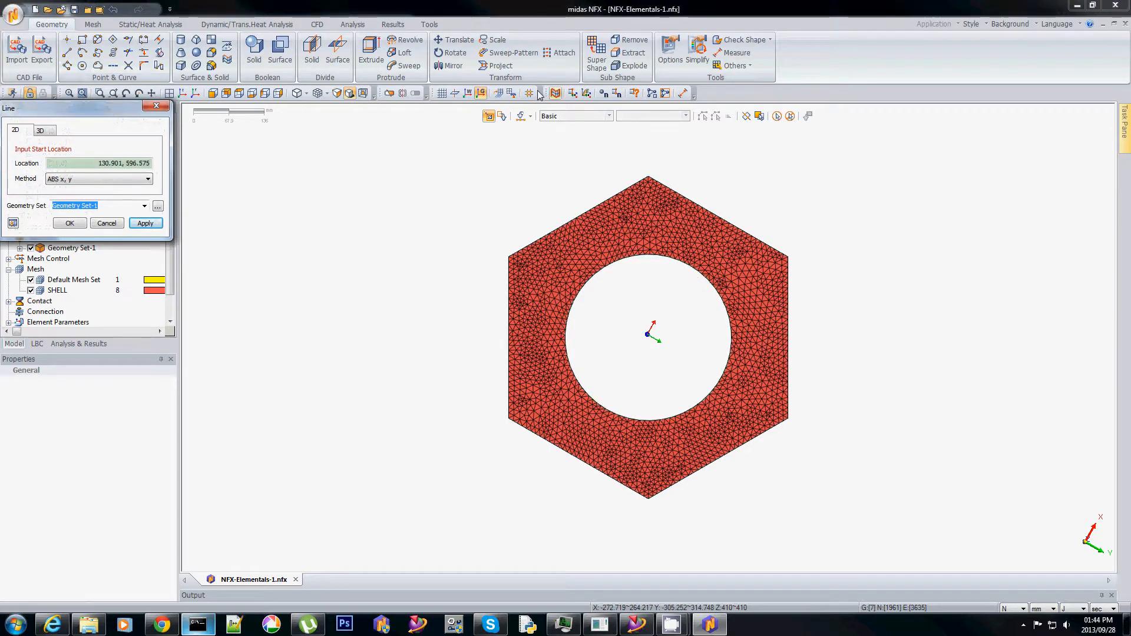
# Draw the radial construction line for the stiffening ring and remove the unwanted line.
pyautogui.click(539, 93)
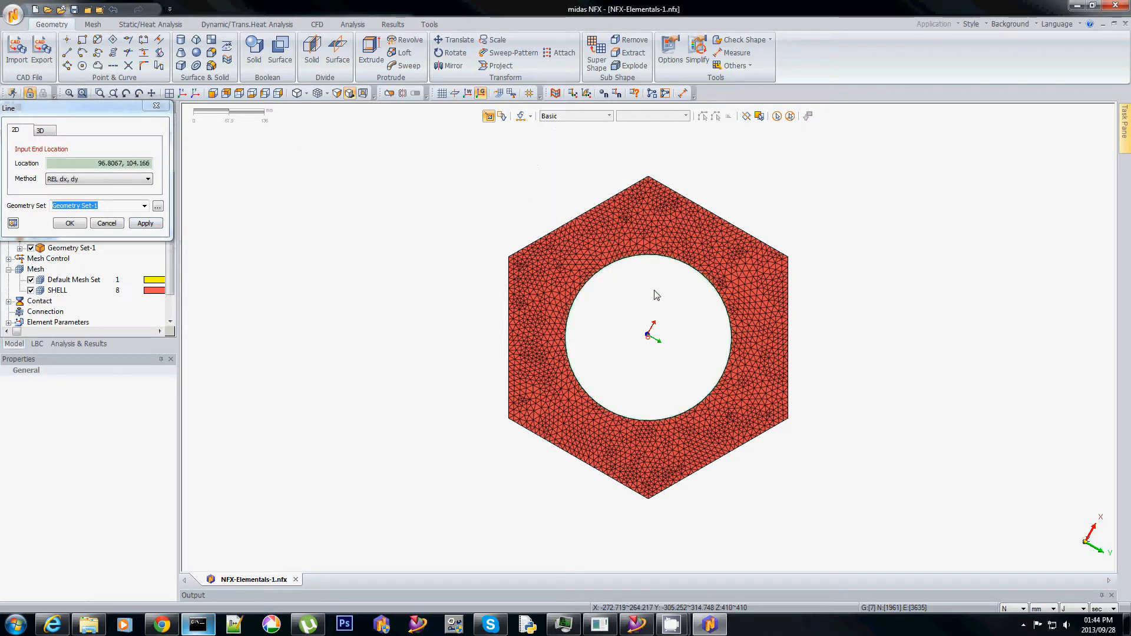
pyautogui.click(609, 273)
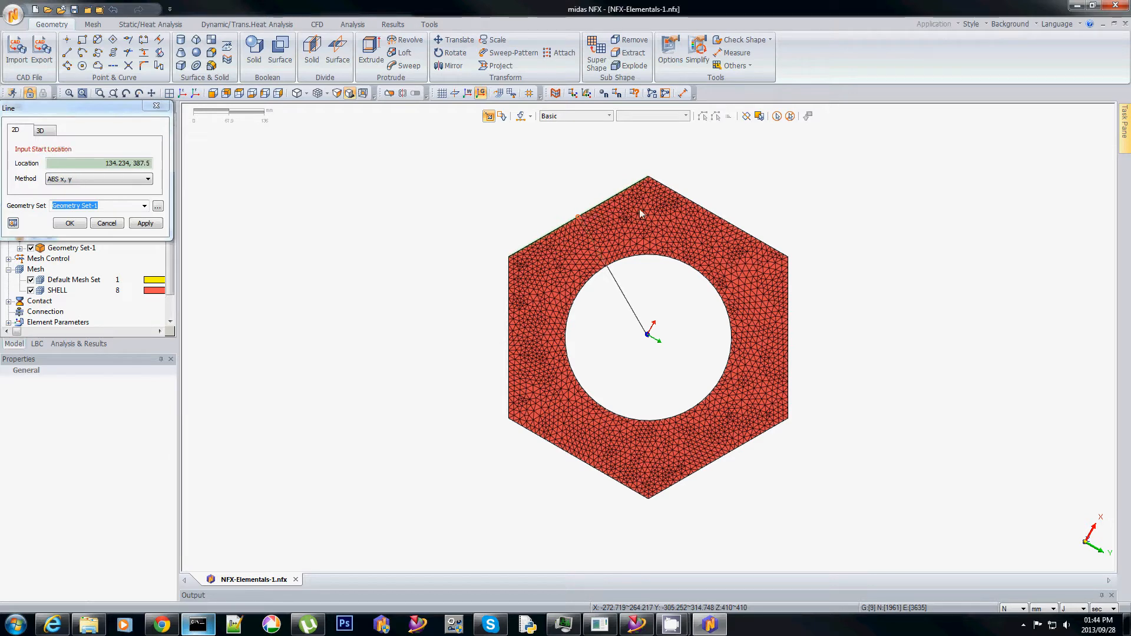
pyautogui.click(107, 224)
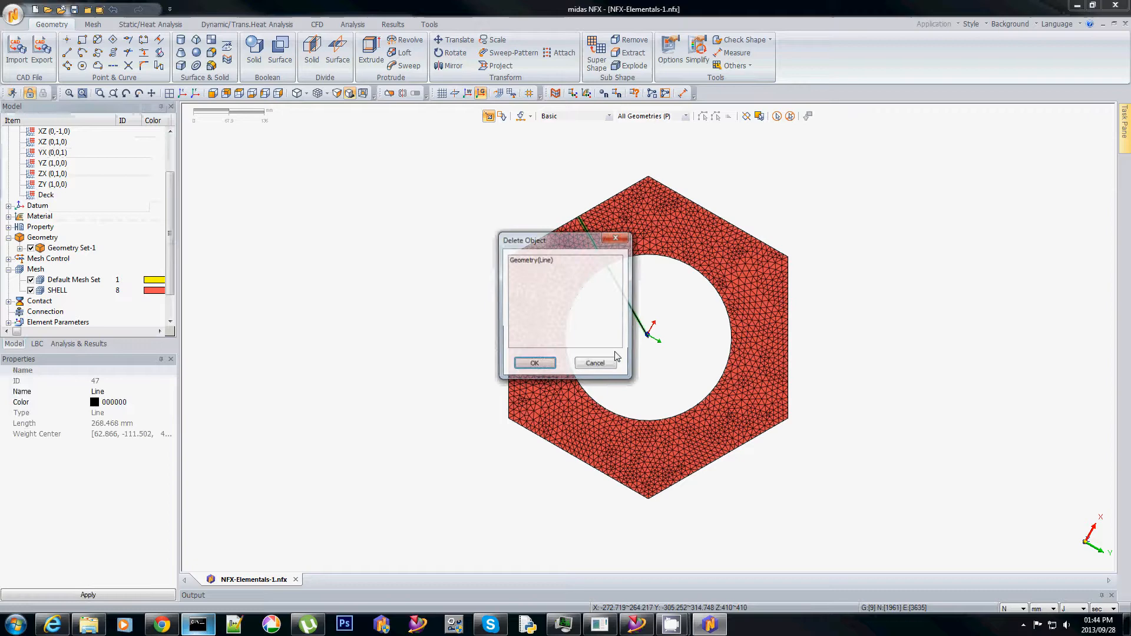
pyautogui.click(535, 363)
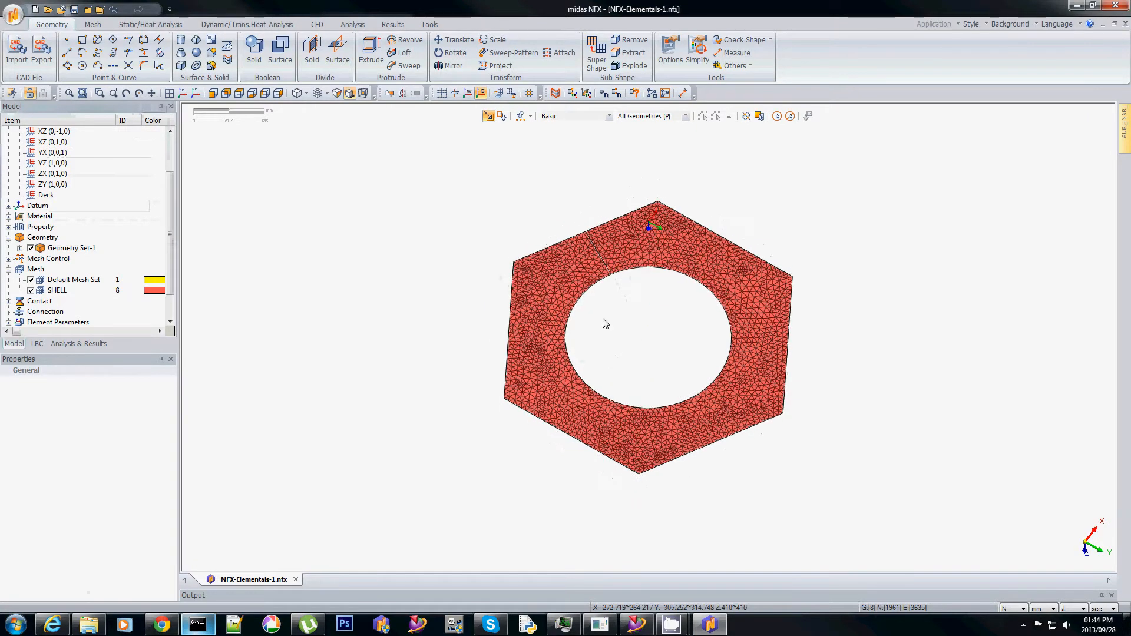
# Delete the old SHELL mesh set, leaving only the traced curves.
pyautogui.rightClick(57, 290)
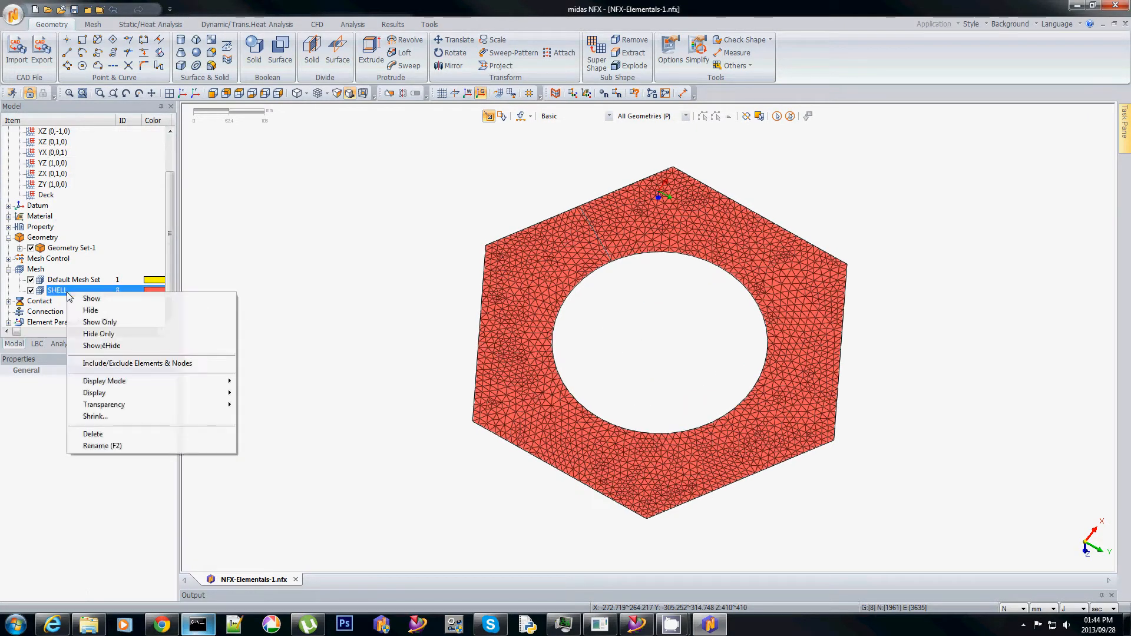
pyautogui.click(92, 434)
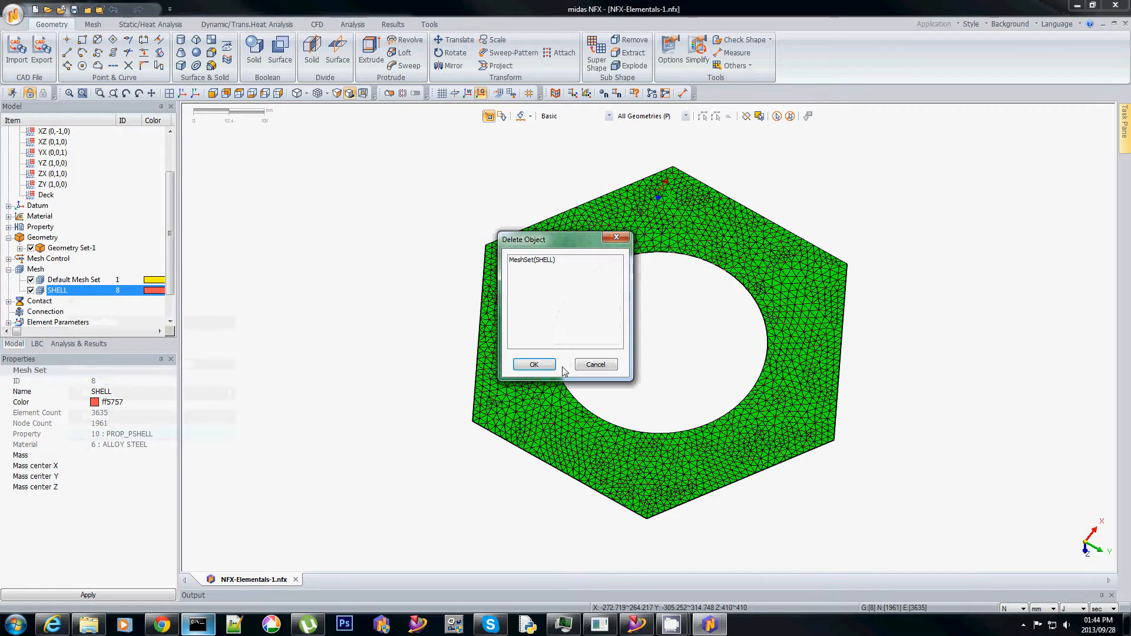
pyautogui.click(534, 364)
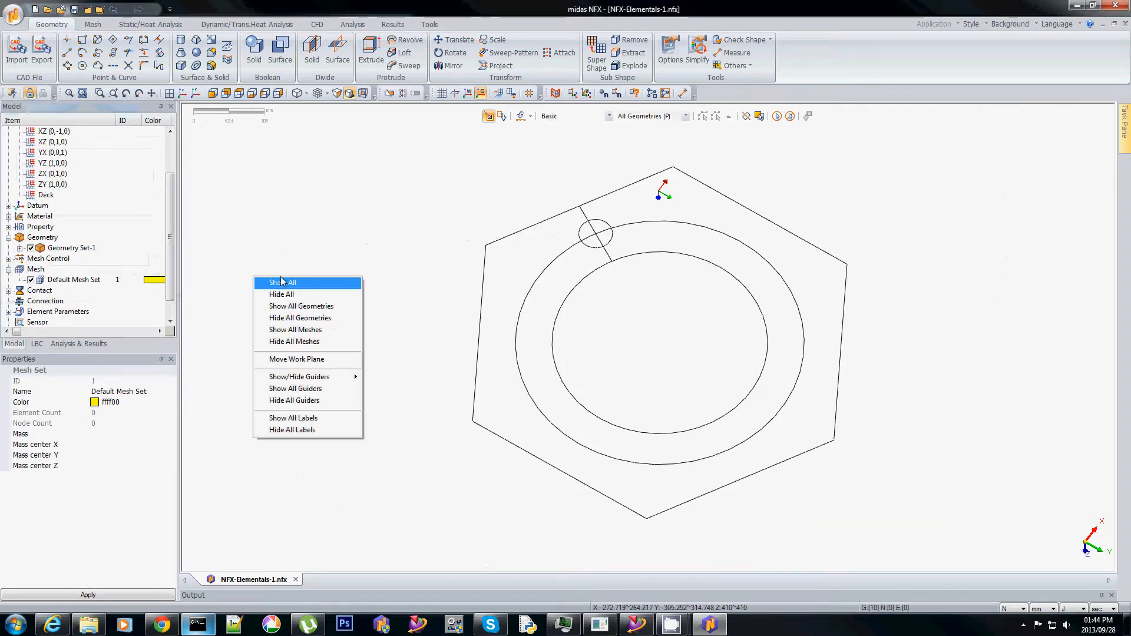
# Extrude the central hole circle 75 mm along its normal as a surface (not solid) to form the ring wall.
pyautogui.click(283, 282)
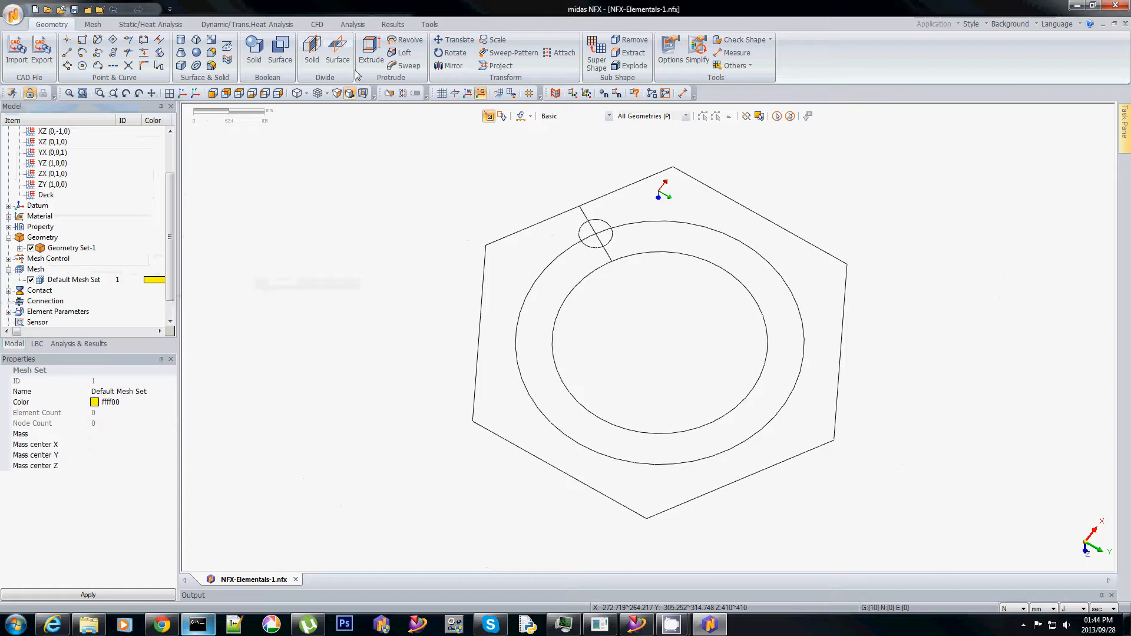
pyautogui.click(371, 47)
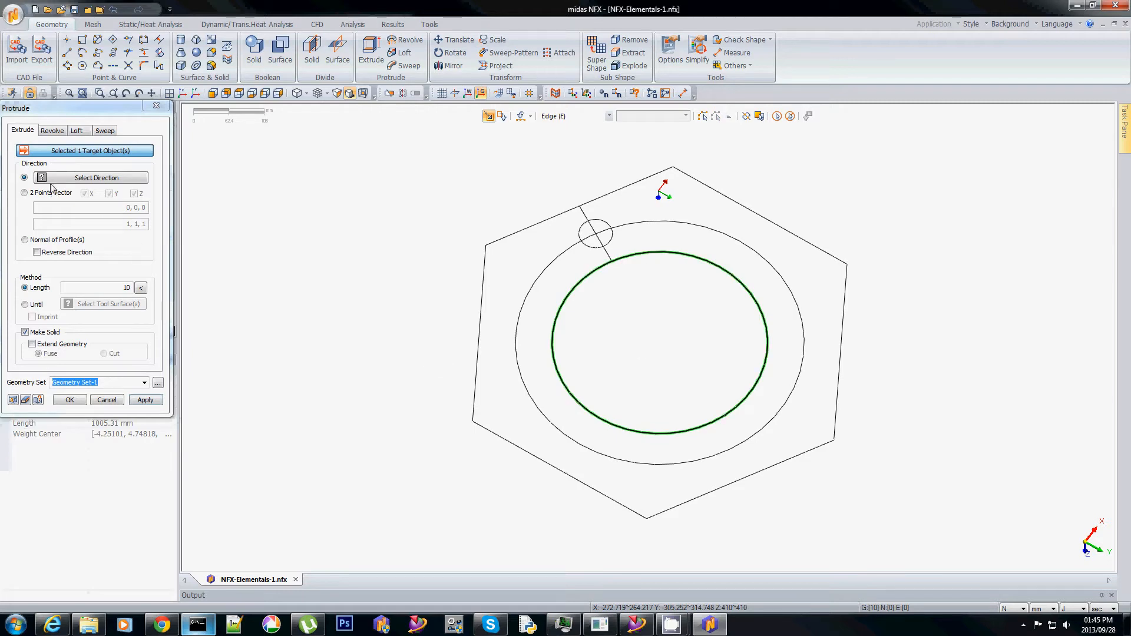
pyautogui.click(25, 240)
pyautogui.write('75')
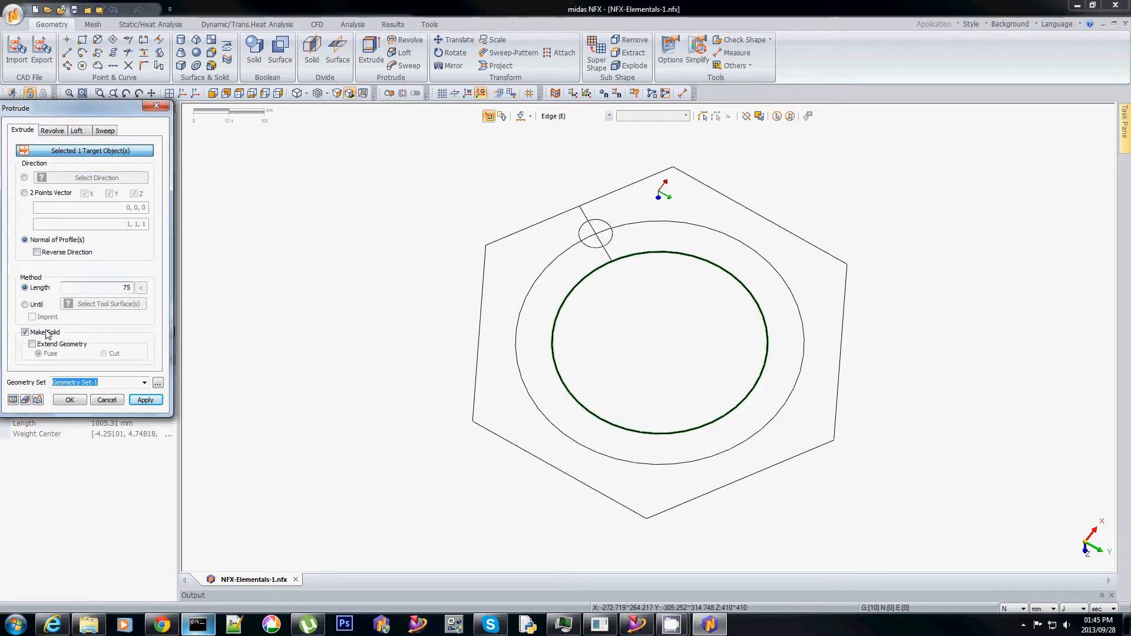
pyautogui.click(26, 332)
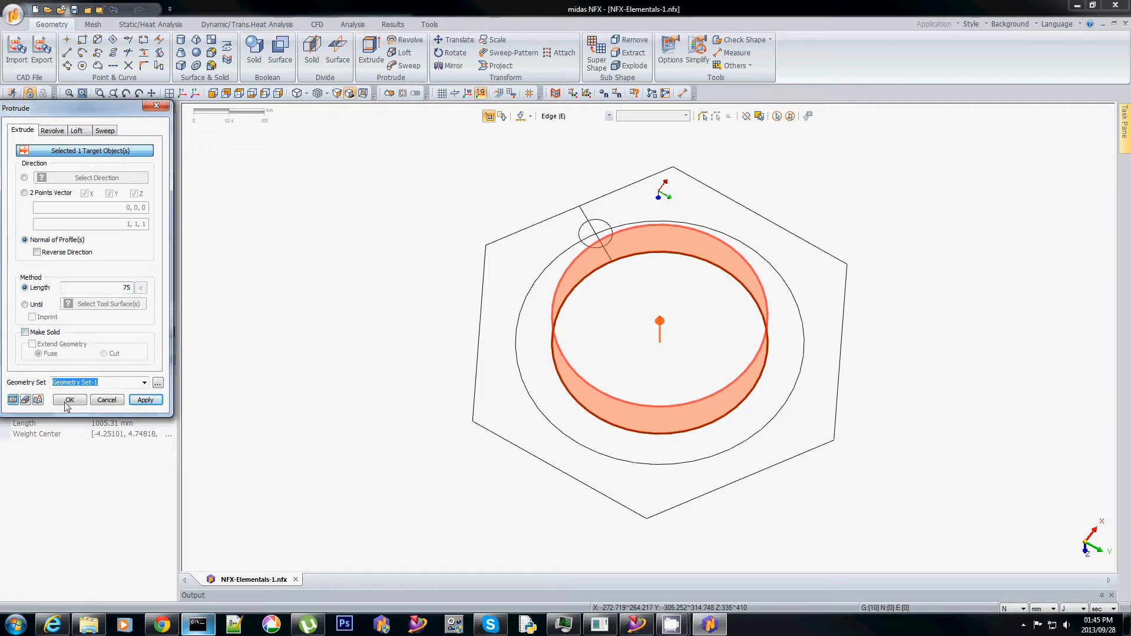
pyautogui.click(70, 400)
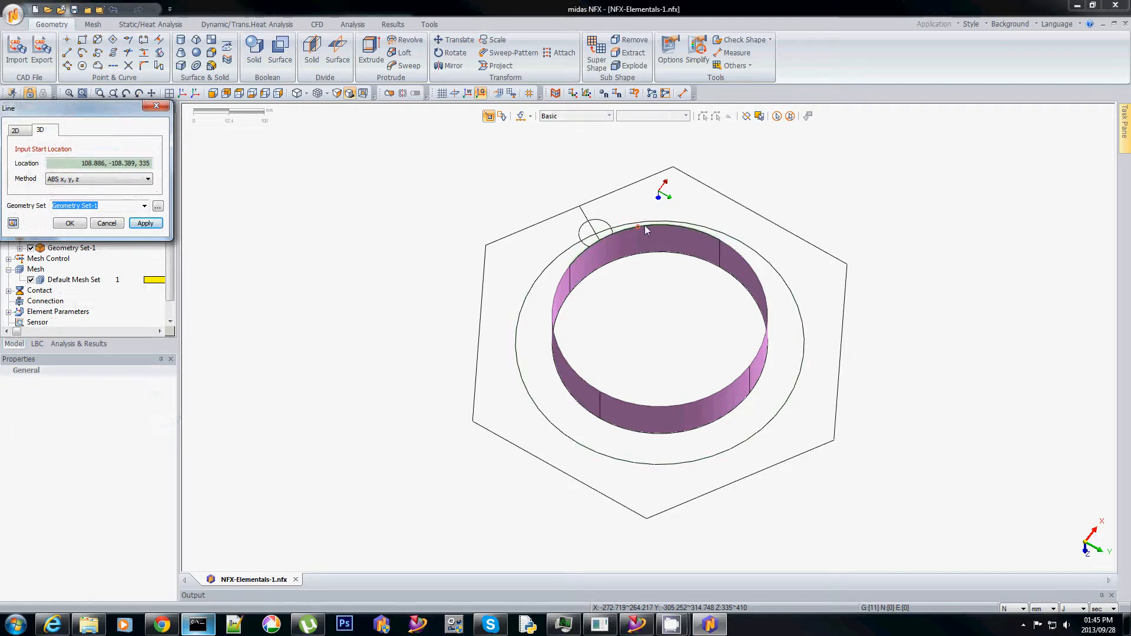
# Draw a central vertical axis line and rotate-copy the bolt-hole circle about it to get six evenly spaced holes.
pyautogui.click(637, 227)
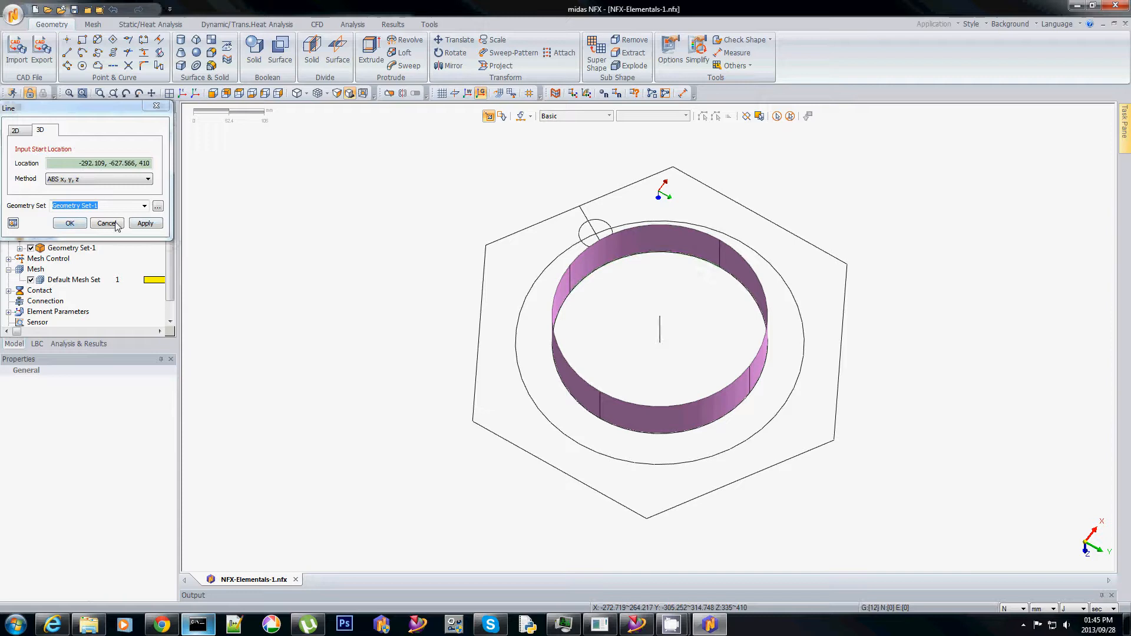
pyautogui.click(106, 223)
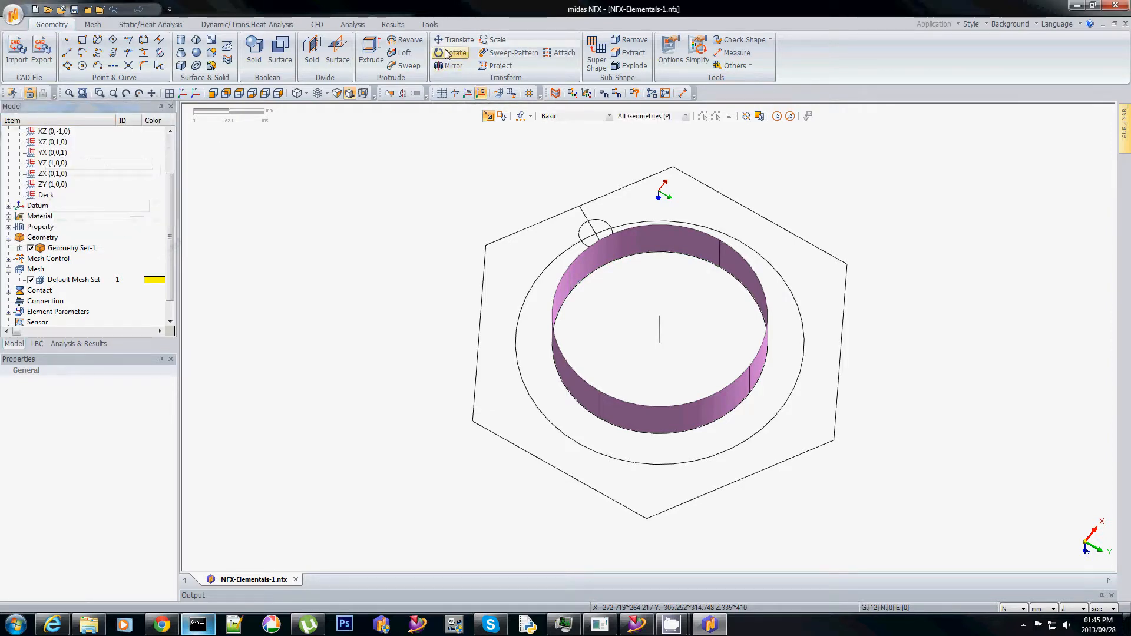
pyautogui.click(453, 52)
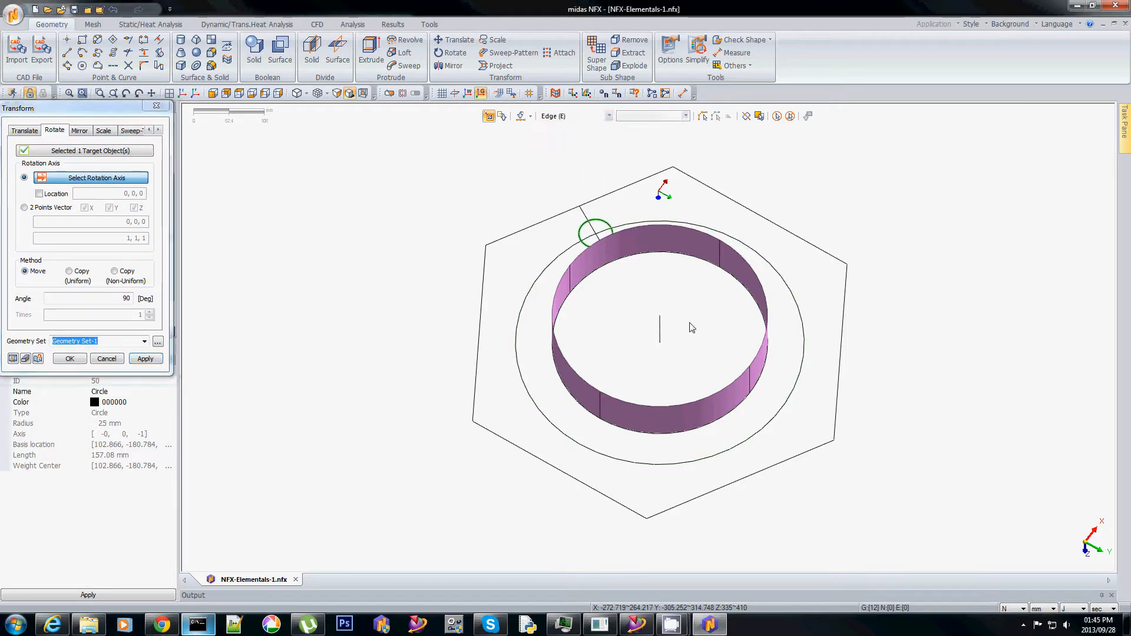
pyautogui.click(659, 330)
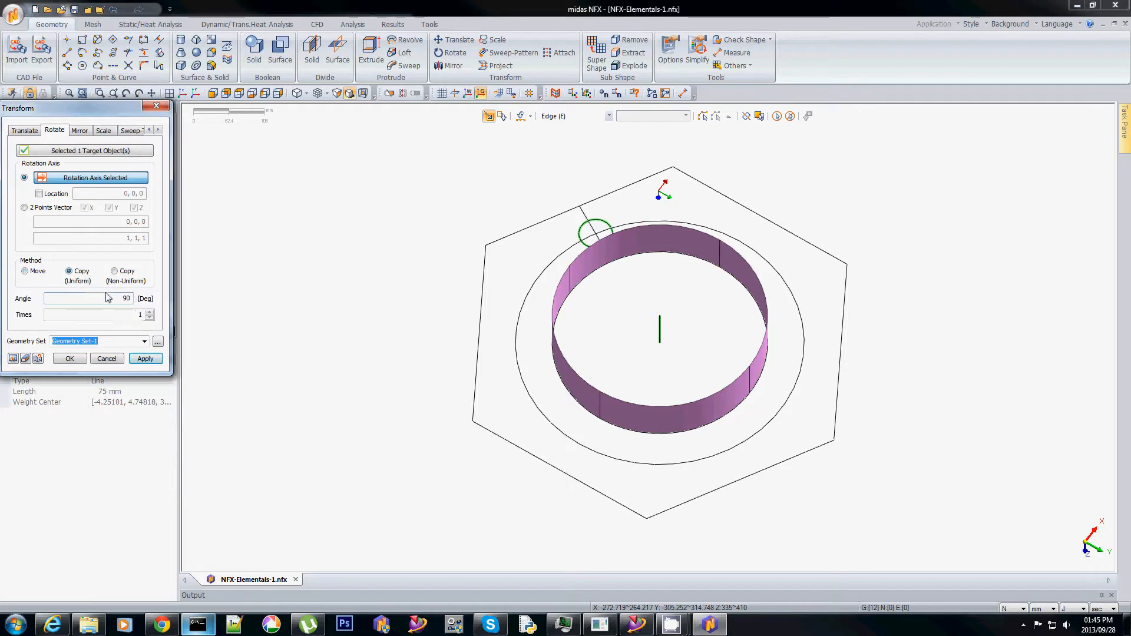
pyautogui.click(89, 298)
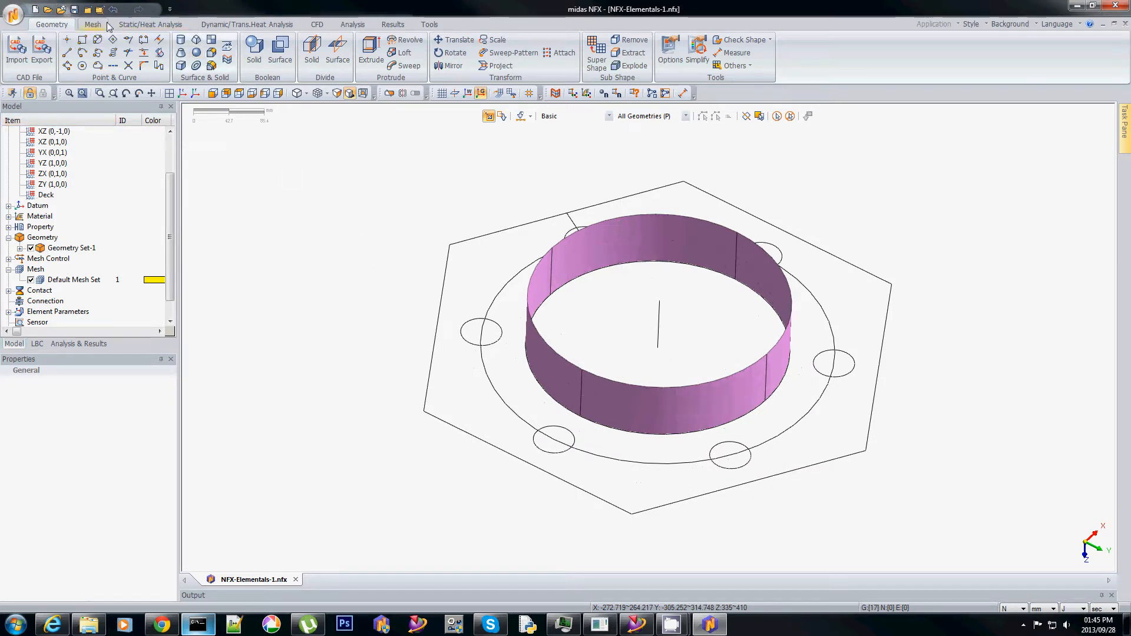
# Make a face from the hexagon, ring base circle and six bolt-hole circles so the holes stay open.
pyautogui.click(93, 25)
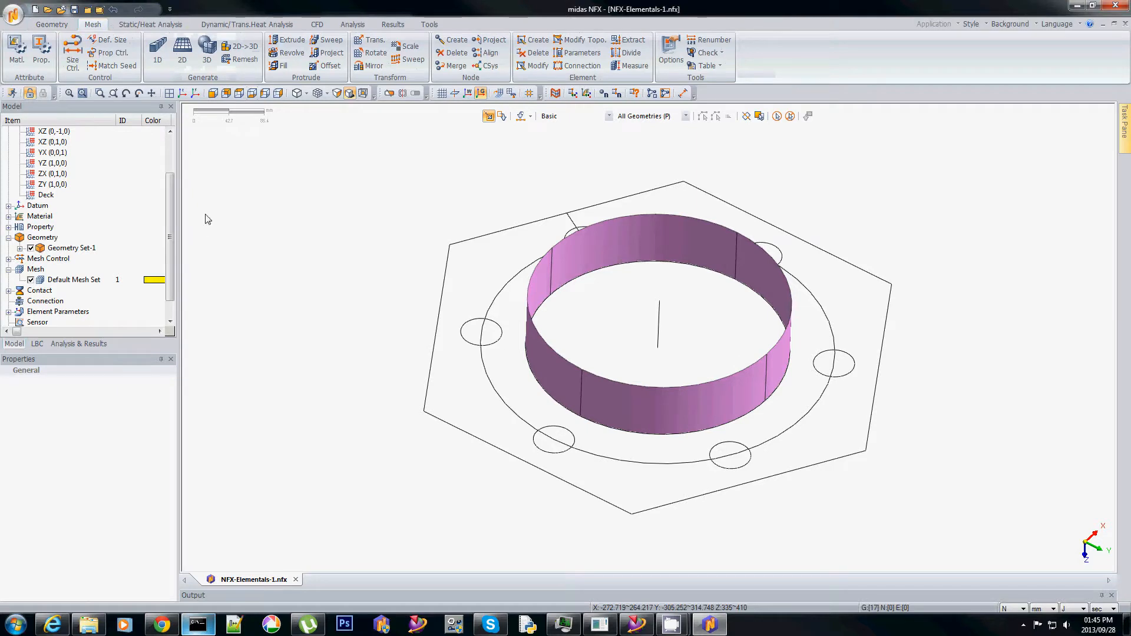
pyautogui.click(34, 24)
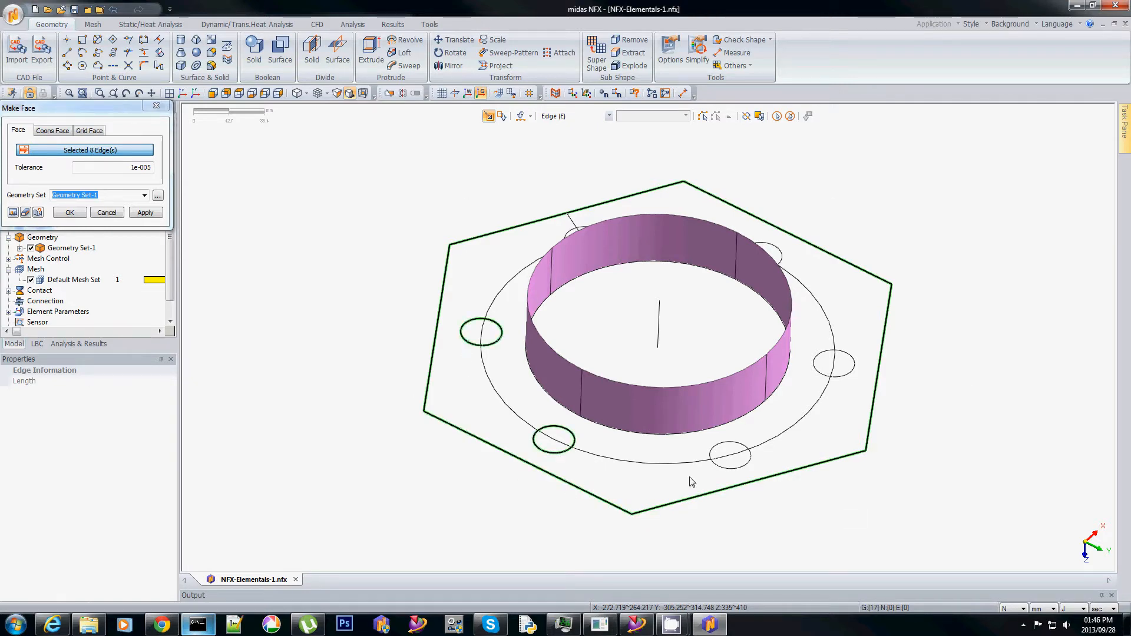
pyautogui.click(833, 364)
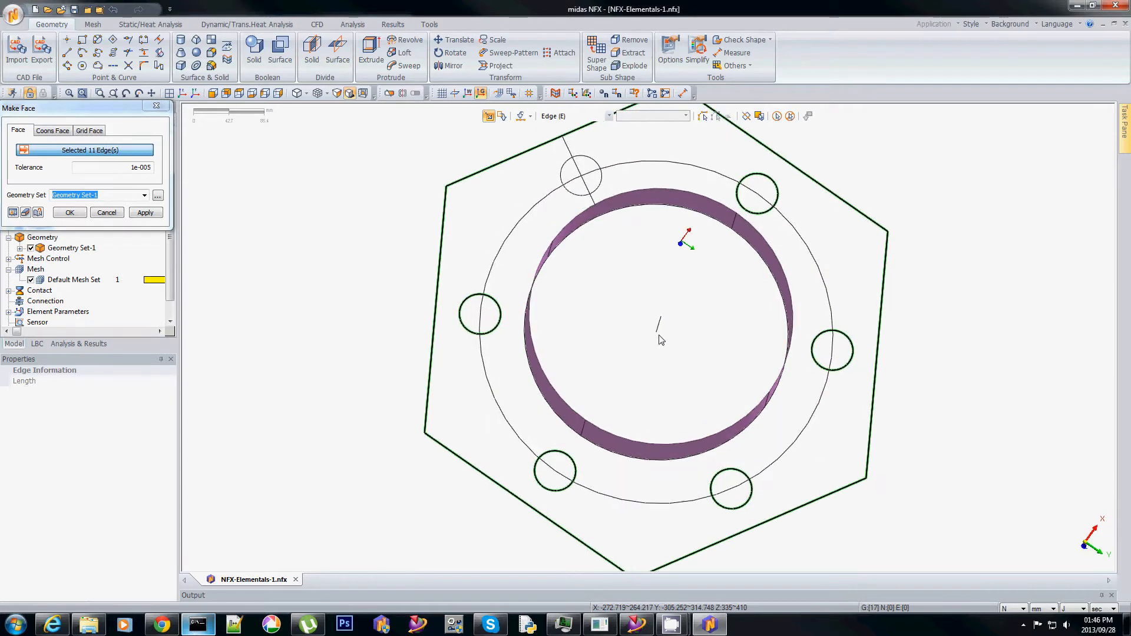
pyautogui.click(579, 174)
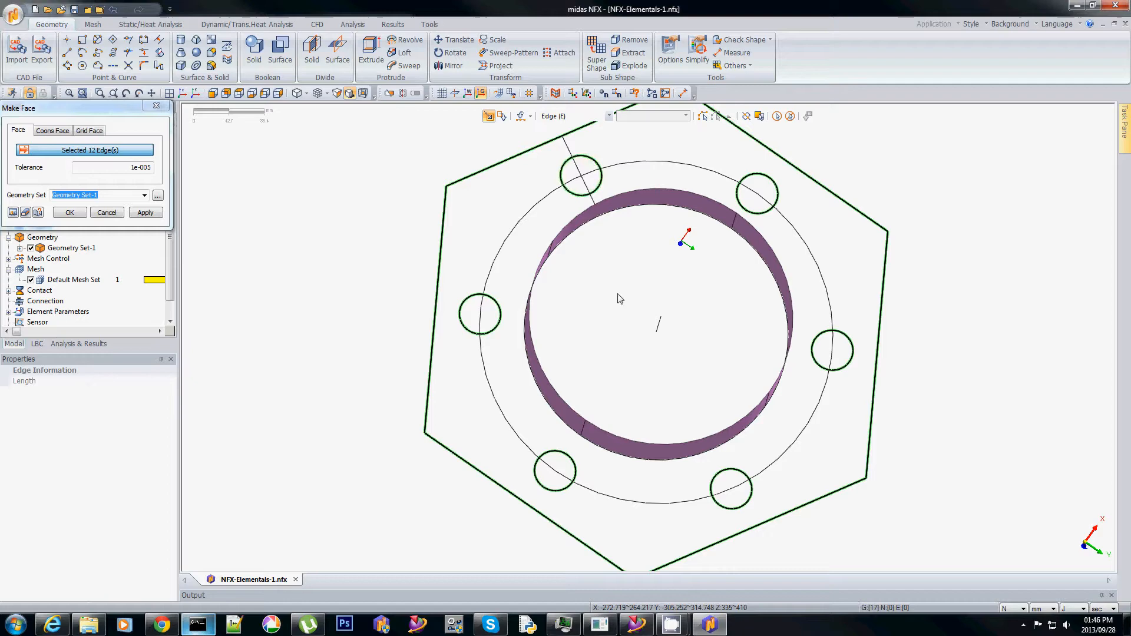
pyautogui.moveTo(616, 299); pyautogui.dragTo(750, 282)
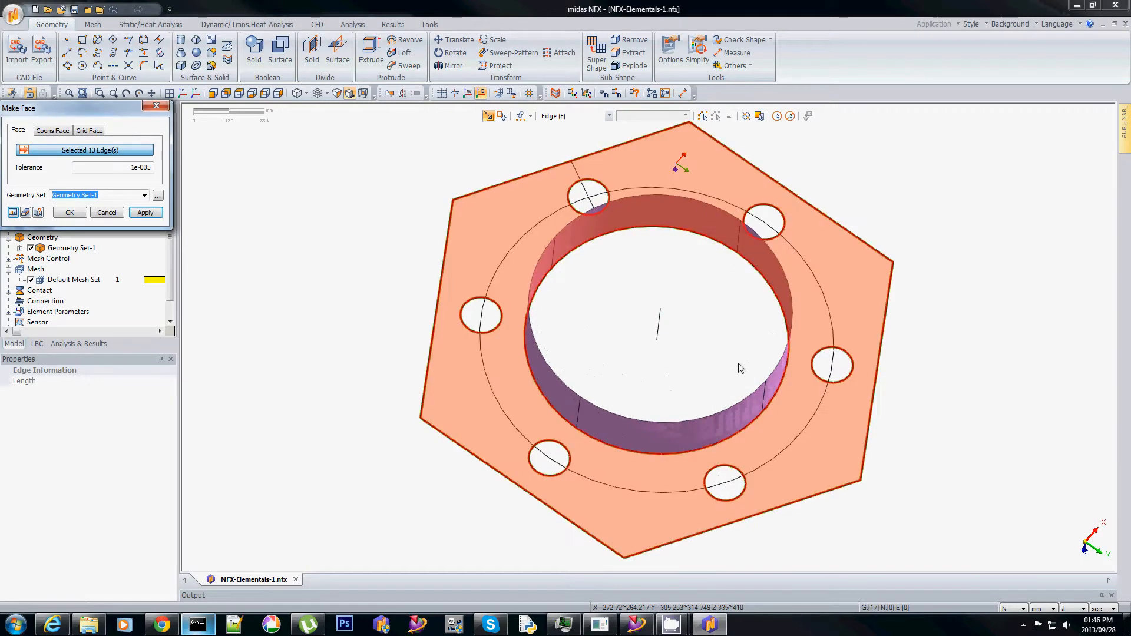
pyautogui.click(69, 213)
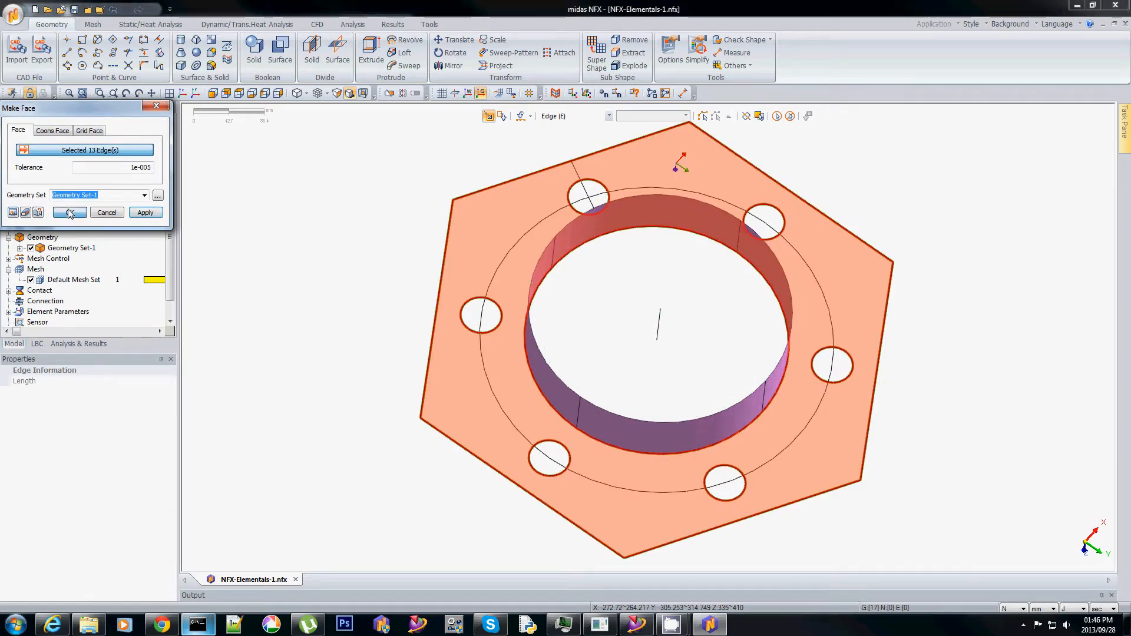
pyautogui.click(69, 213)
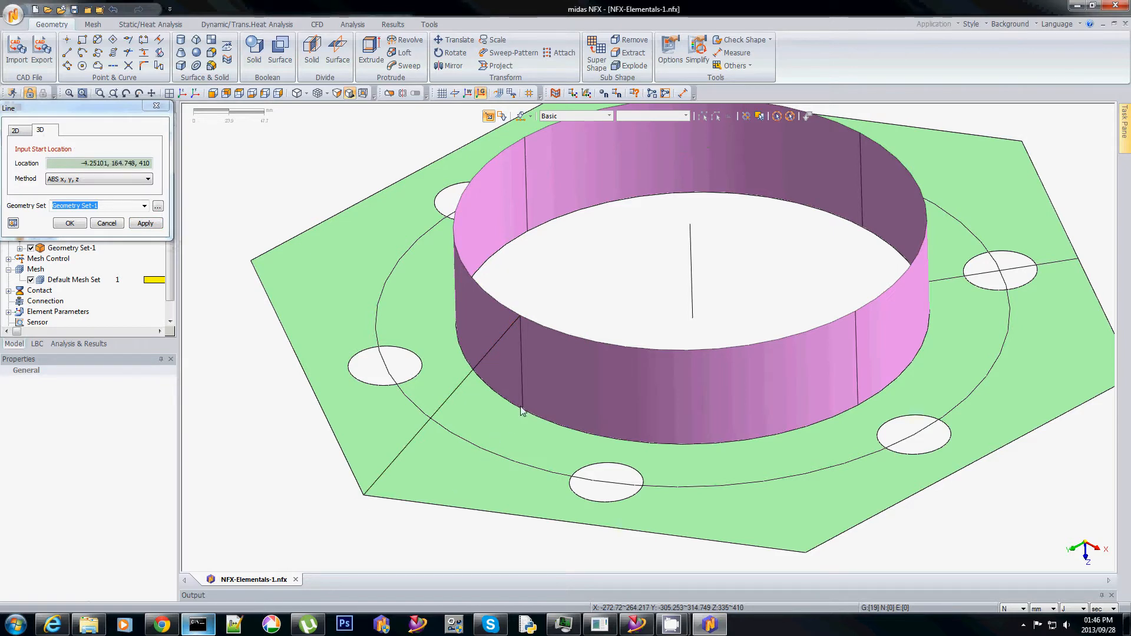
# Draw a gusset edge line from the ring wall to a hexagon corner in 3D line mode.
pyautogui.click(364, 495)
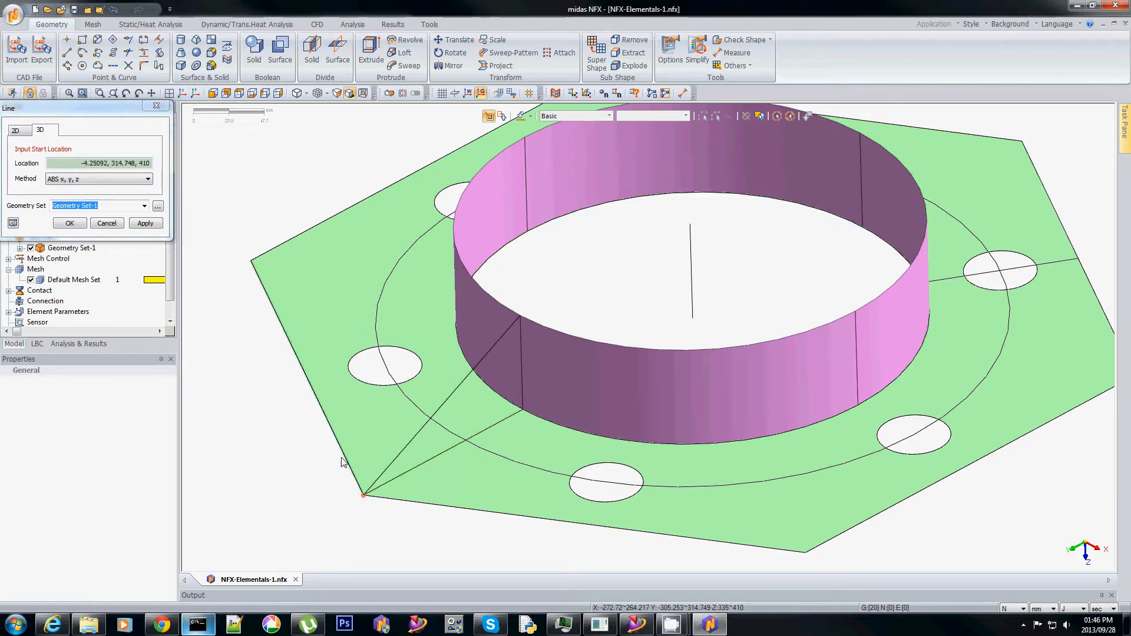
pyautogui.click(107, 224)
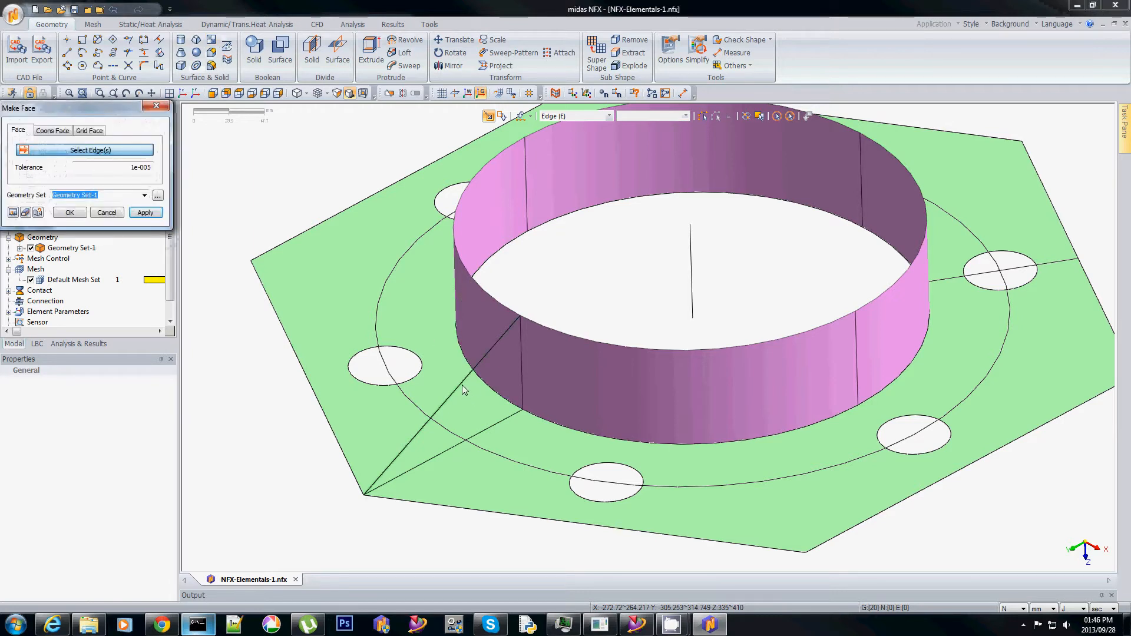
# Make a triangular gusset face from the three selected edges between the ring wall and flange corner.
pyautogui.click(446, 405)
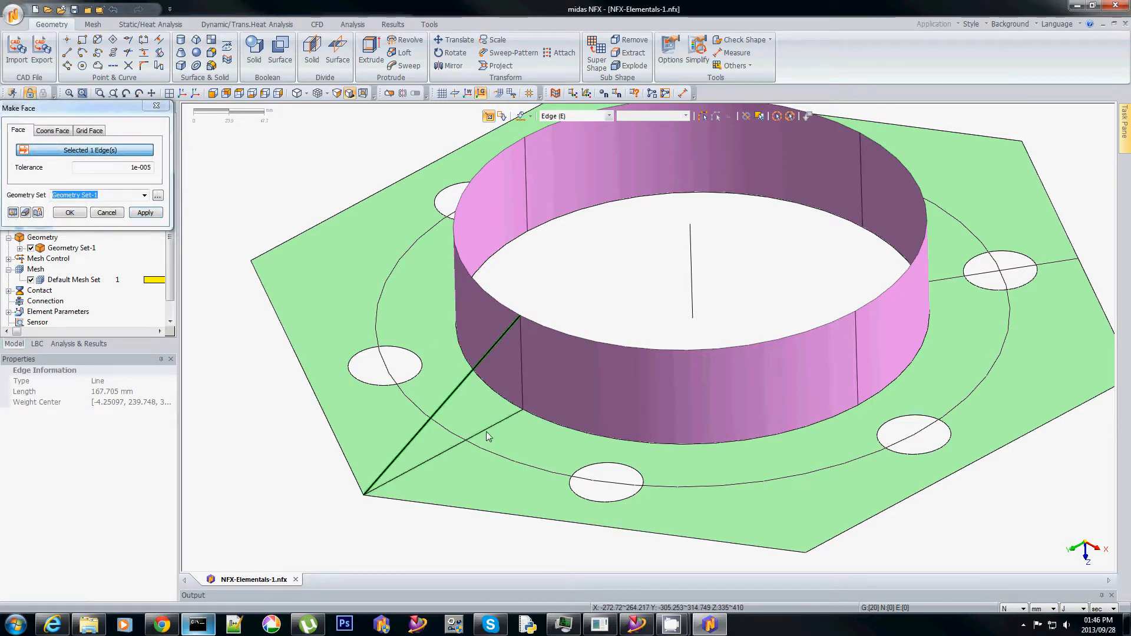
pyautogui.click(520, 386)
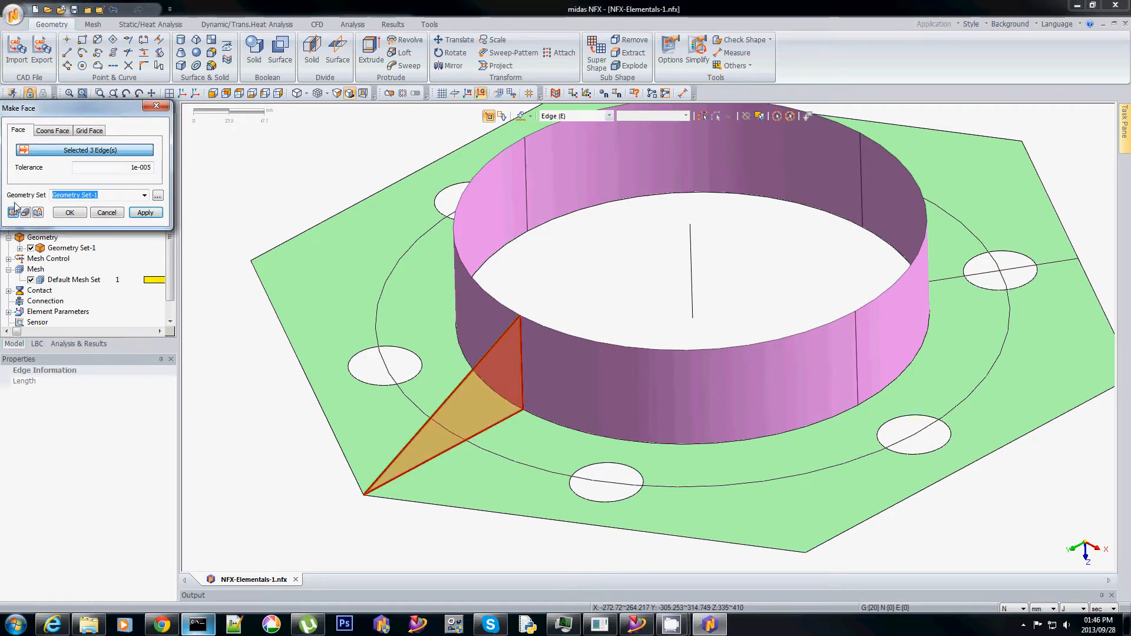
pyautogui.click(69, 212)
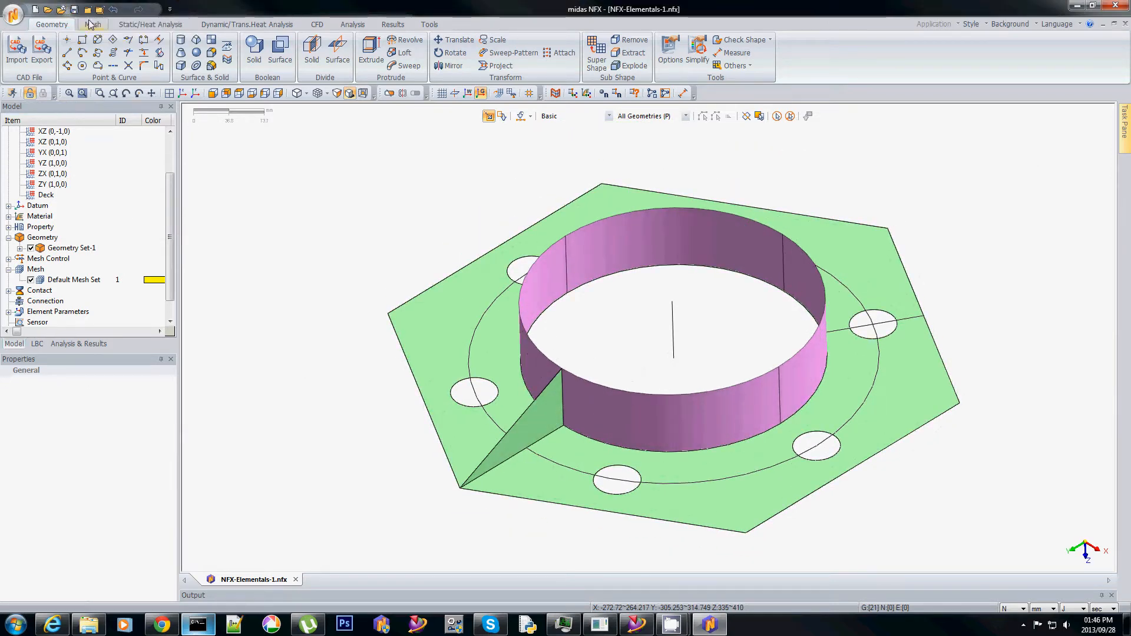
# Auto-mesh the ring wall faces and the hexagonal flange plate with shell elements at size 10.
pyautogui.click(93, 24)
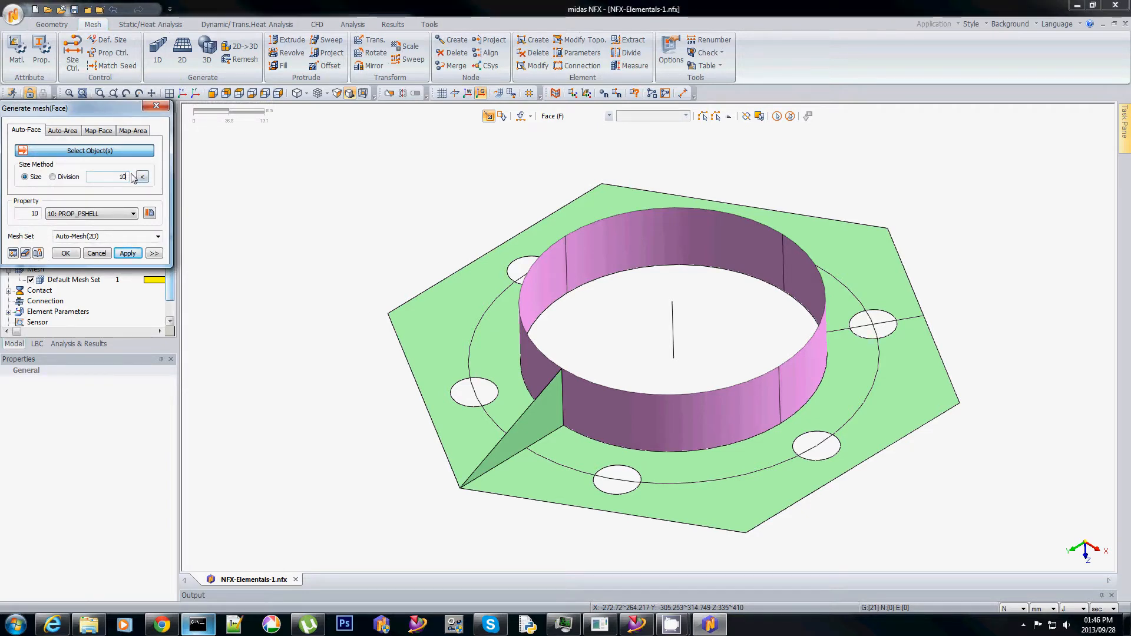
pyautogui.click(534, 368)
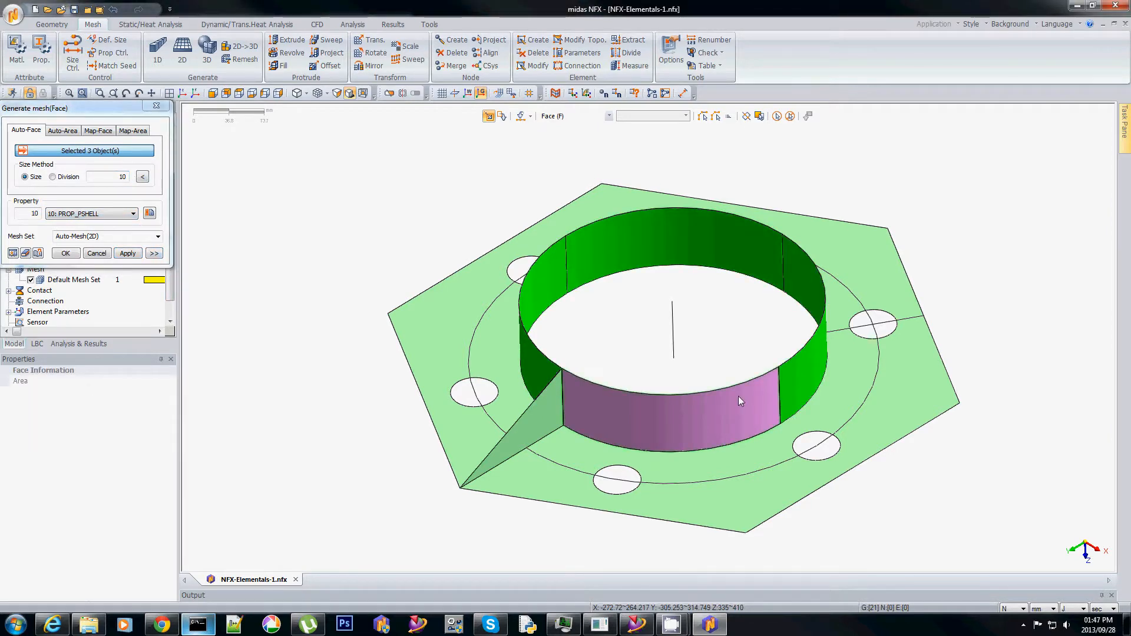
pyautogui.click(739, 400)
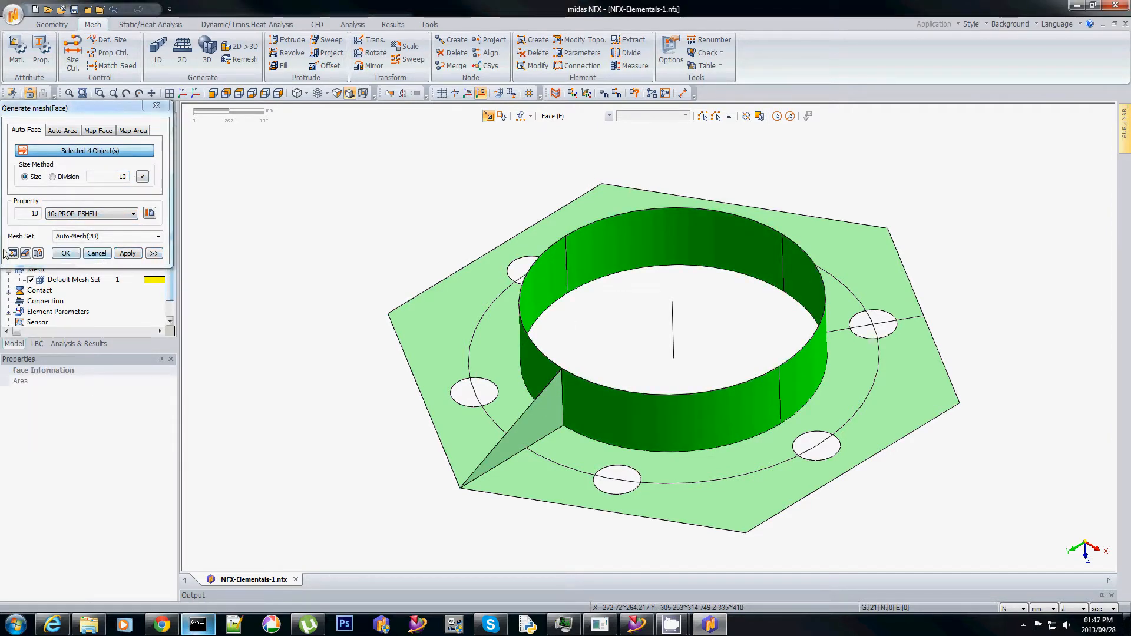
pyautogui.click(128, 254)
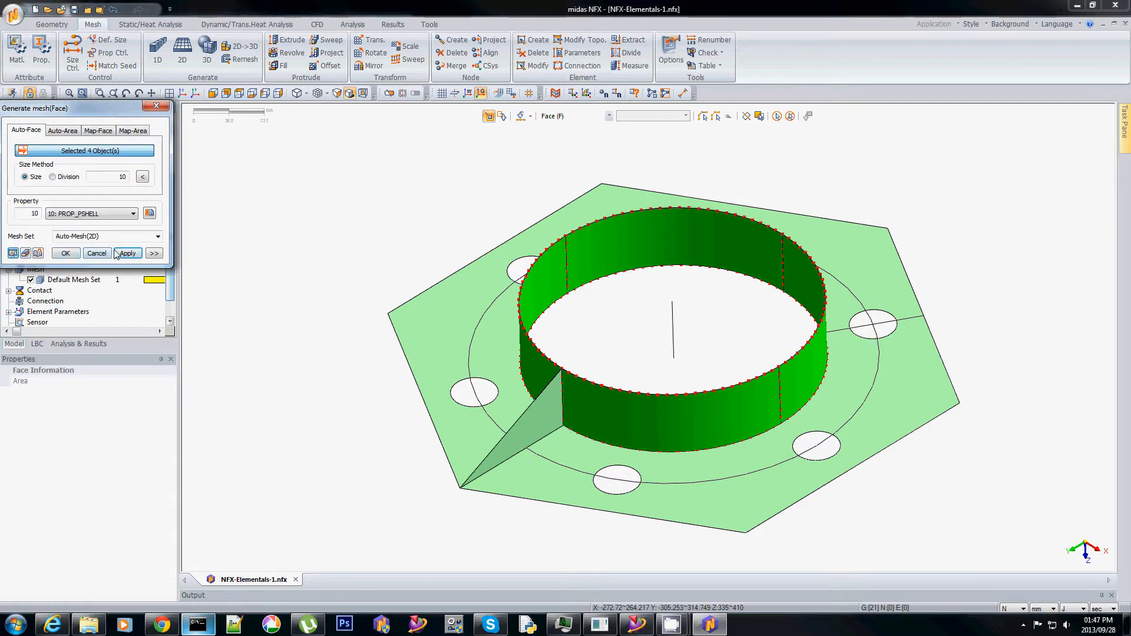
pyautogui.click(128, 254)
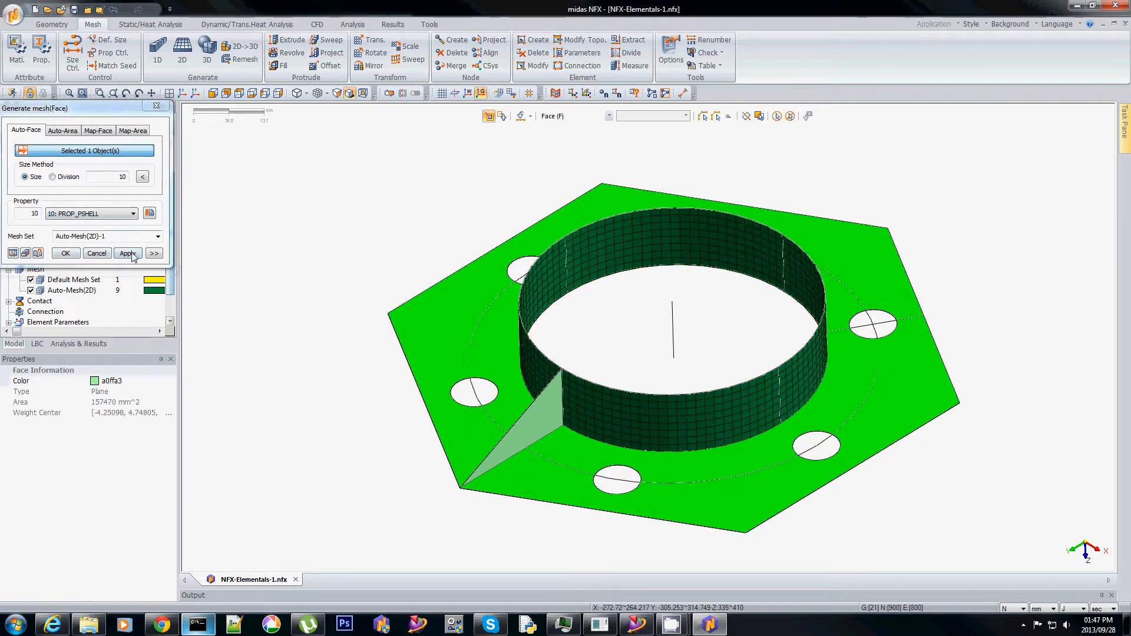
pyautogui.click(128, 254)
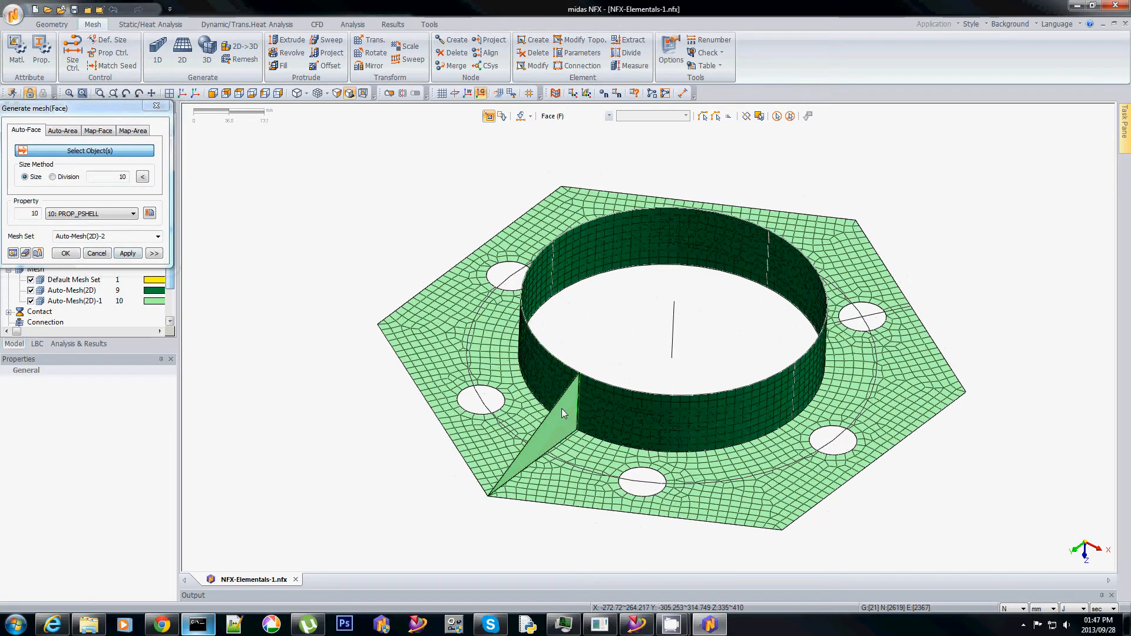
# Mesh the triangular gusset face with a finer element size of 5.
pyautogui.click(560, 413)
pyautogui.write('5')
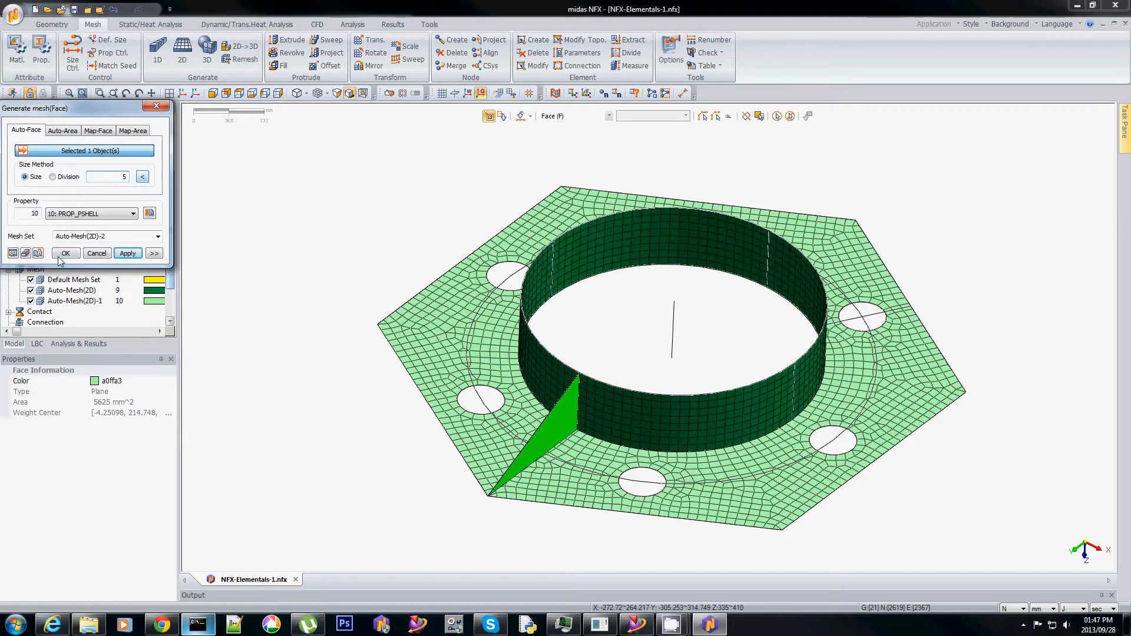
pyautogui.click(66, 252)
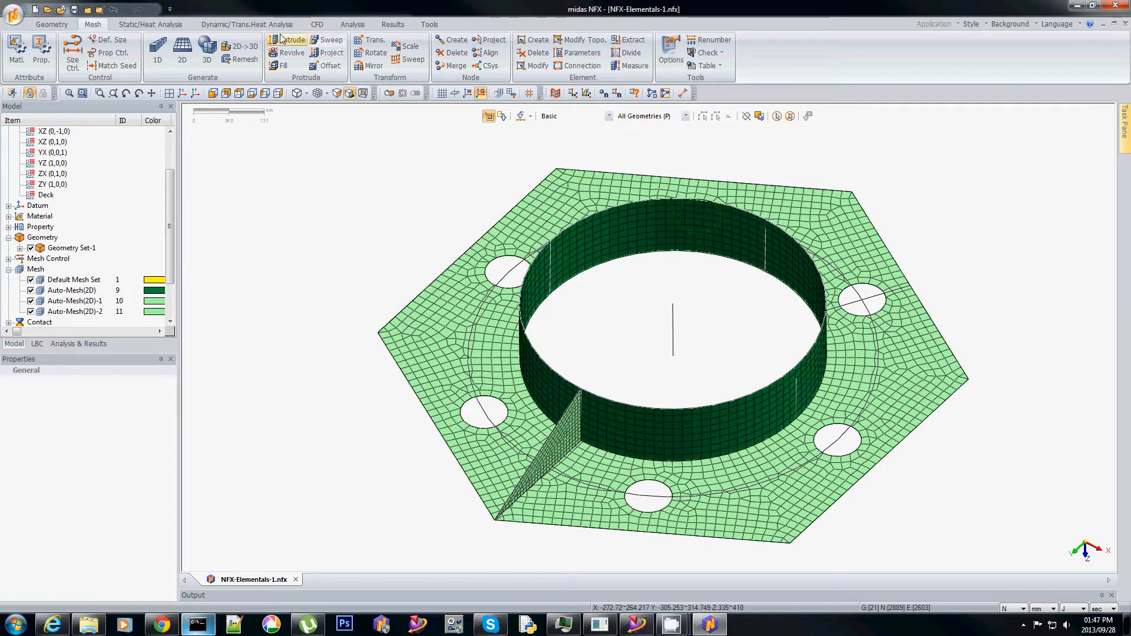
# Extrude the plate shell mesh along Z by -10 with 2 divisions into solid elements.
pyautogui.click(289, 39)
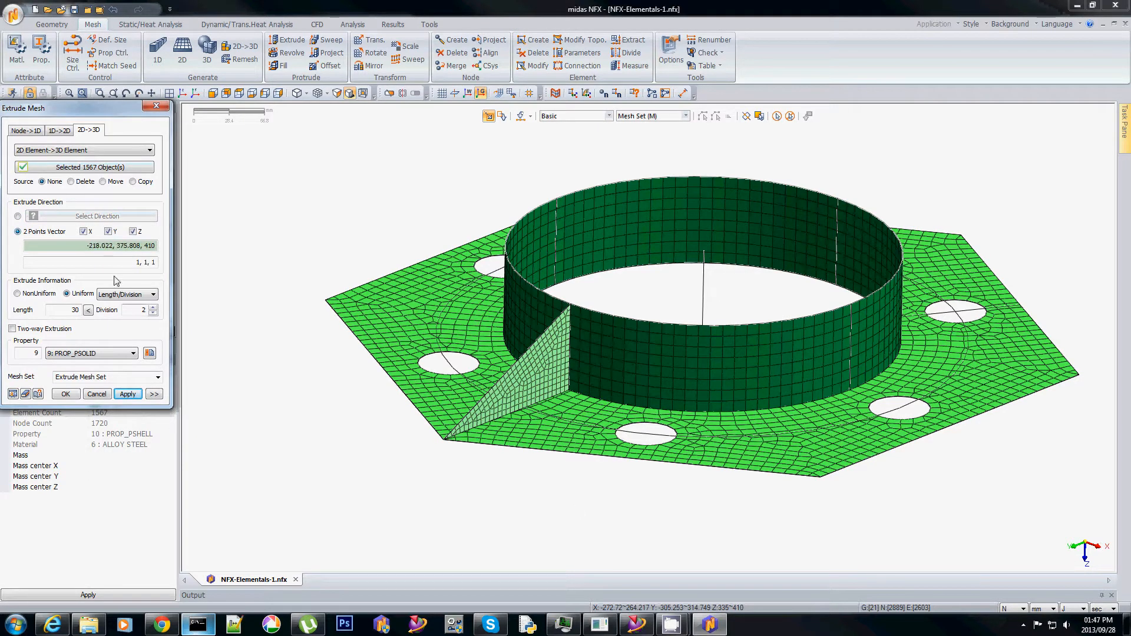
pyautogui.click(83, 231)
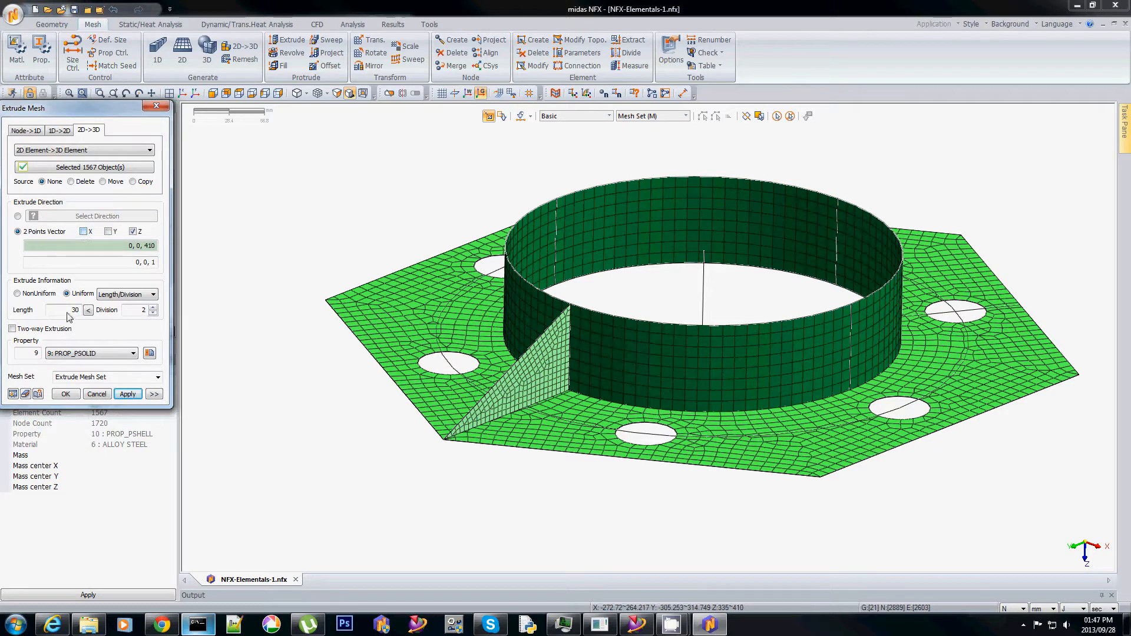
pyautogui.click(59, 310)
pyautogui.write('10')
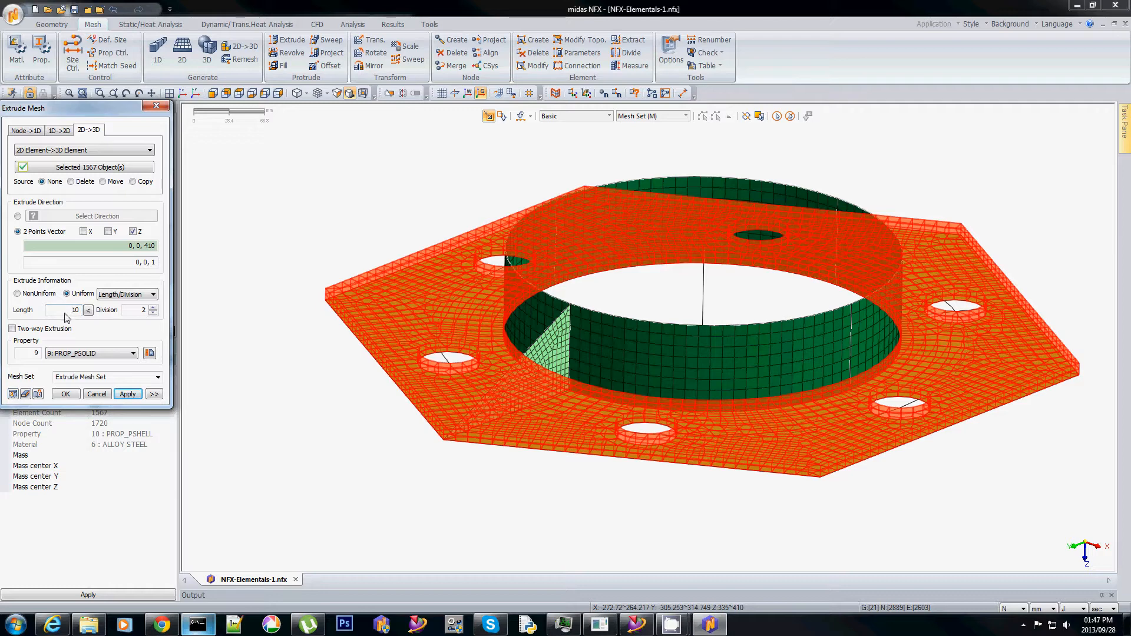
pyautogui.write('-10')
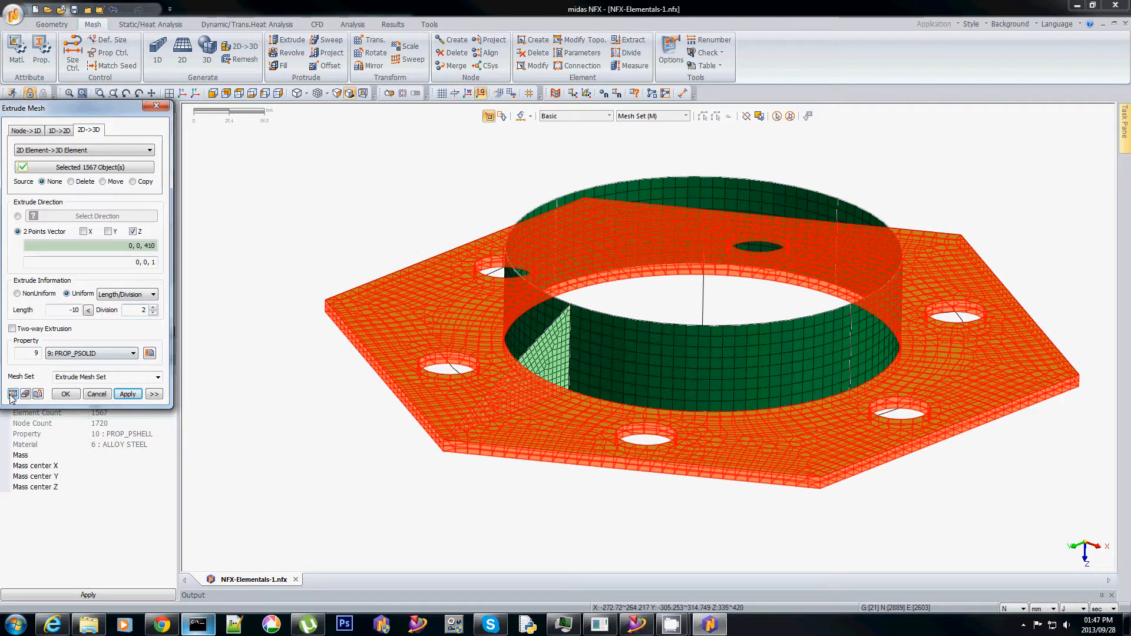
pyautogui.click(66, 394)
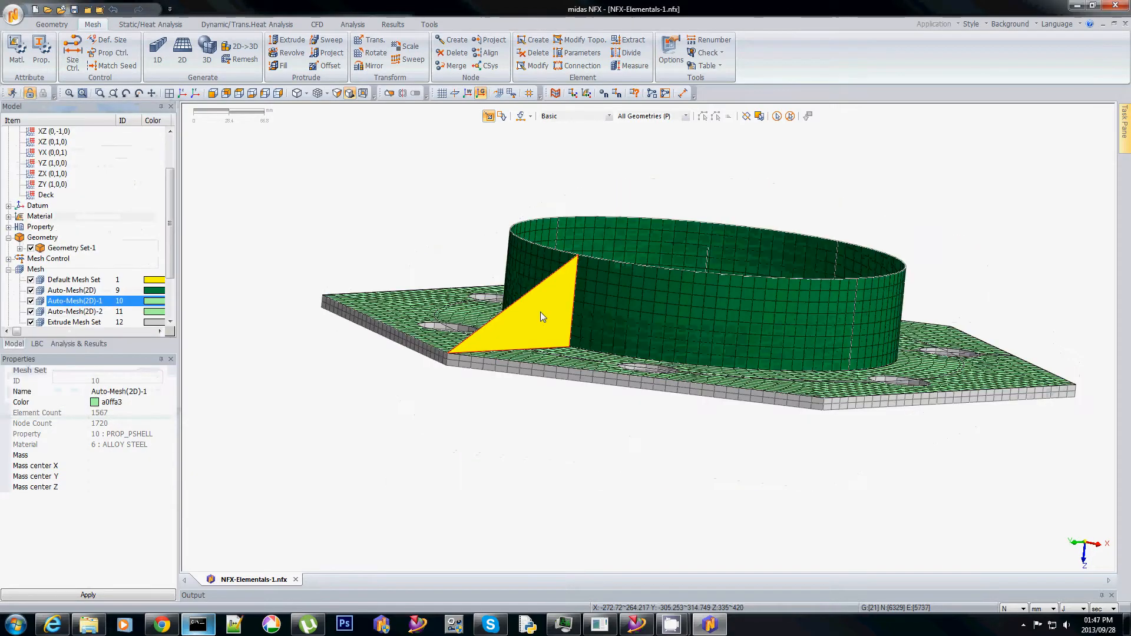
pyautogui.moveTo(543, 317); pyautogui.dragTo(523, 361)
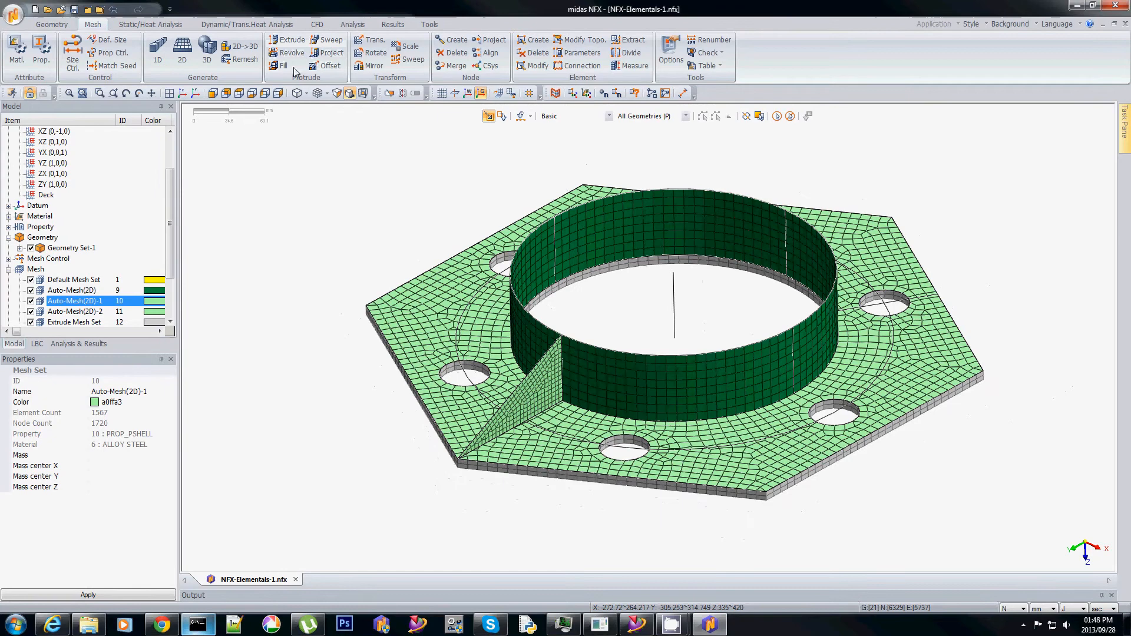
# Offset the cylinder wall shell inward by 8 with 2 divisions into a solid ring.
pyautogui.click(330, 65)
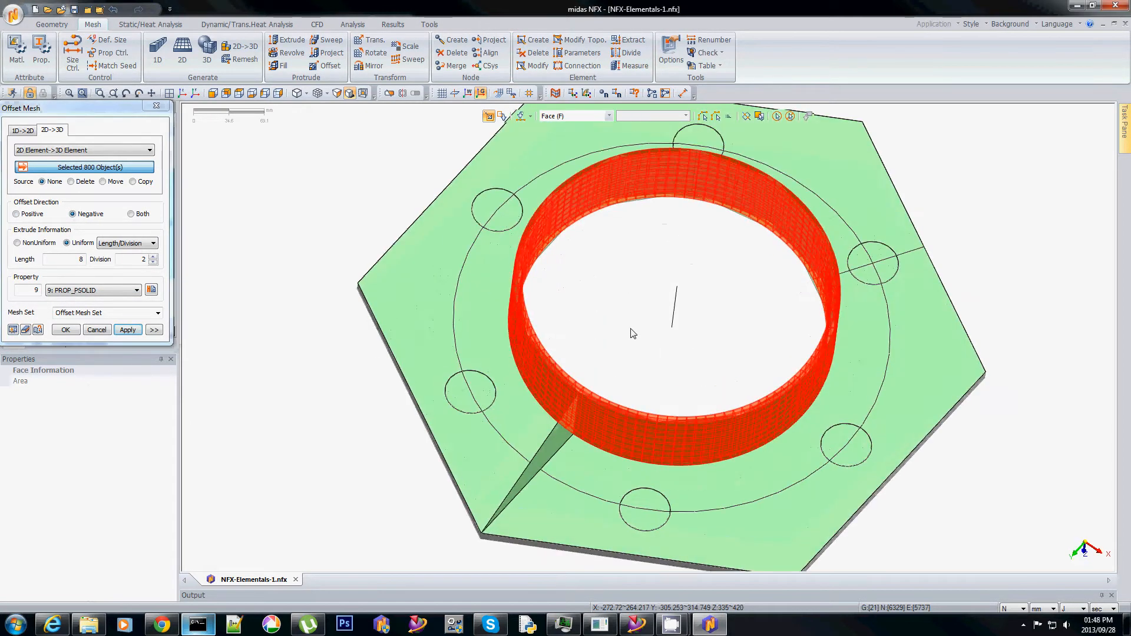
pyautogui.moveTo(633, 333); pyautogui.dragTo(627, 373)
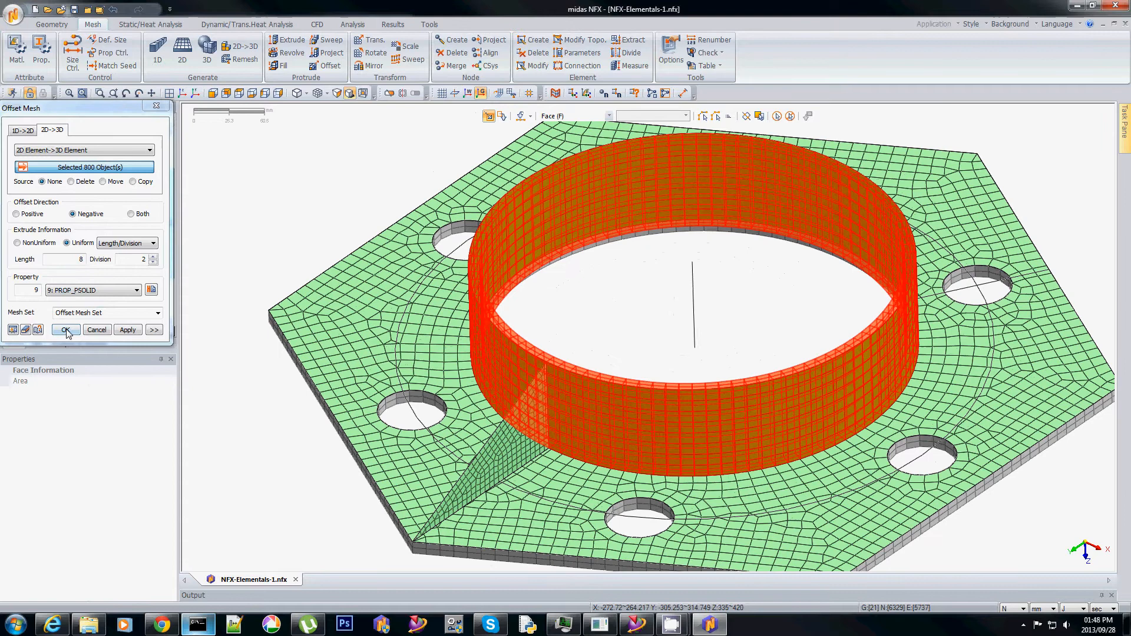
pyautogui.click(66, 330)
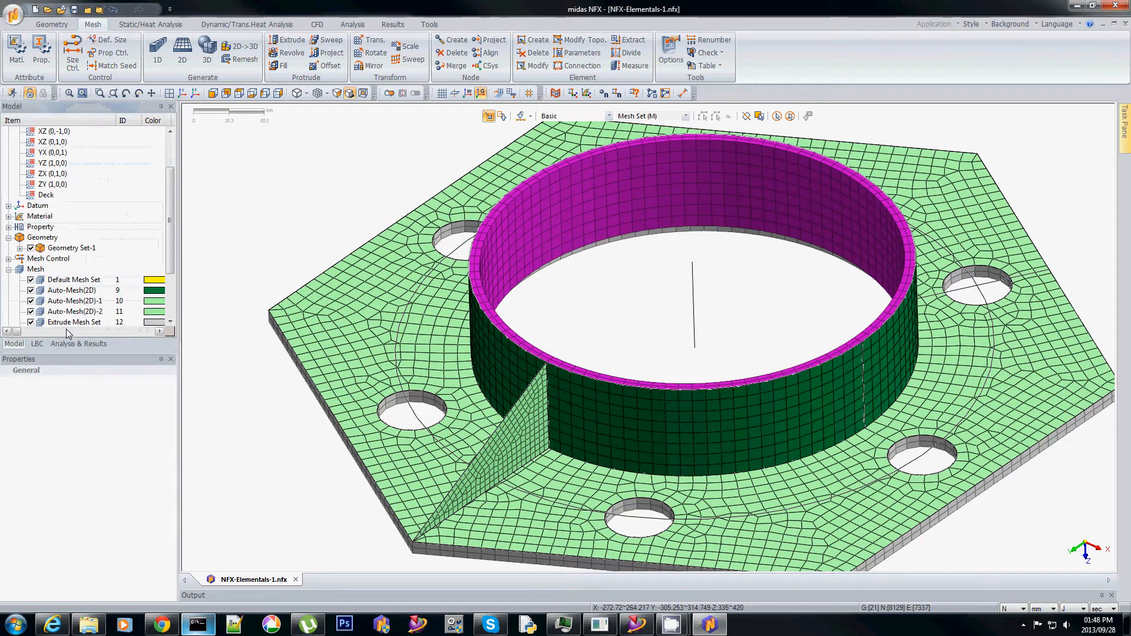
pyautogui.moveTo(285, 116)
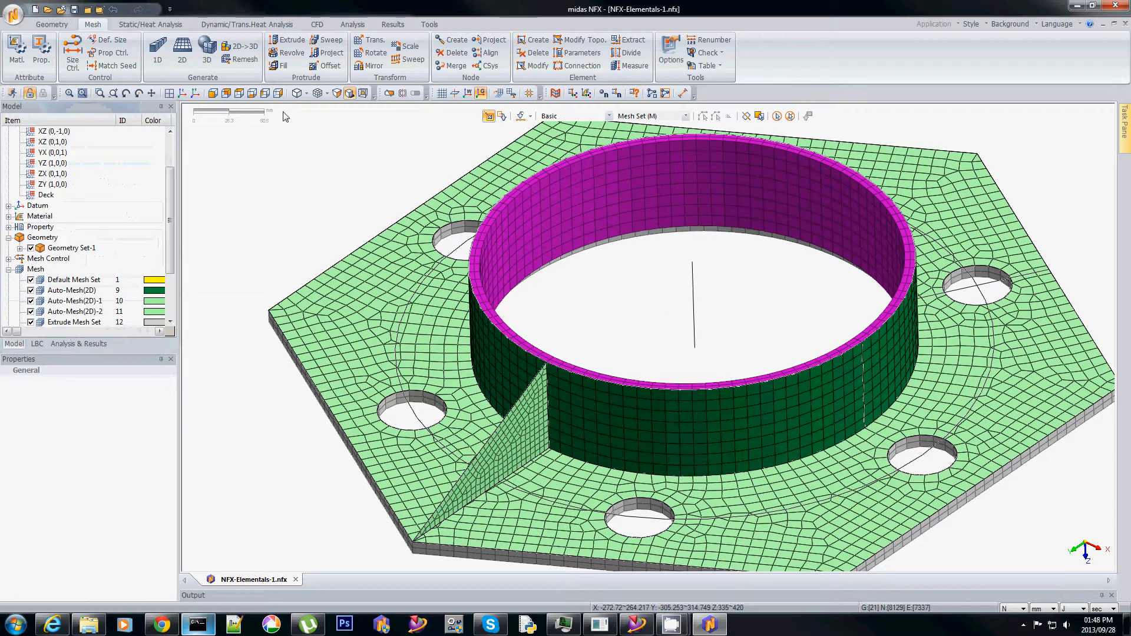
pyautogui.click(330, 66)
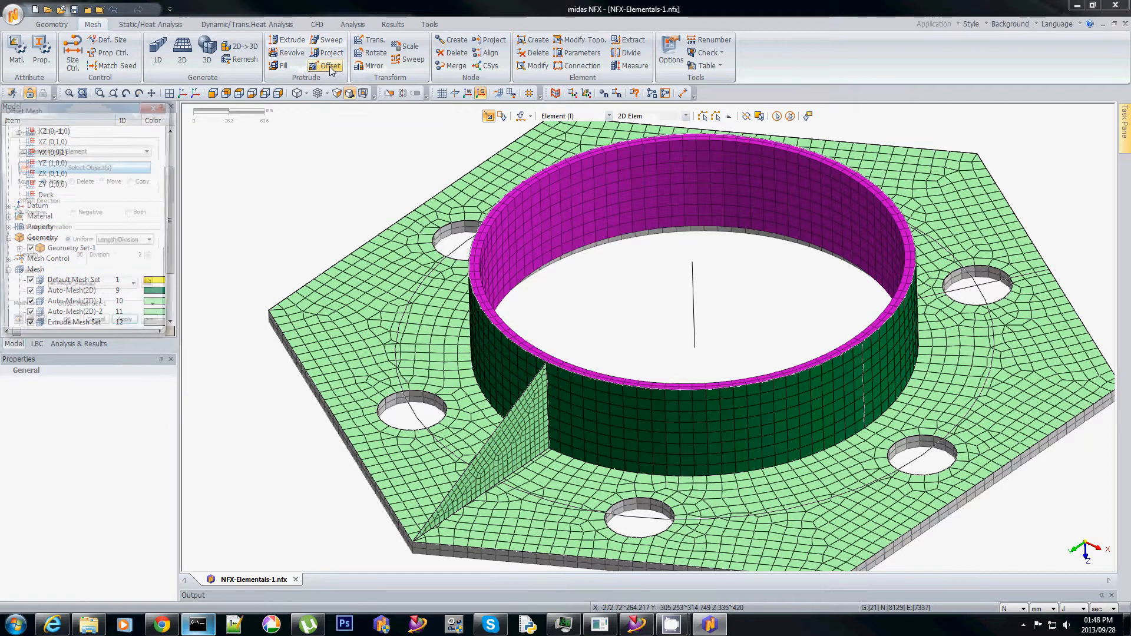
# Offset the gusset face 2.5 to both sides into solids and delete the three Auto-Mesh(2D) sets.
pyautogui.click(330, 65)
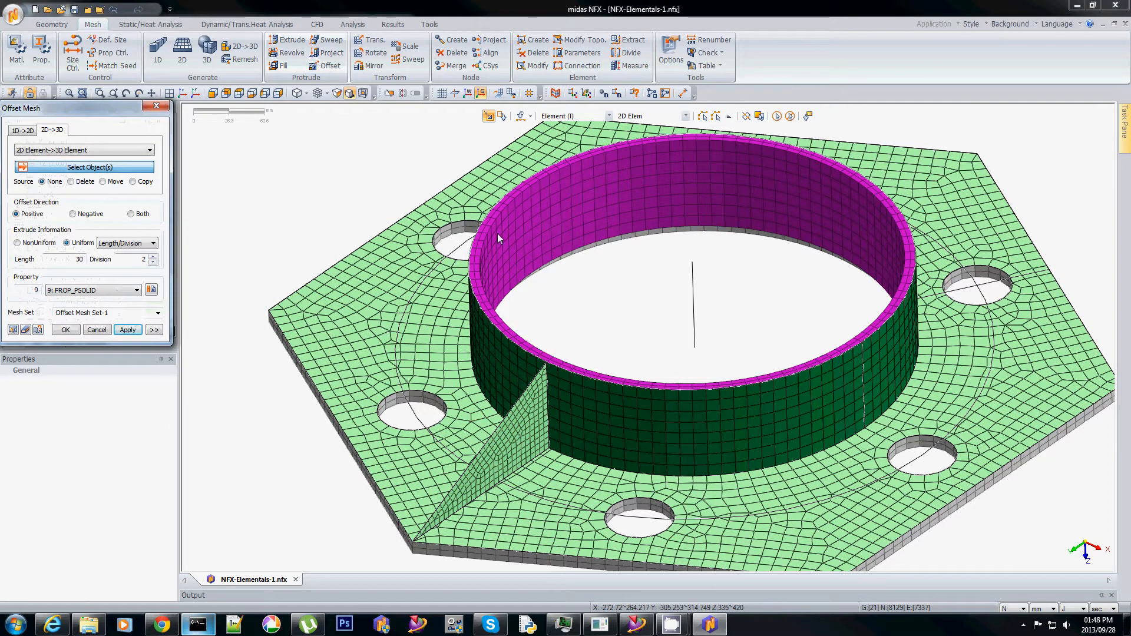
pyautogui.click(605, 116)
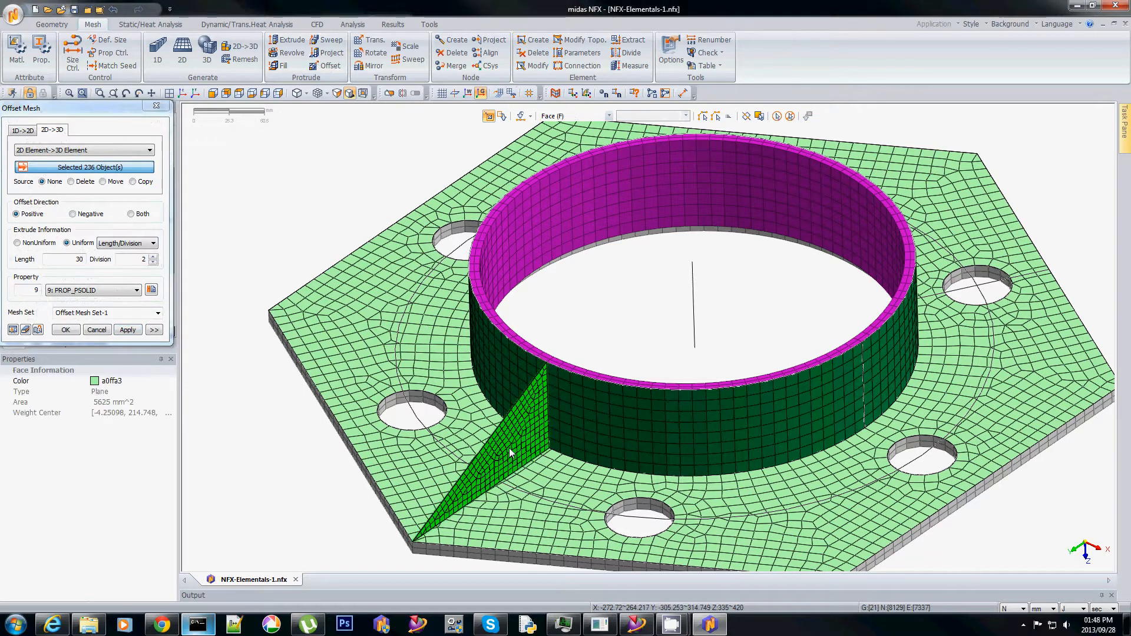
pyautogui.click(132, 214)
pyautogui.write('2.5')
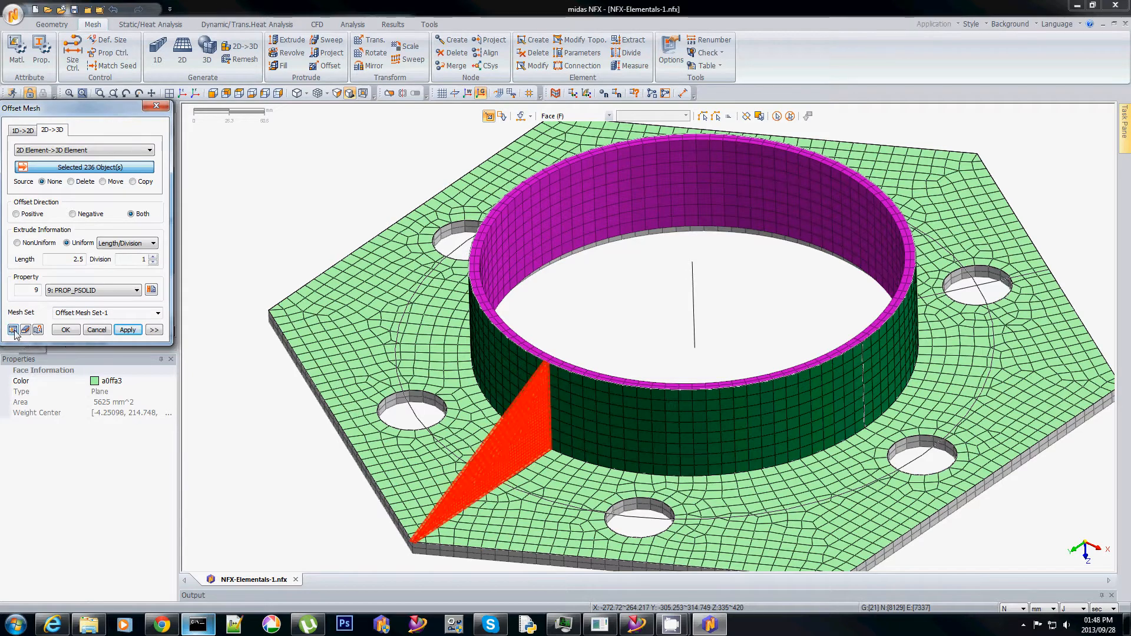
pyautogui.click(66, 330)
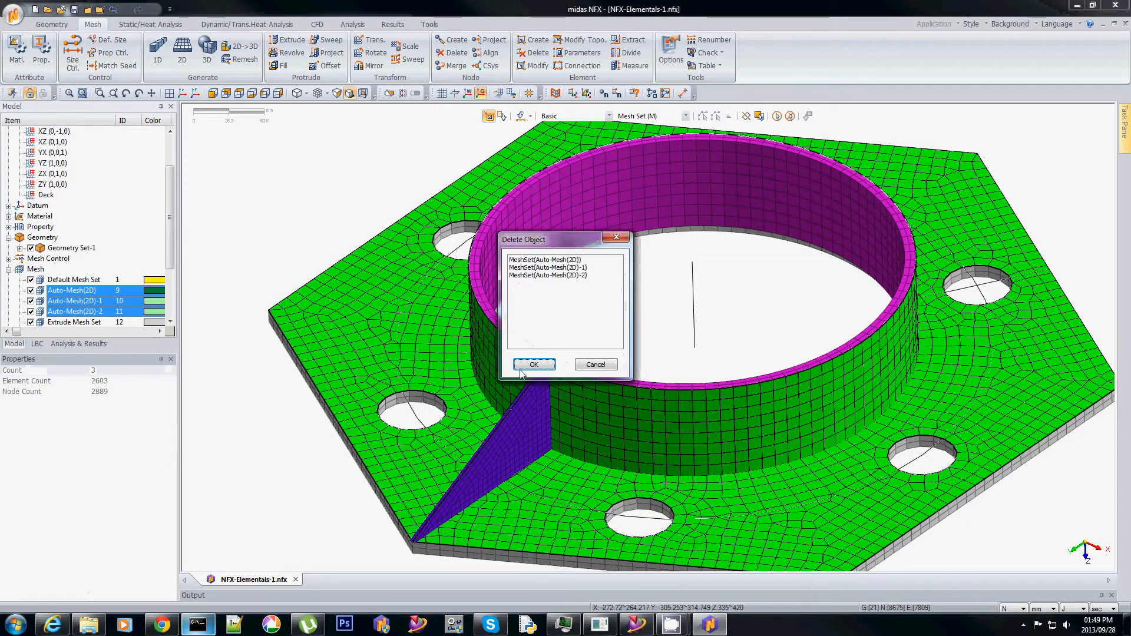
pyautogui.click(534, 364)
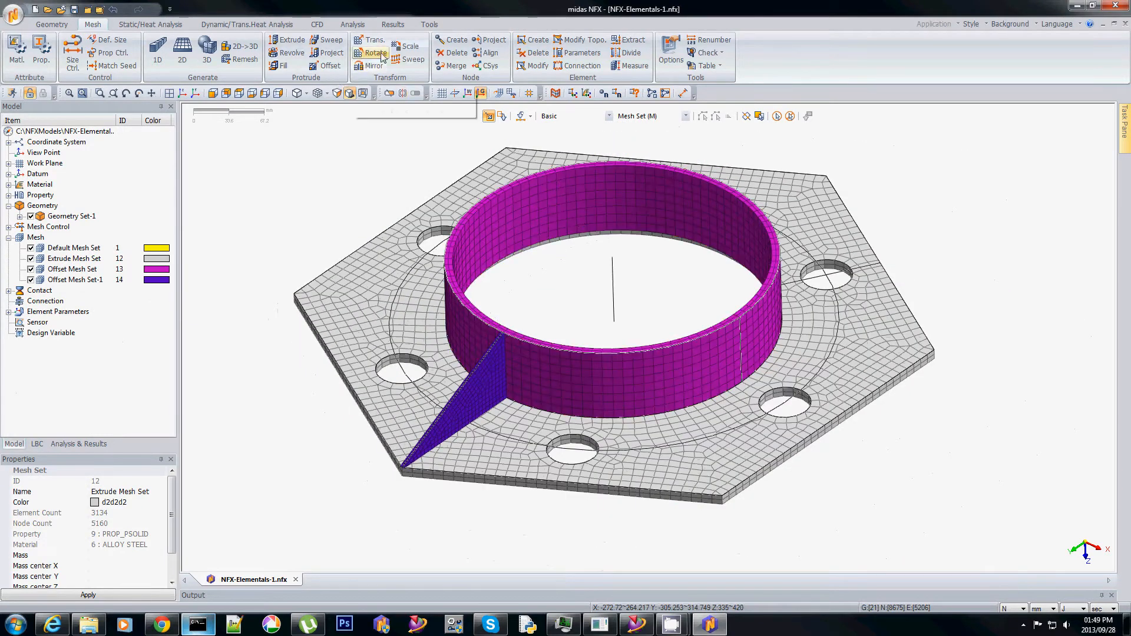
# Rotate-copy the gusset mesh set 5 times at 60° about the central vertical line.
pyautogui.click(375, 53)
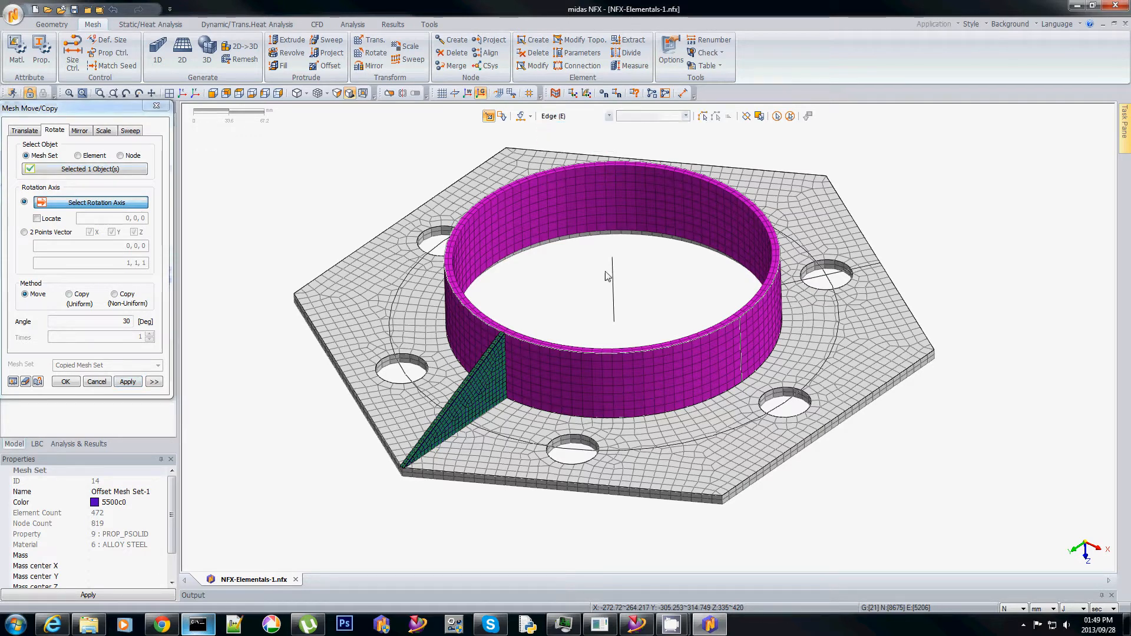
pyautogui.click(612, 296)
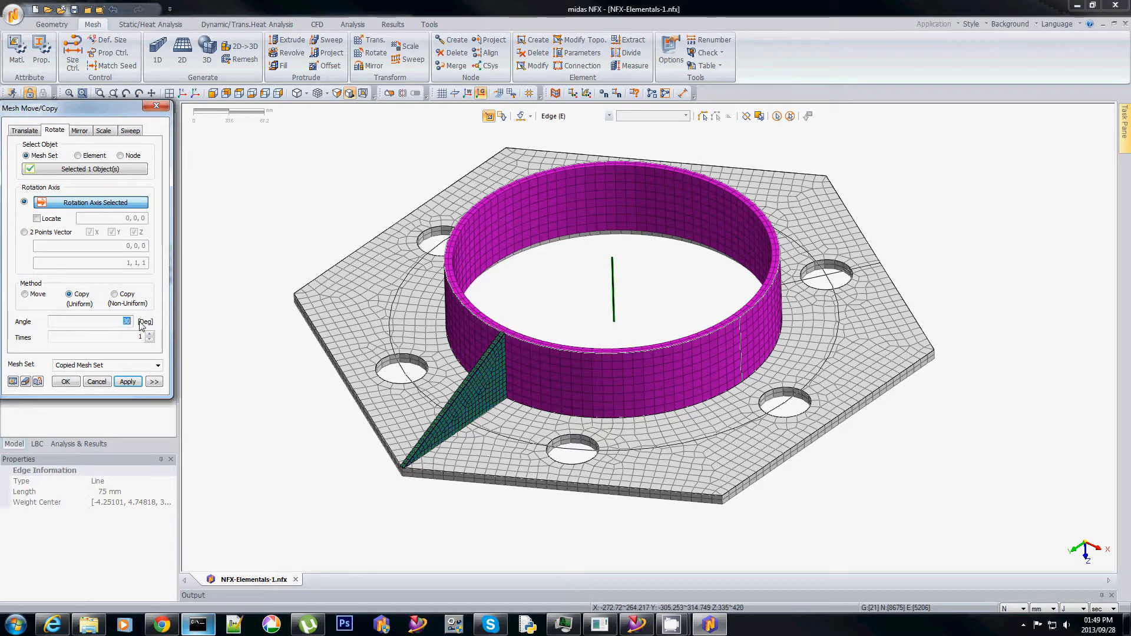
pyautogui.write('60')
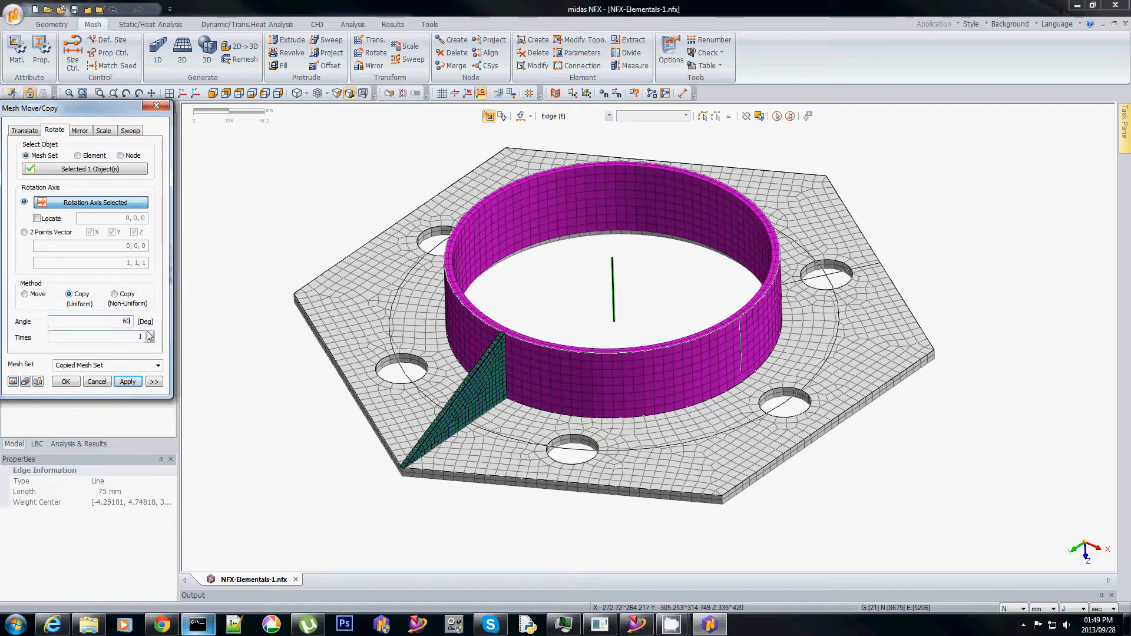
pyautogui.click(128, 381)
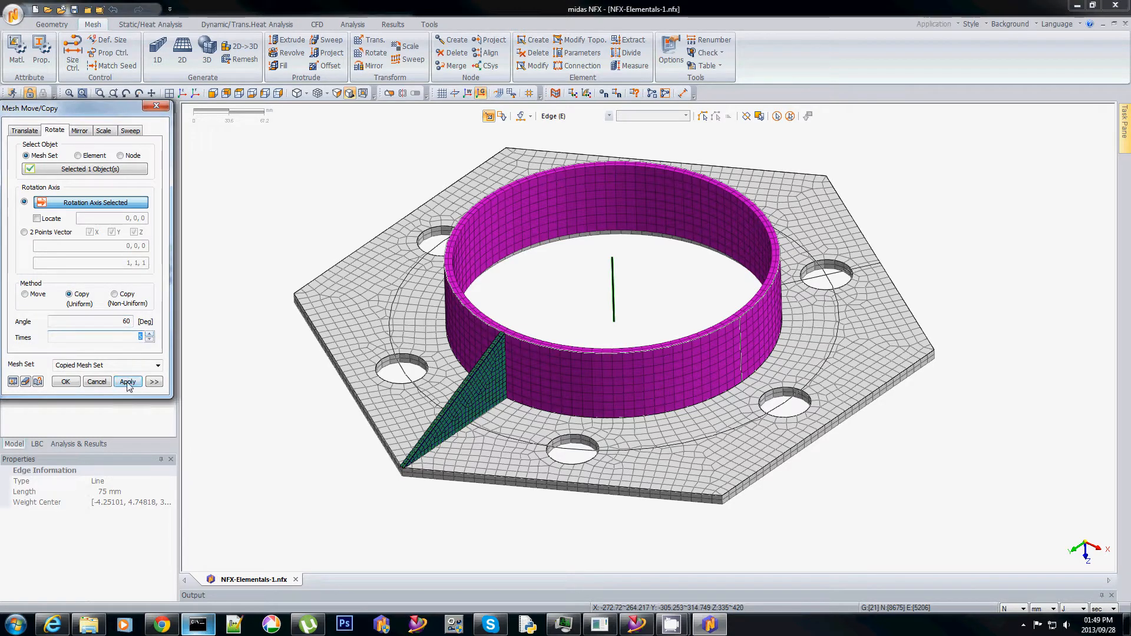
pyautogui.click(127, 382)
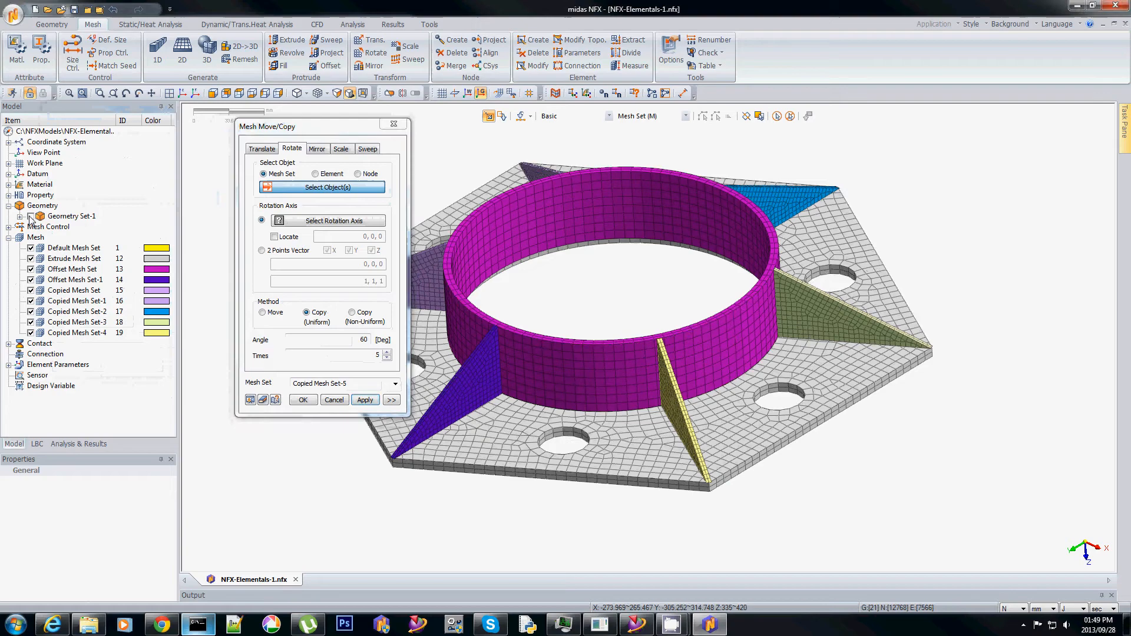
pyautogui.moveTo(267, 126); pyautogui.dragTo(47, 146)
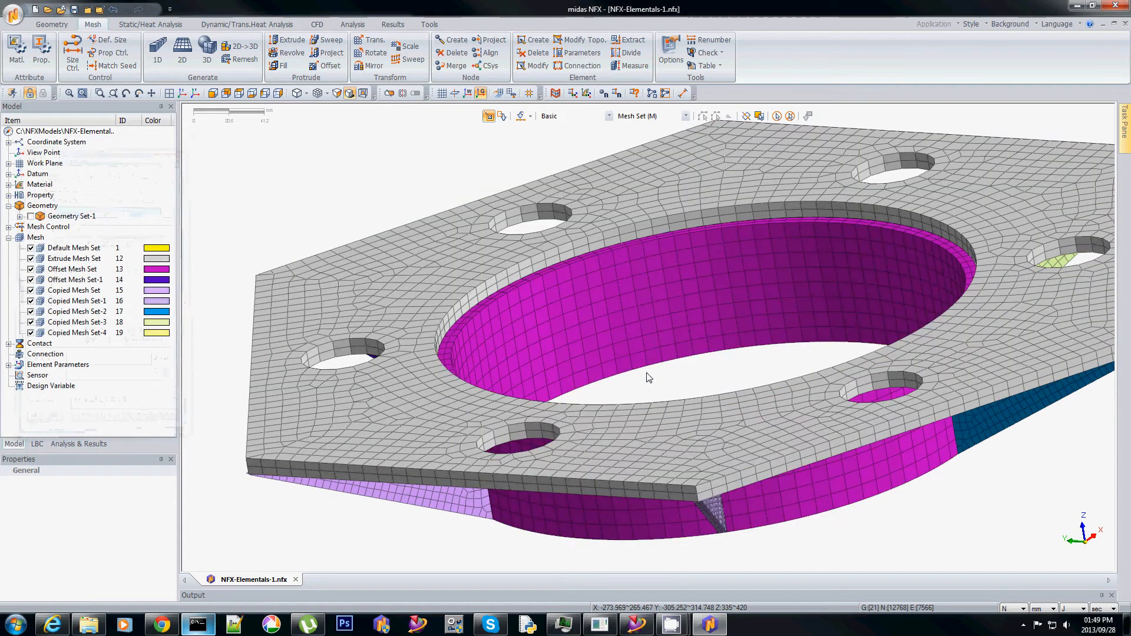
pyautogui.moveTo(336, 148)
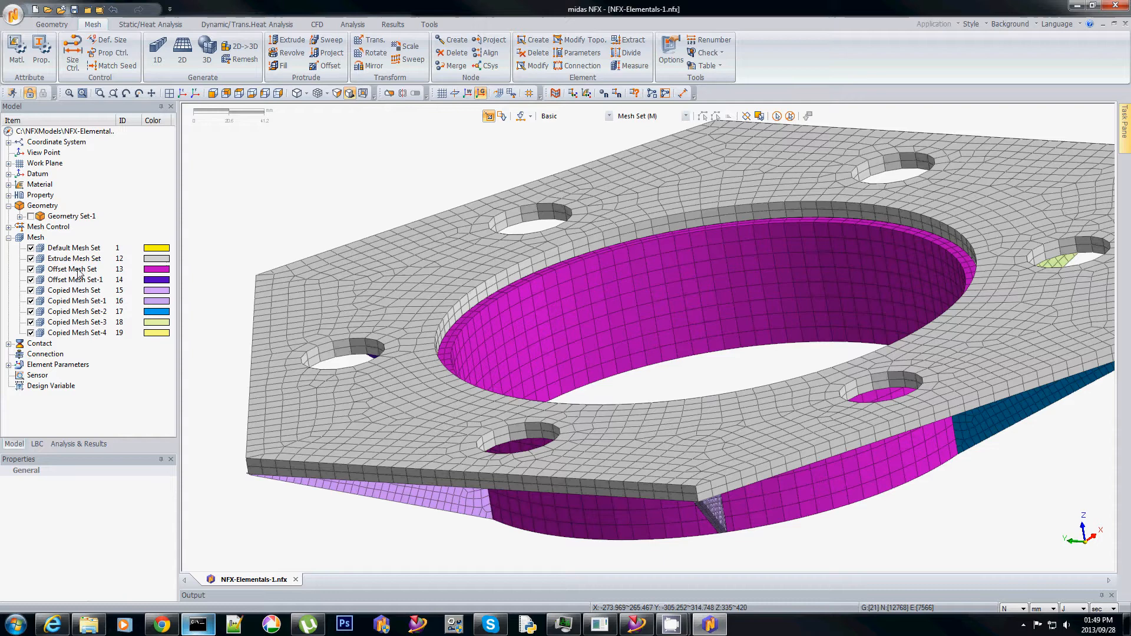
# Show only the ring mesh set and attempt a Z-direction face extrusion of length 10, dismissing the no-selection warning.
pyautogui.rightClick(71, 269)
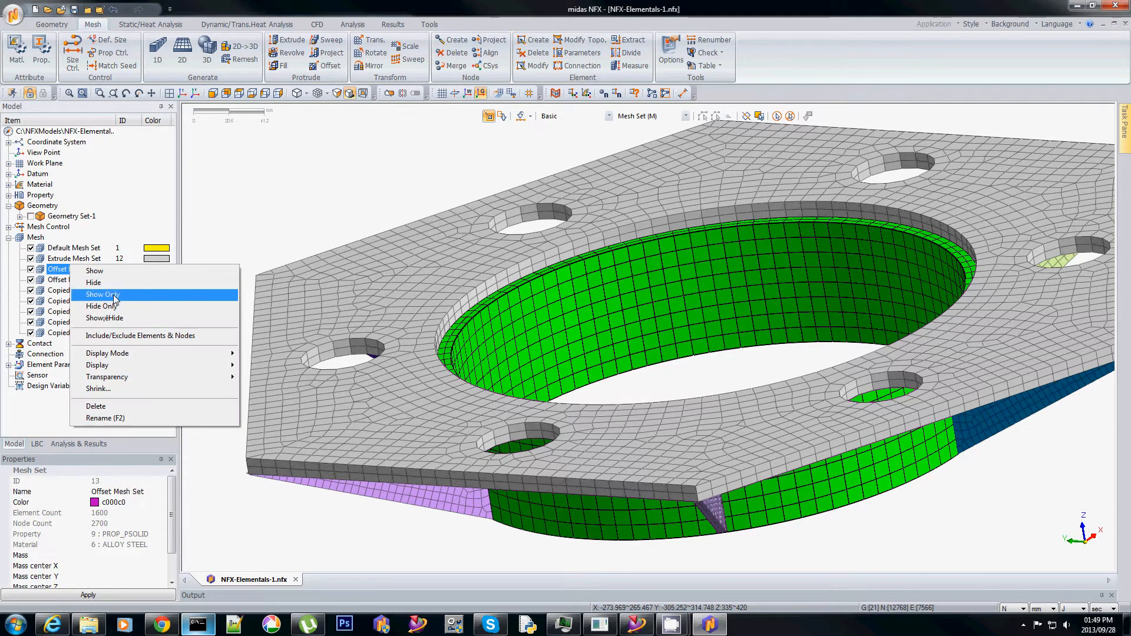
pyautogui.click(102, 295)
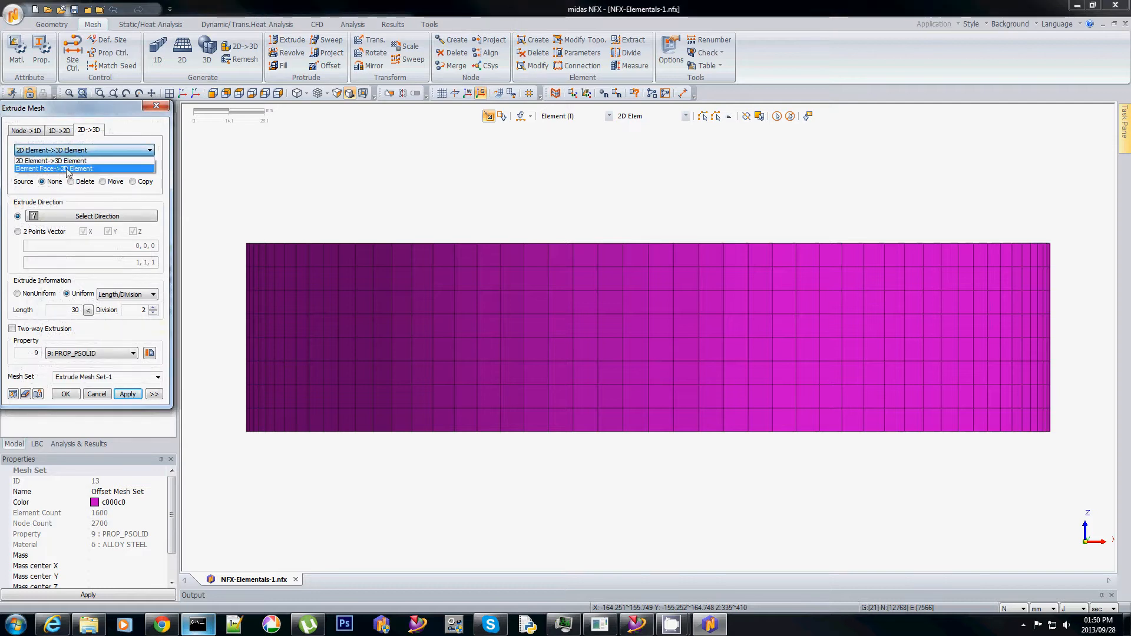
pyautogui.click(65, 168)
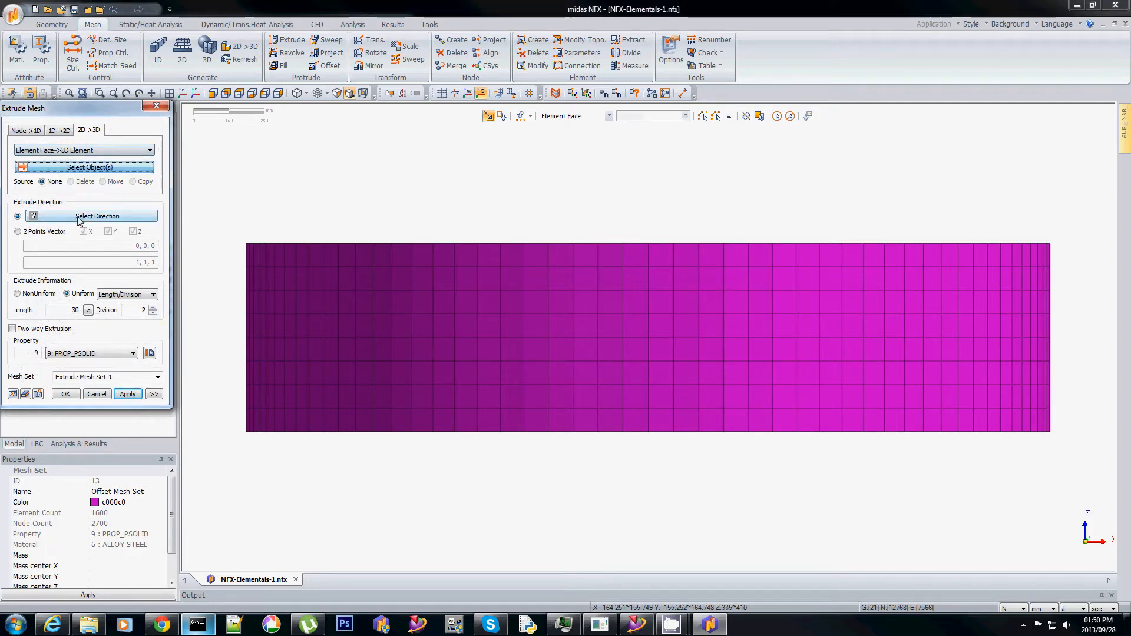
pyautogui.click(17, 232)
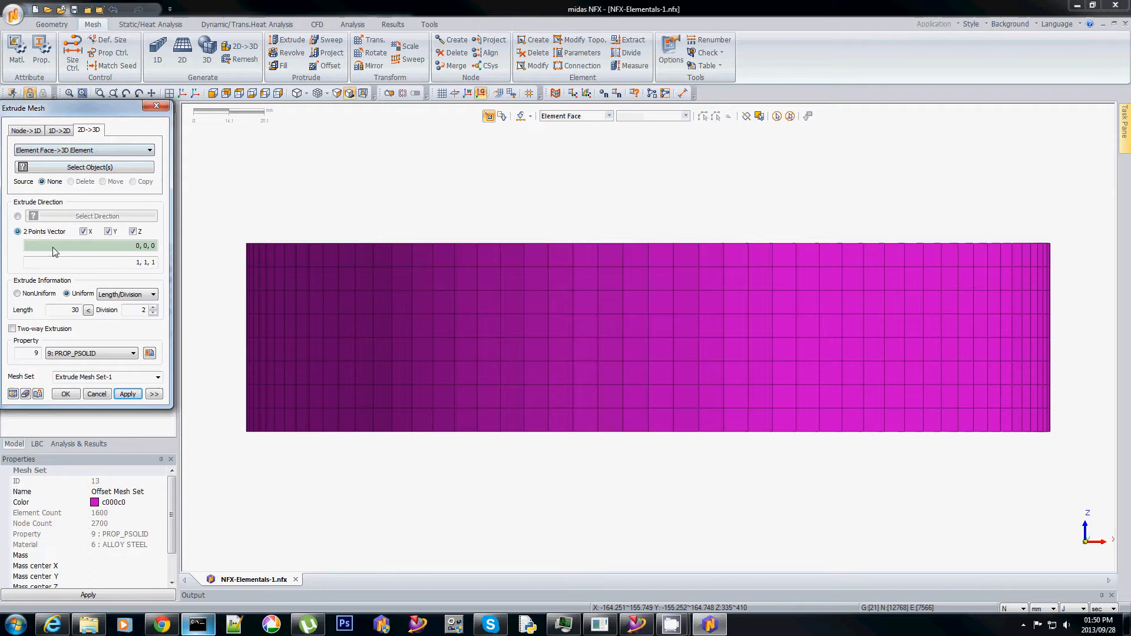
pyautogui.click(83, 231)
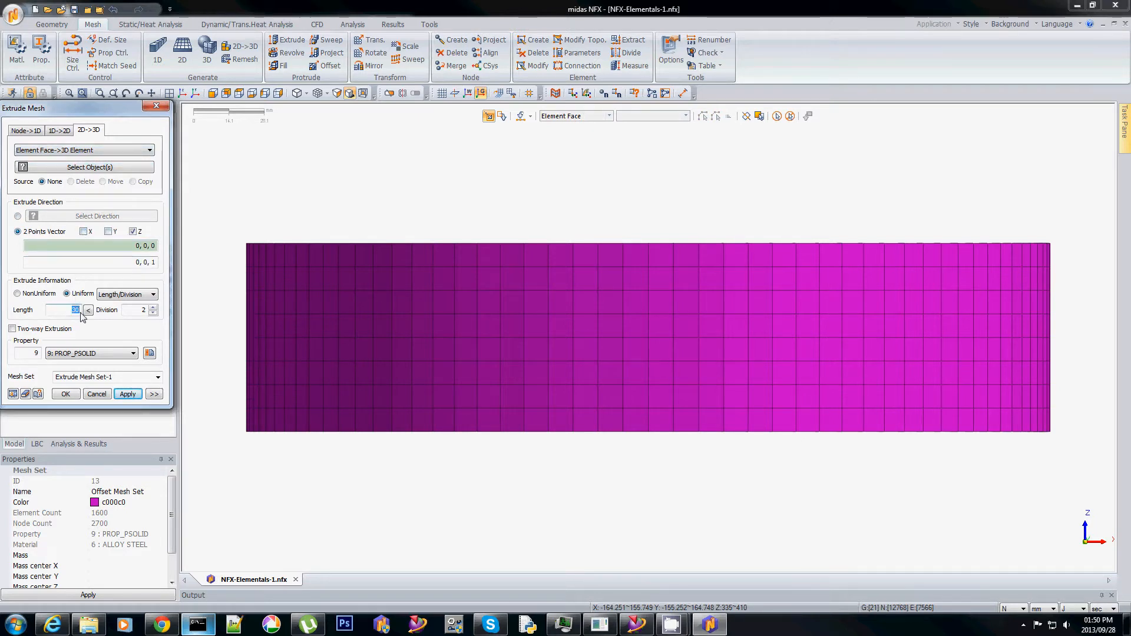
pyautogui.write('10')
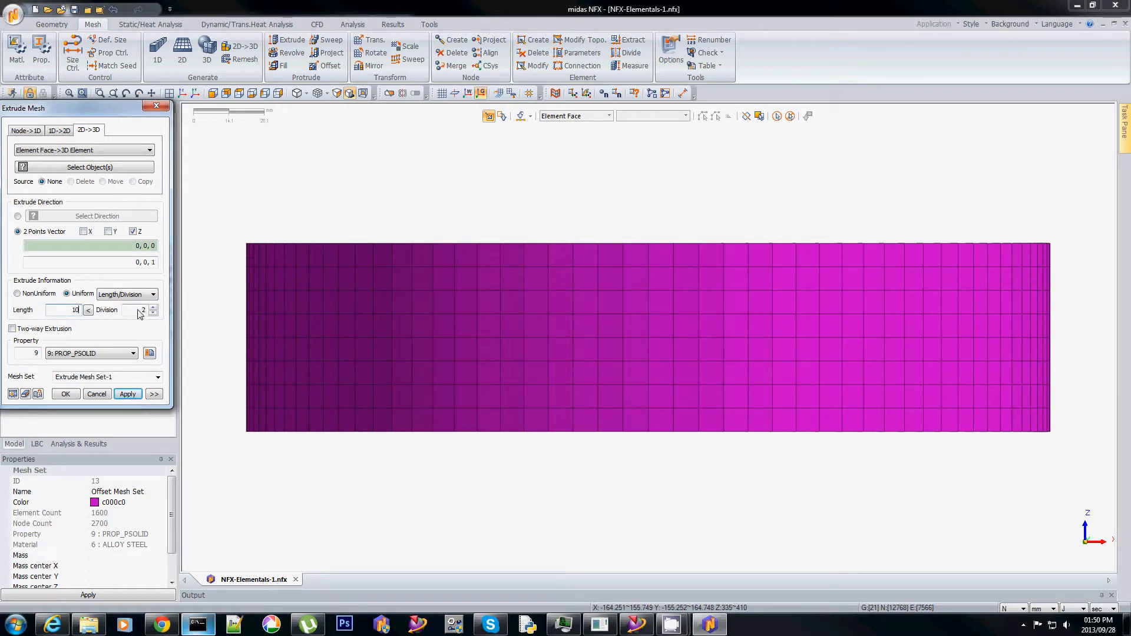
pyautogui.click(128, 394)
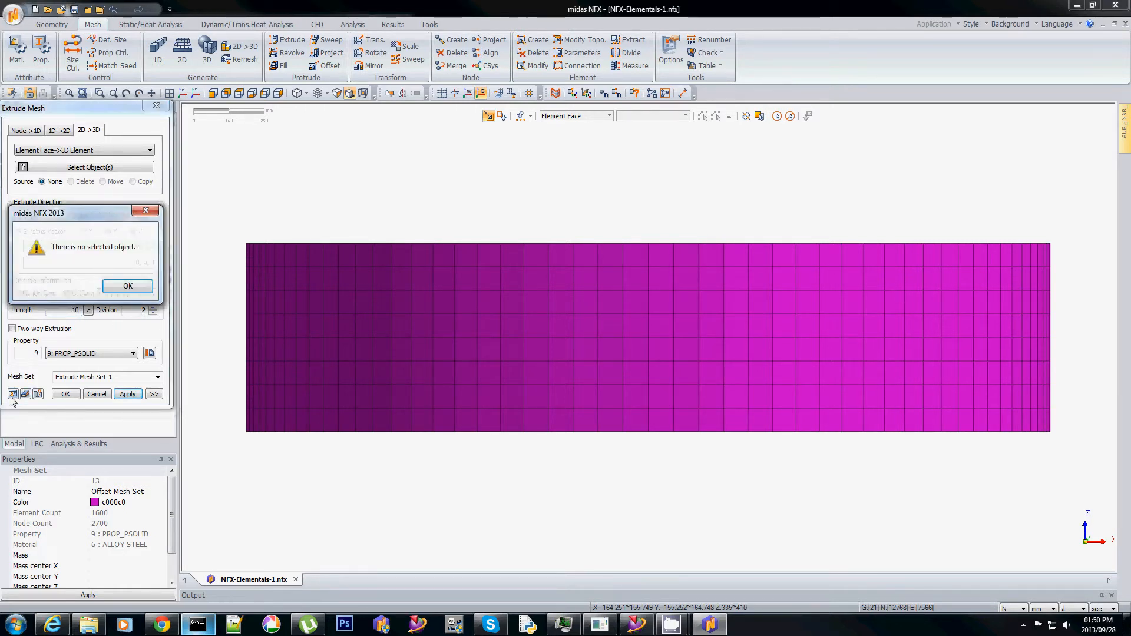
pyautogui.click(128, 286)
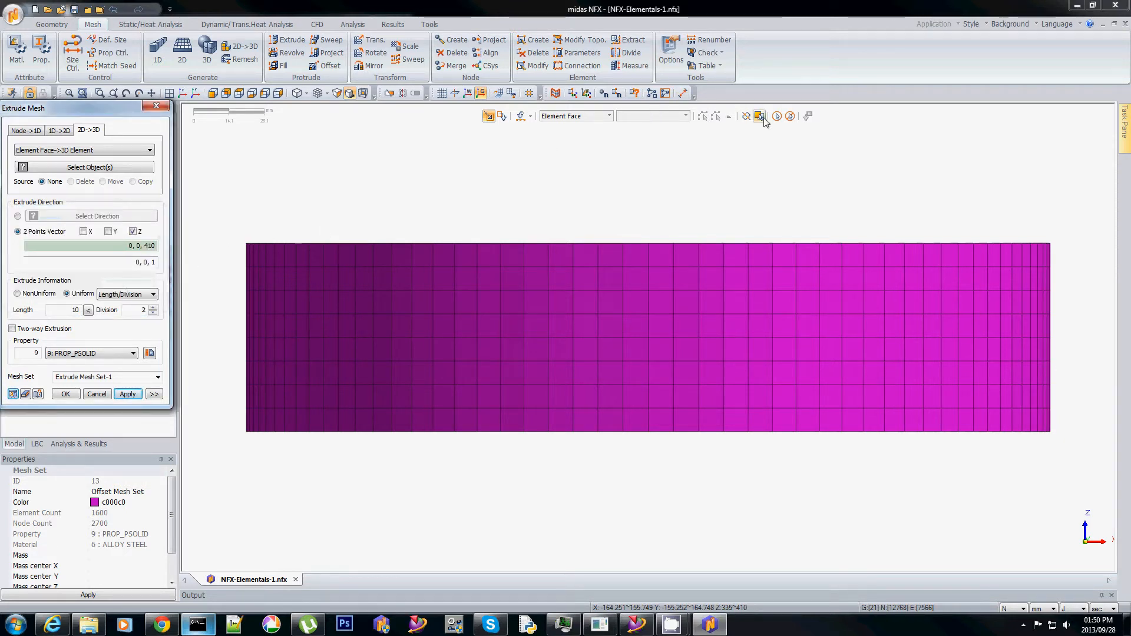
pyautogui.moveTo(746, 116)
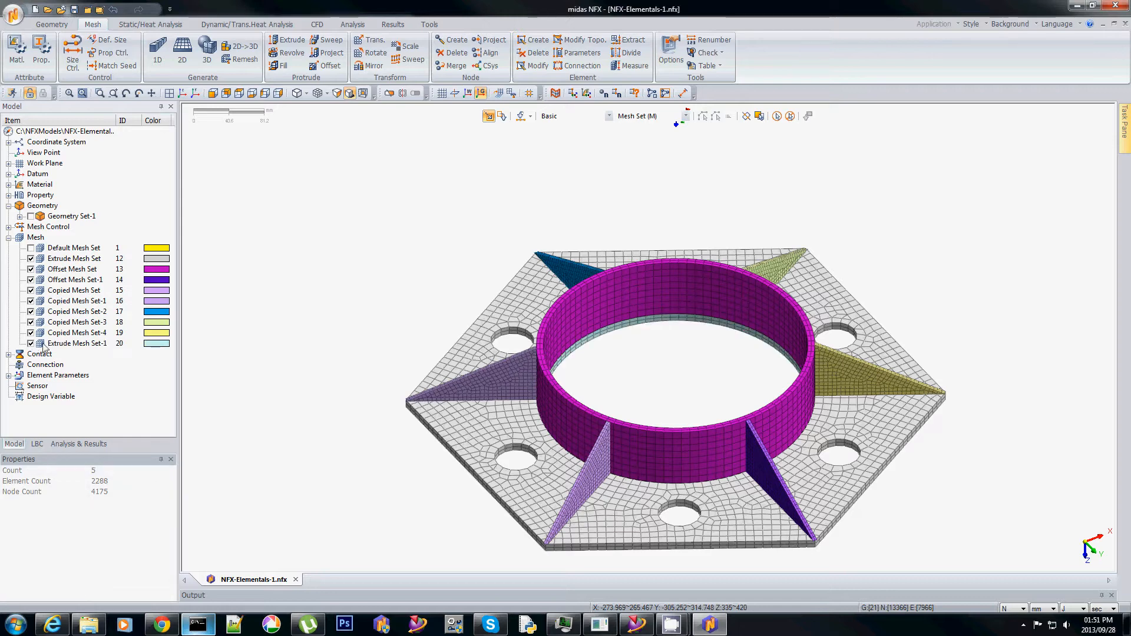
# Remove the extra extruded mesh set and orbit to review the flange plate mesh.
pyautogui.click(77, 343)
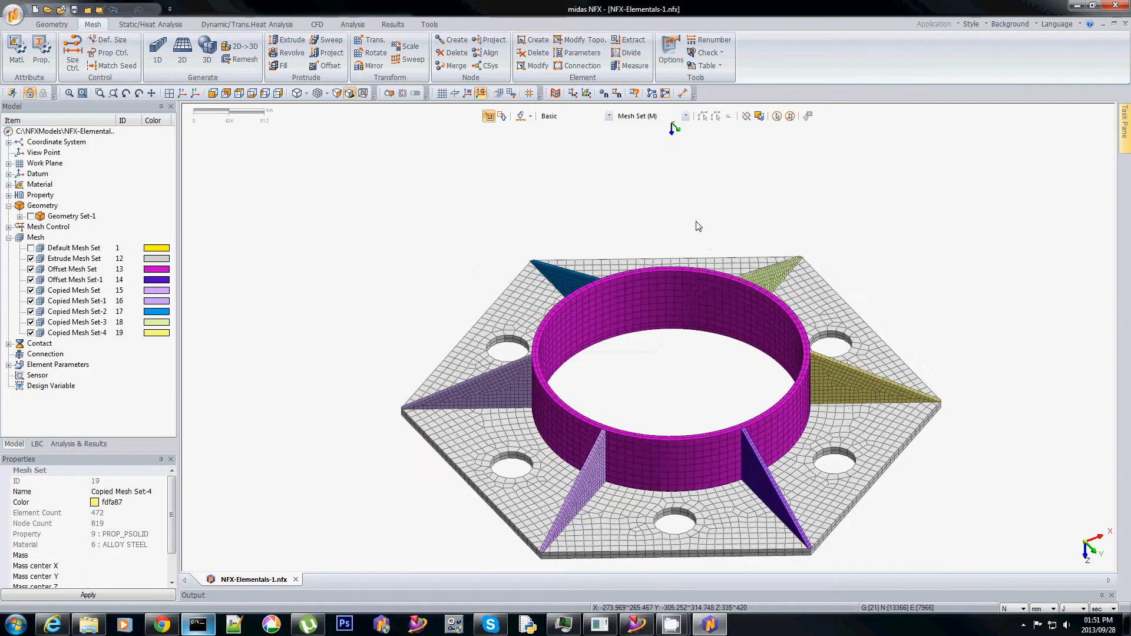
pyautogui.moveTo(697, 226); pyautogui.dragTo(669, 382)
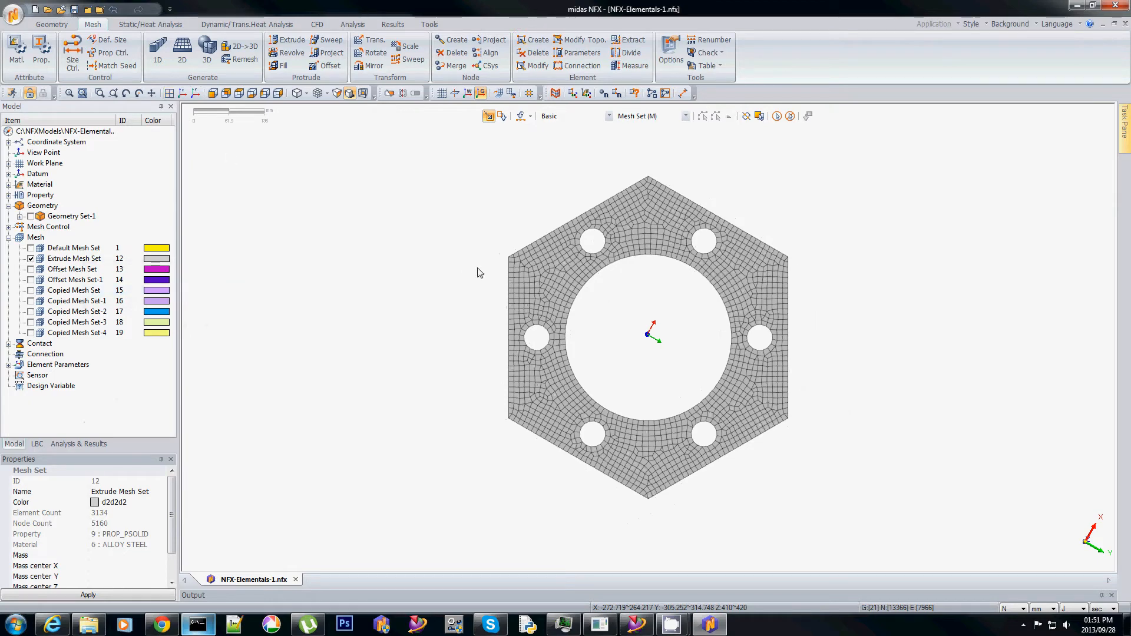
pyautogui.moveTo(485, 269)
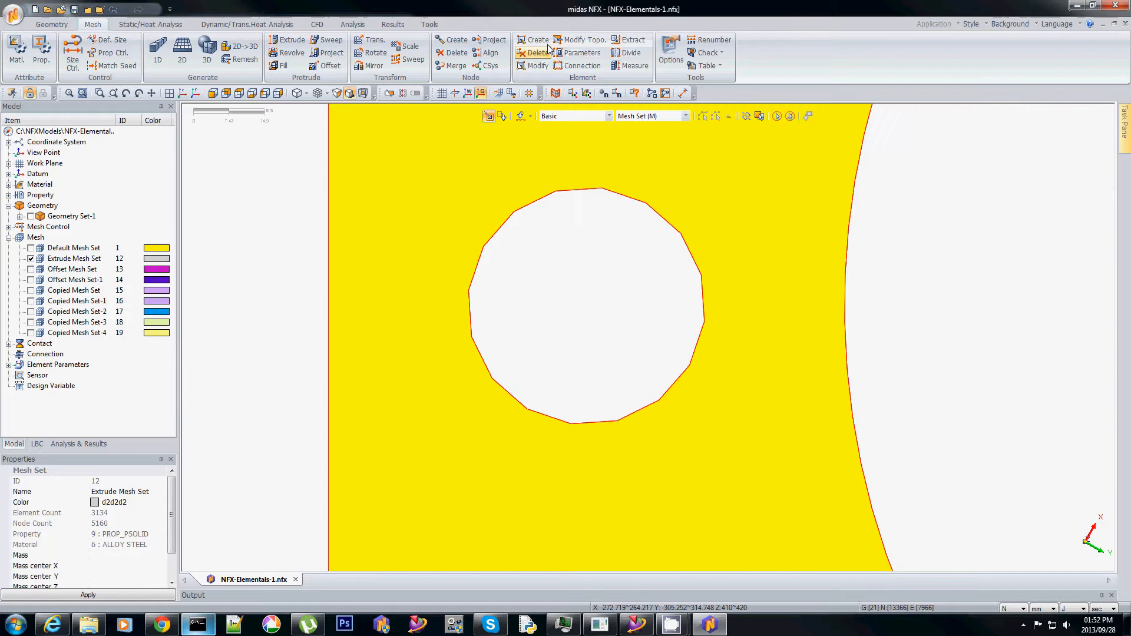
# Start the Element Create/Delete tool for the bolt hole.
pyautogui.click(531, 39)
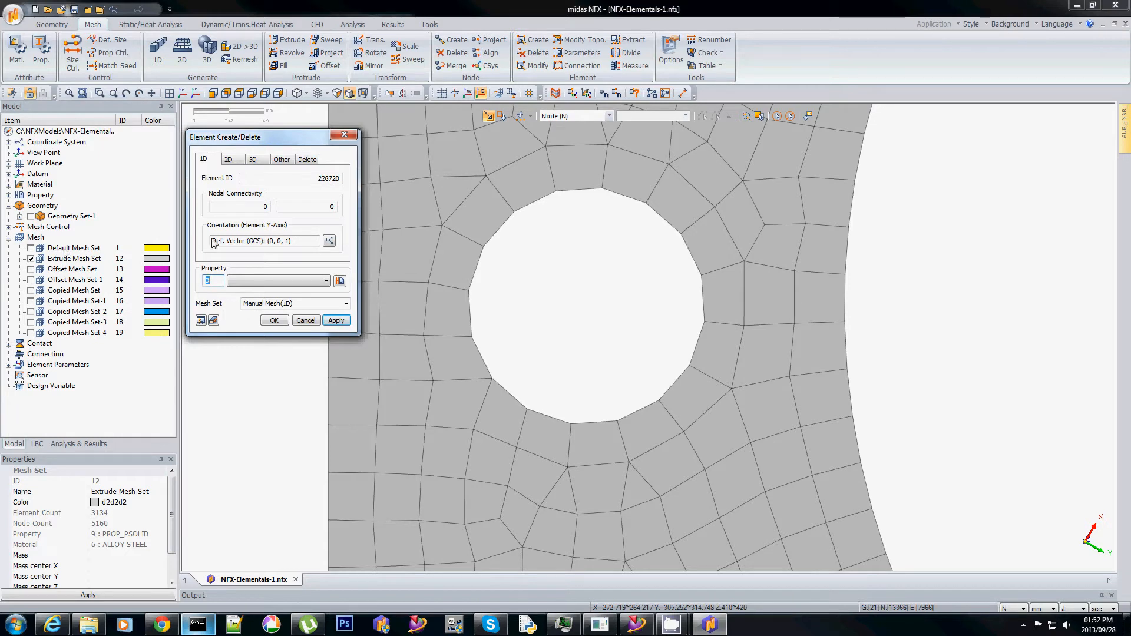
# Create Rigid Body elements from the Other tab at the first two bolt holes' edge nodes.
pyautogui.click(282, 159)
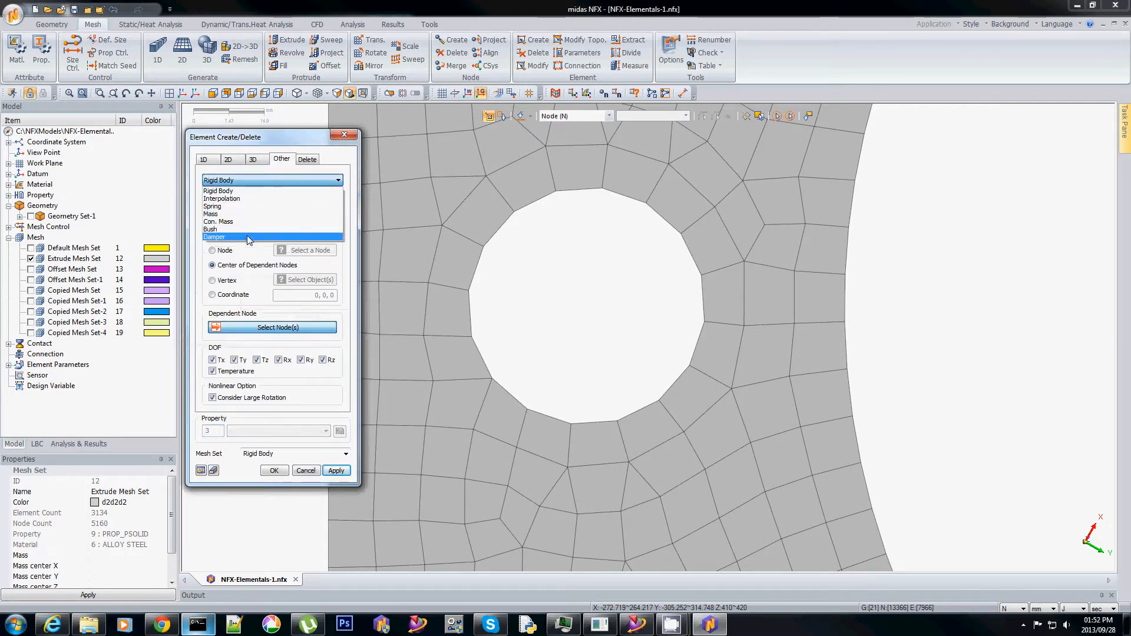
pyautogui.click(218, 190)
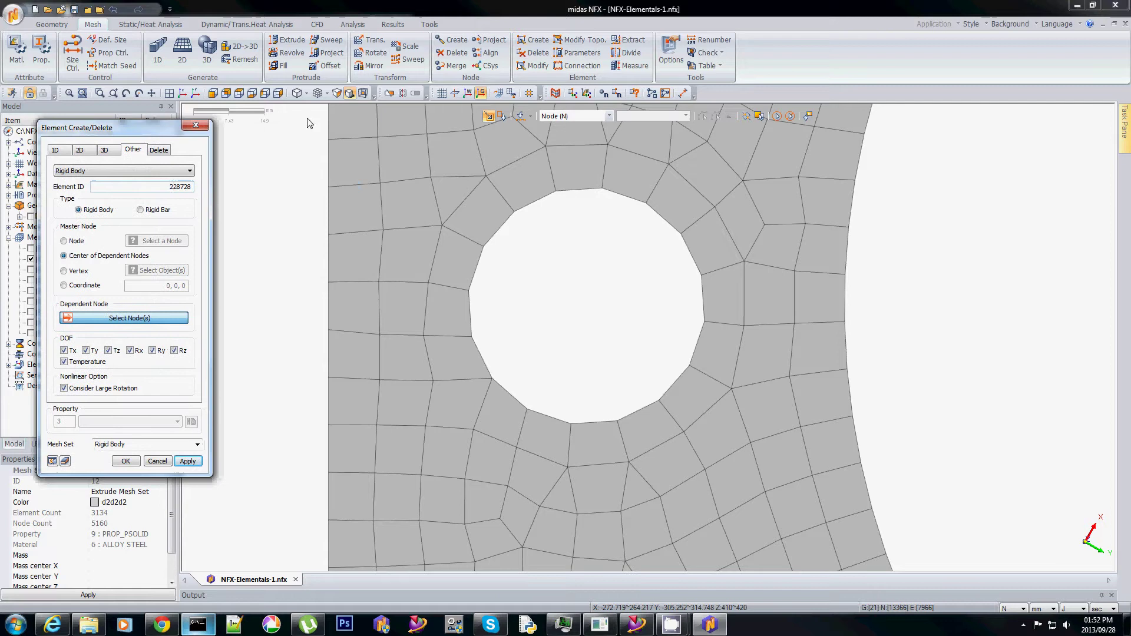
pyautogui.moveTo(489, 116)
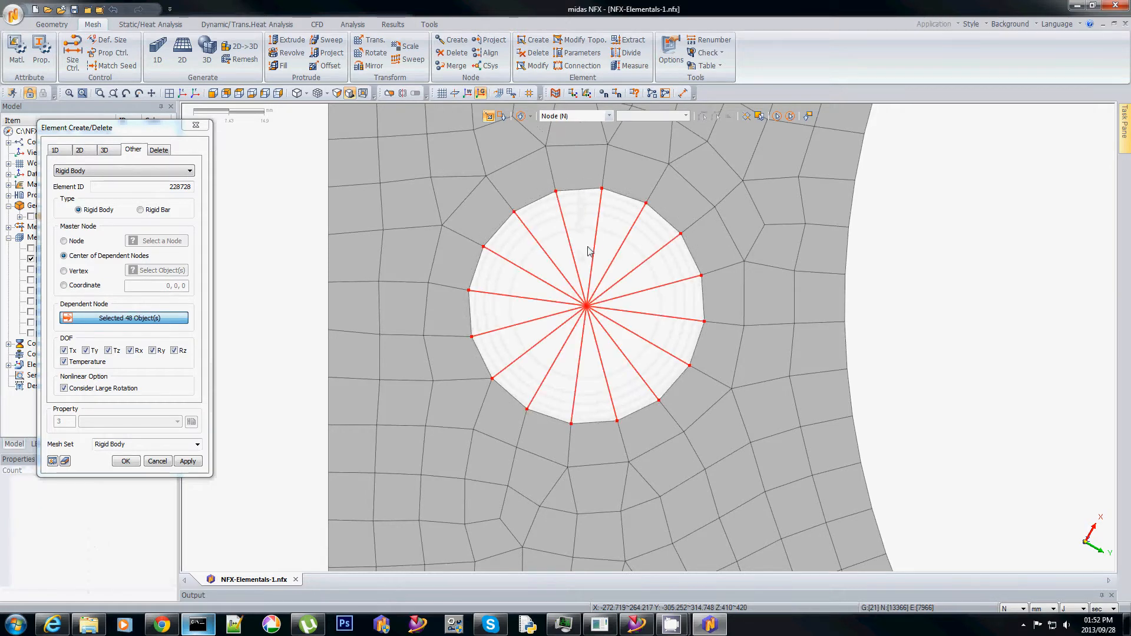
pyautogui.click(188, 461)
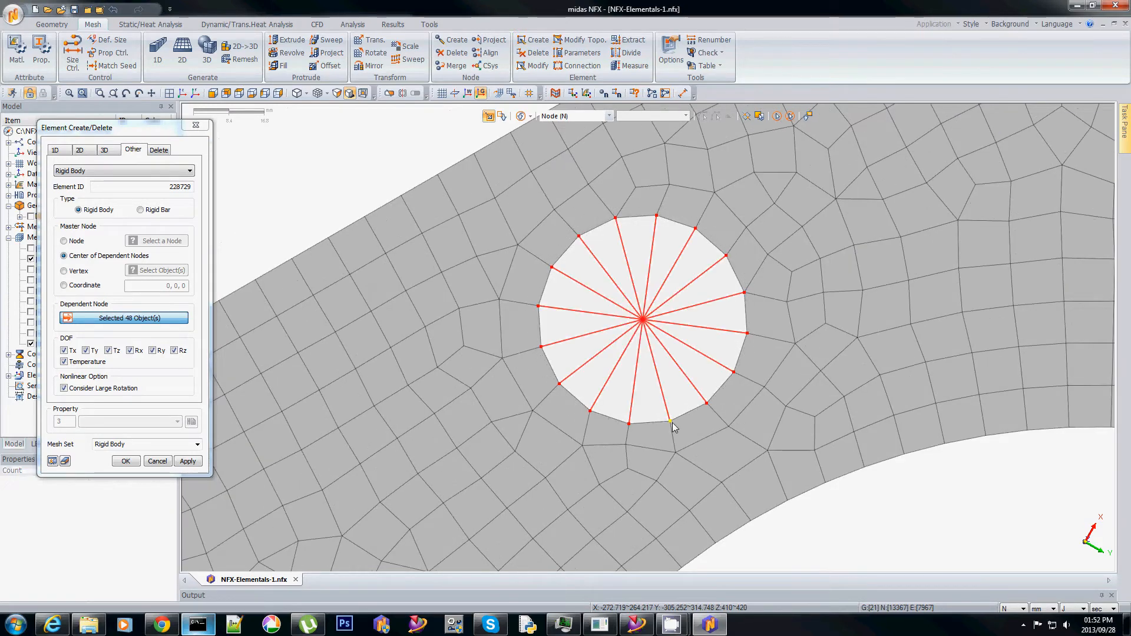
pyautogui.click(188, 461)
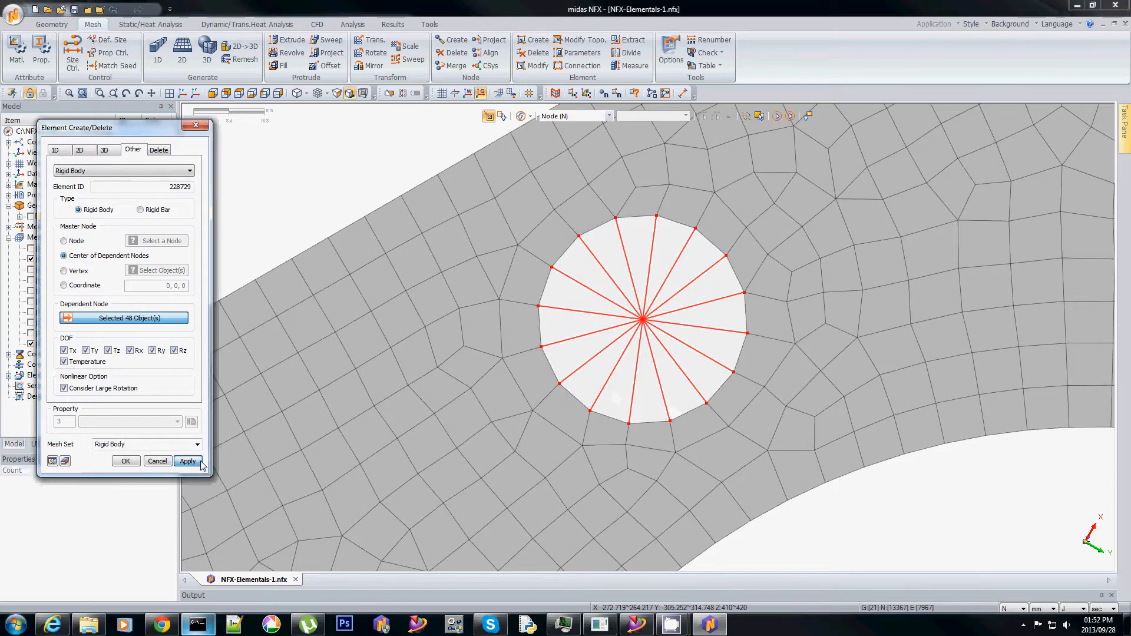
pyautogui.click(188, 461)
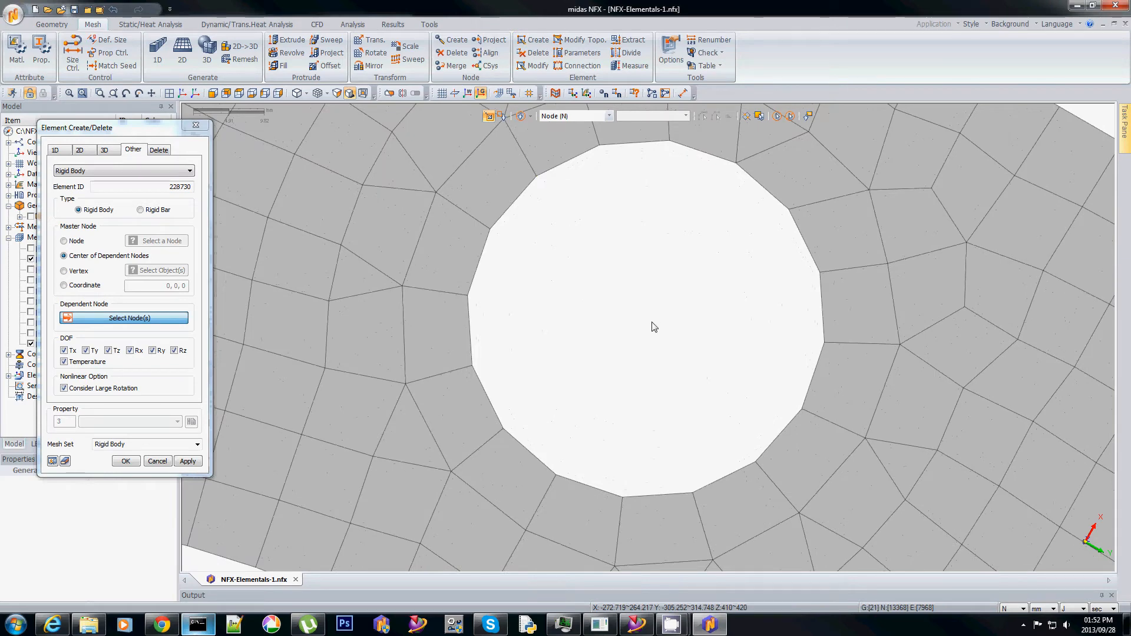
# Create rigid-body spiders at the remaining four bolt holes and close the tool.
pyautogui.click(124, 317)
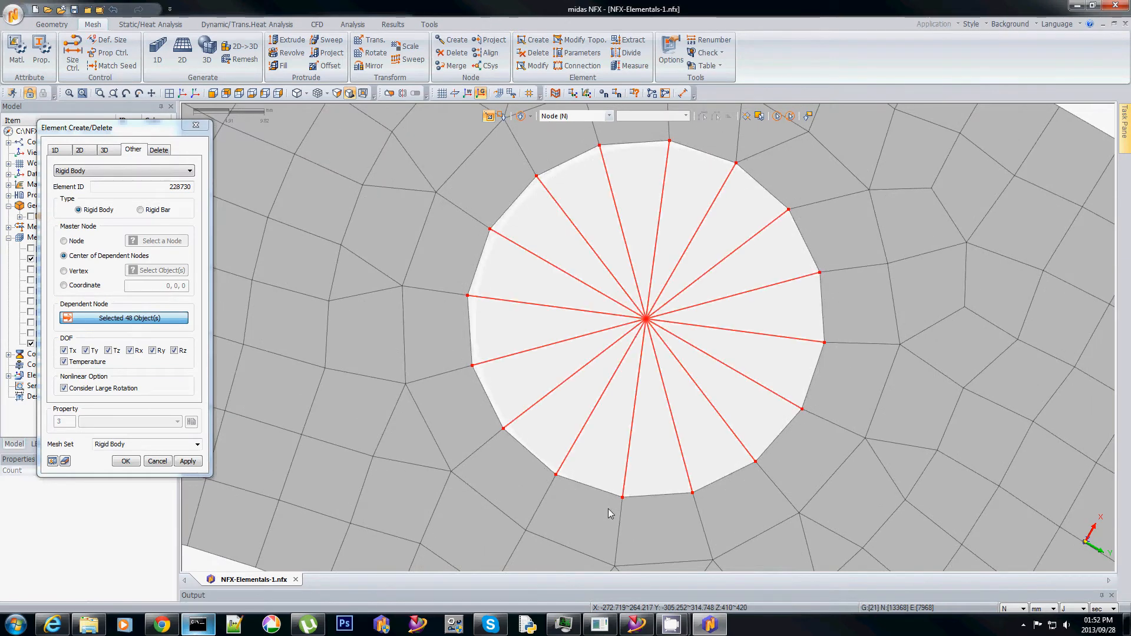
pyautogui.click(187, 460)
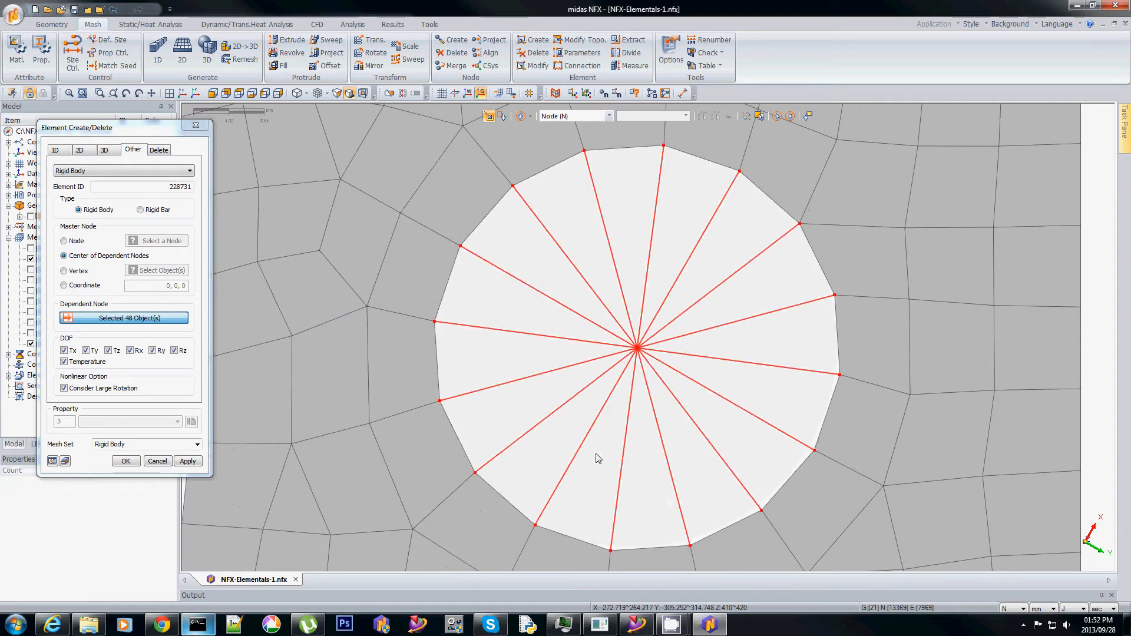
pyautogui.click(188, 461)
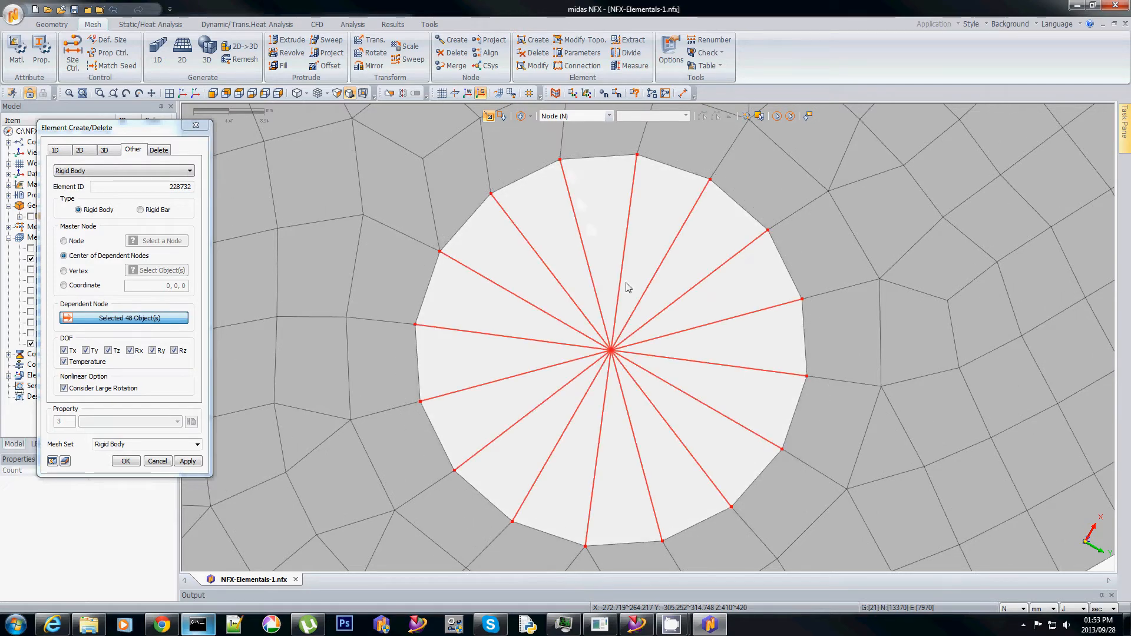
pyautogui.click(187, 461)
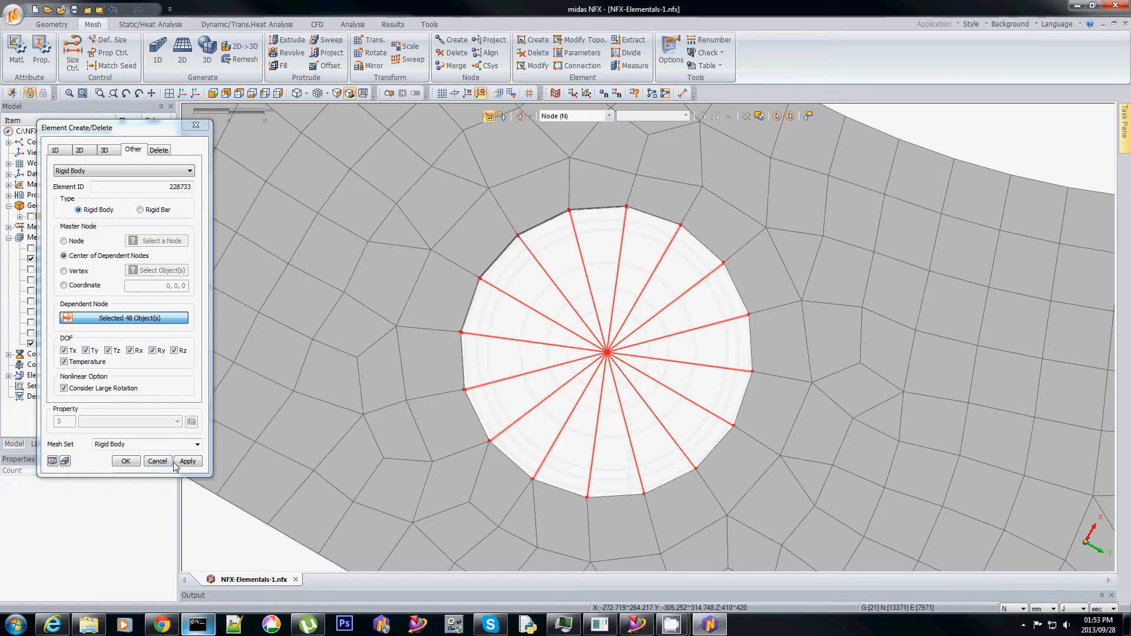
pyautogui.click(187, 461)
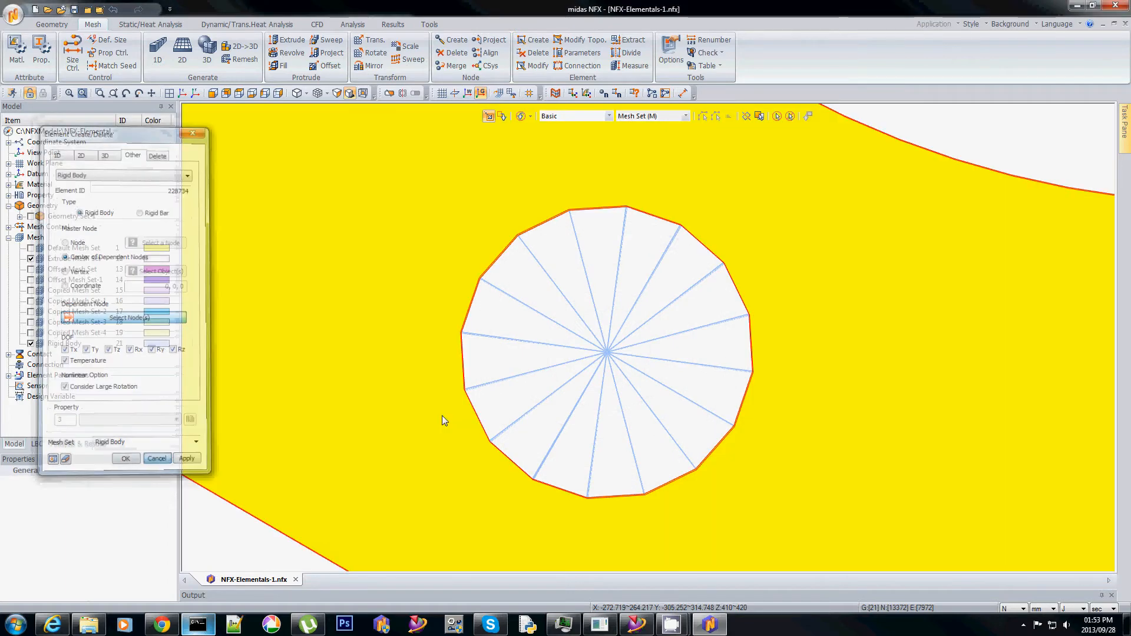
pyautogui.click(125, 459)
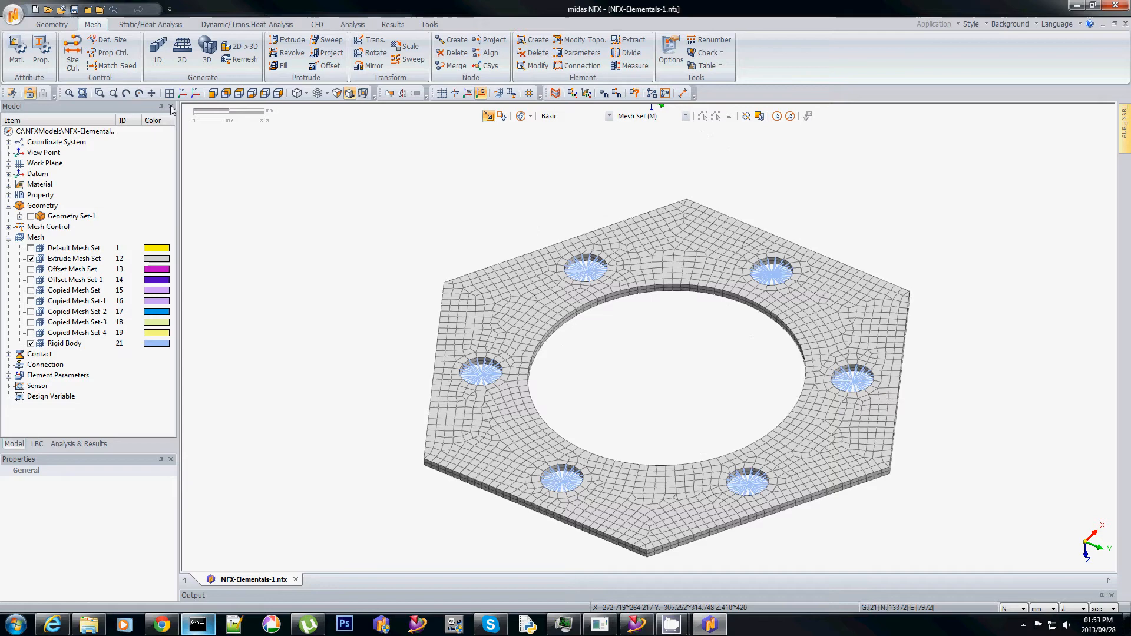
pyautogui.click(151, 25)
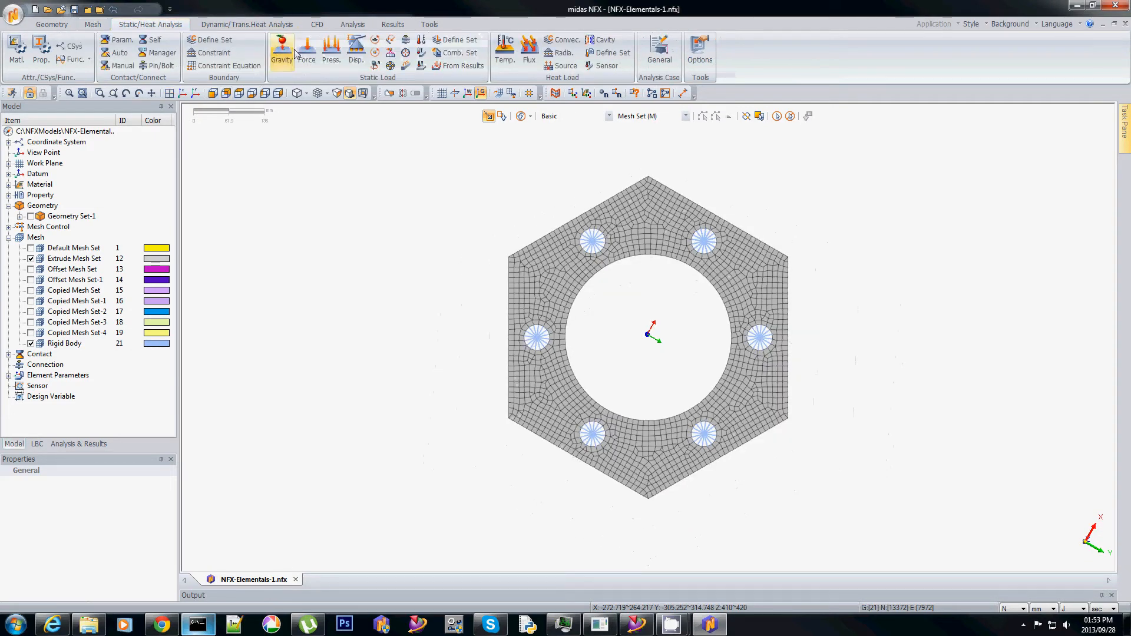
# Apply a Pinned constraint to the six rigid-body master nodes at the bolt-hole centres.
pyautogui.click(214, 52)
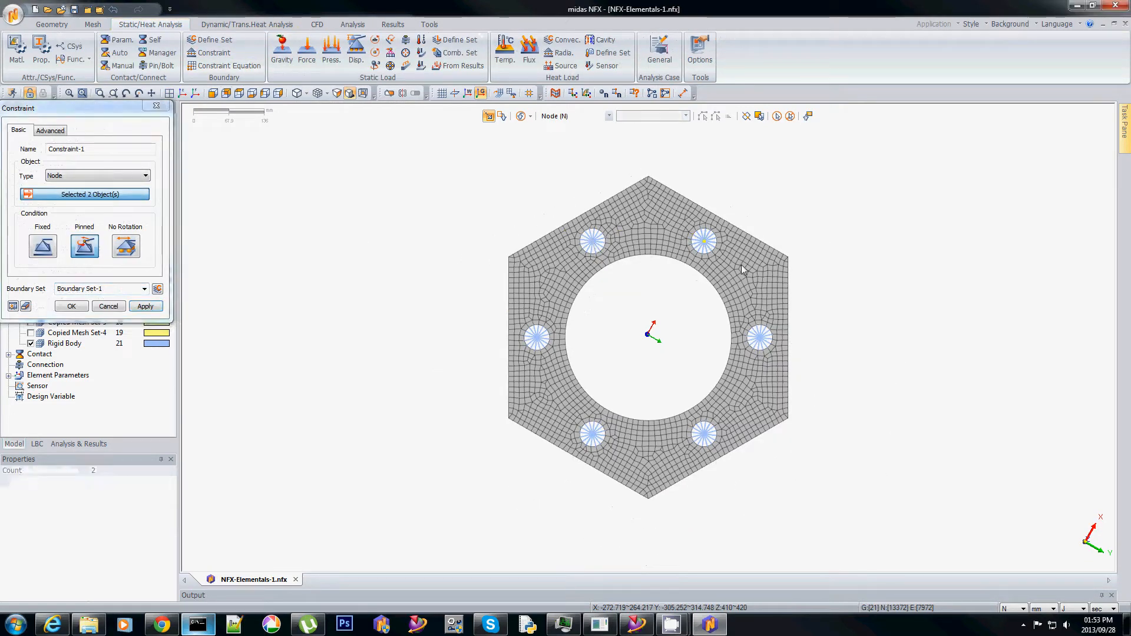
pyautogui.click(758, 338)
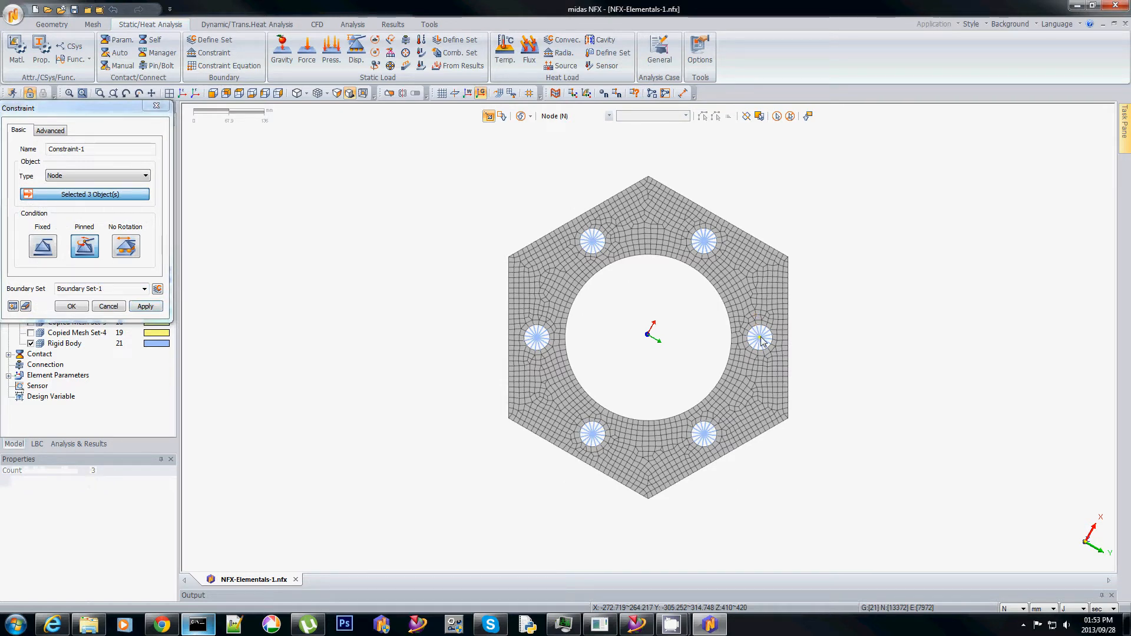
pyautogui.click(594, 435)
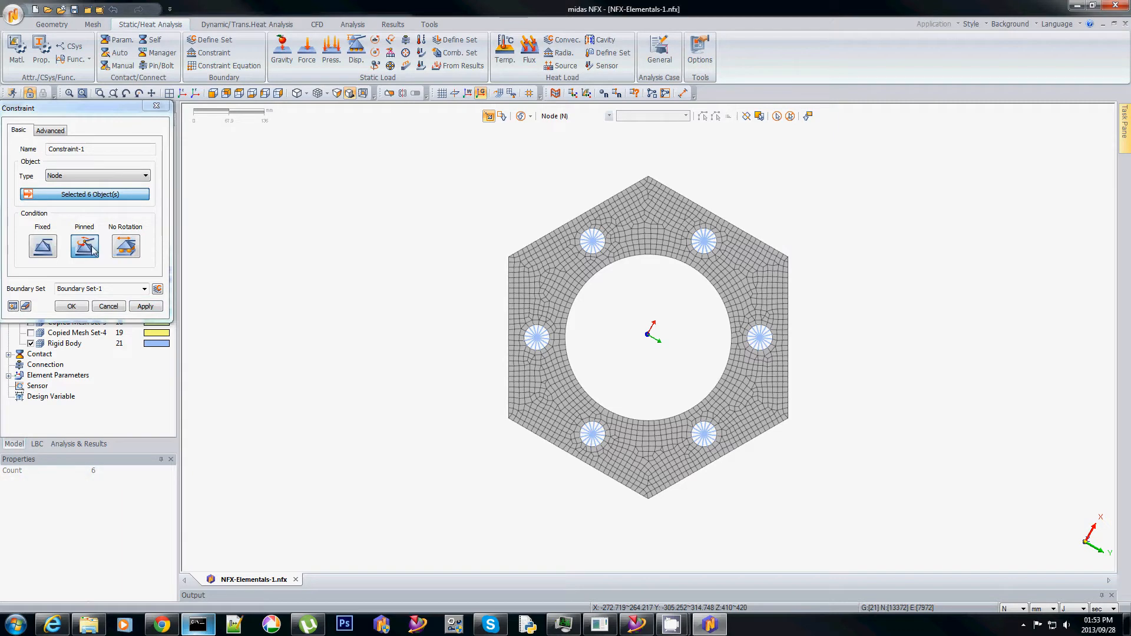
pyautogui.click(109, 306)
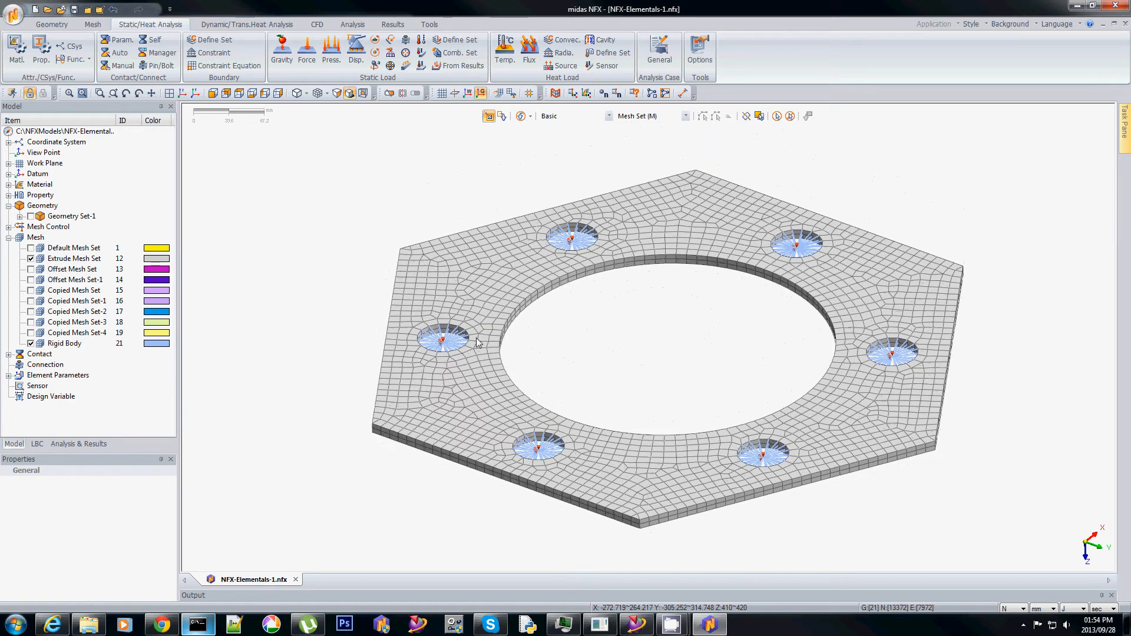
# Show all mesh sets, view from the back, isolate the inner ring and start a Force load.
pyautogui.rightClick(35, 236)
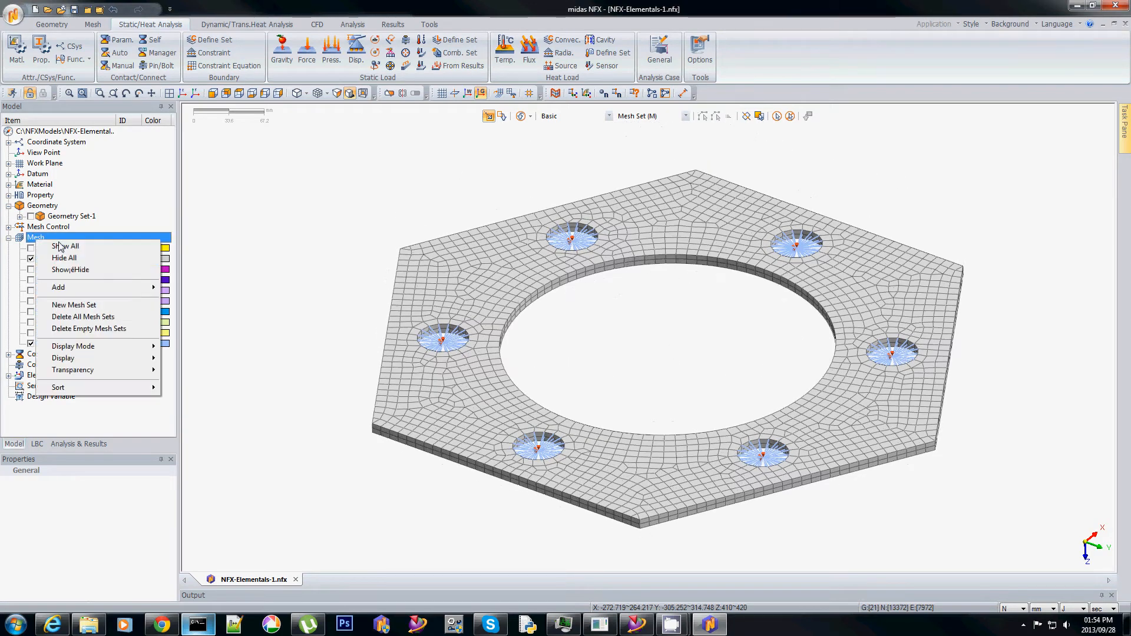
pyautogui.click(66, 246)
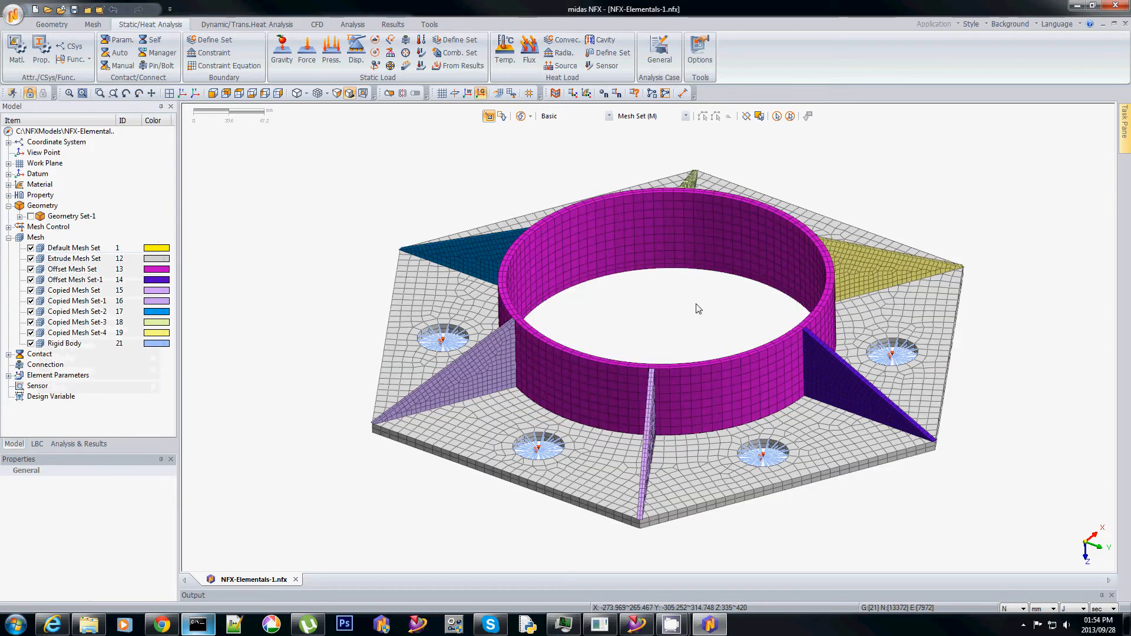
pyautogui.moveTo(680, 314)
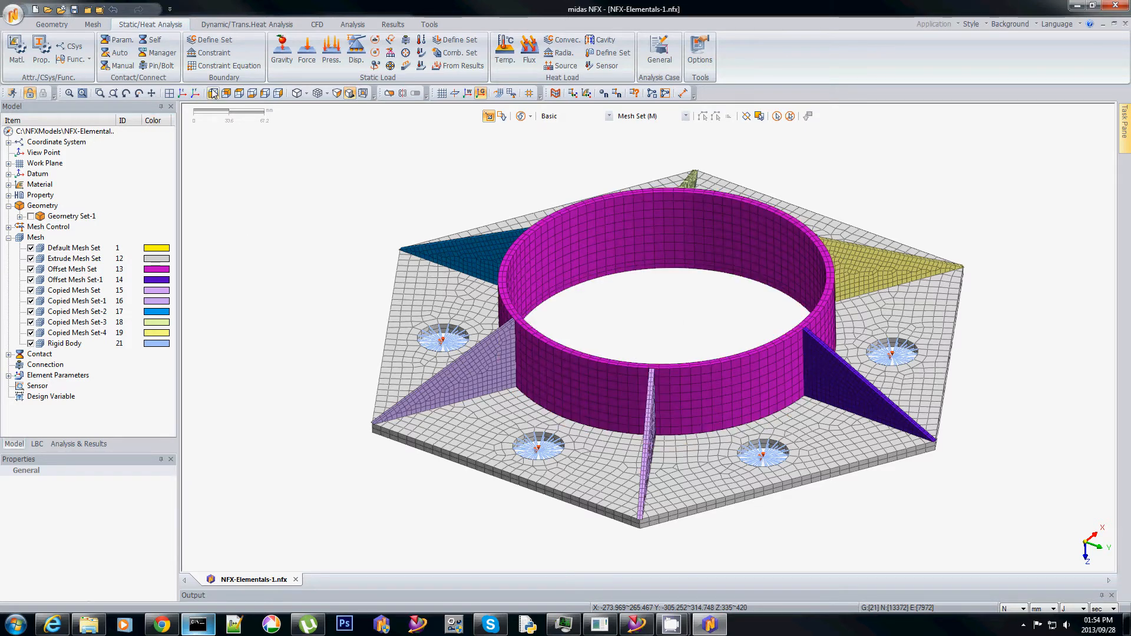
pyautogui.click(226, 93)
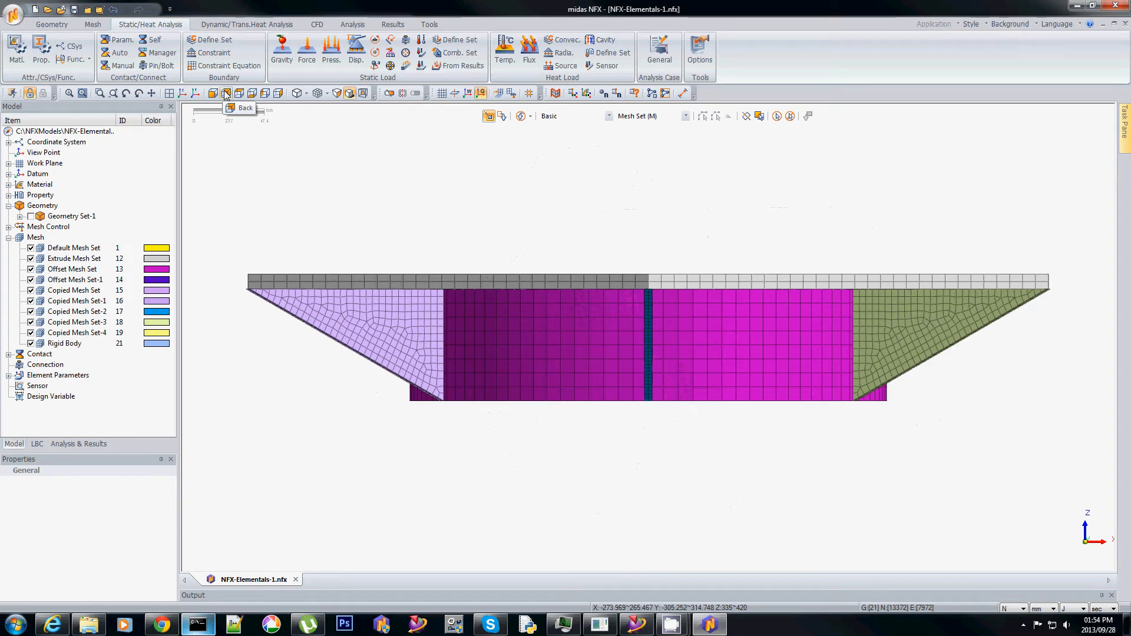
pyautogui.click(306, 48)
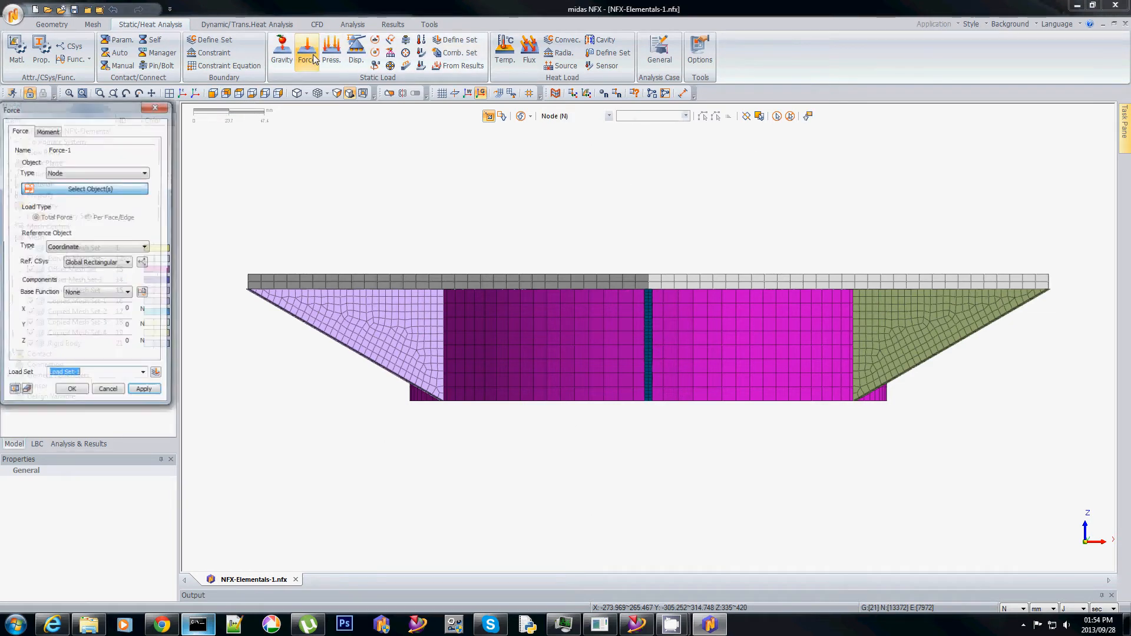
pyautogui.click(108, 389)
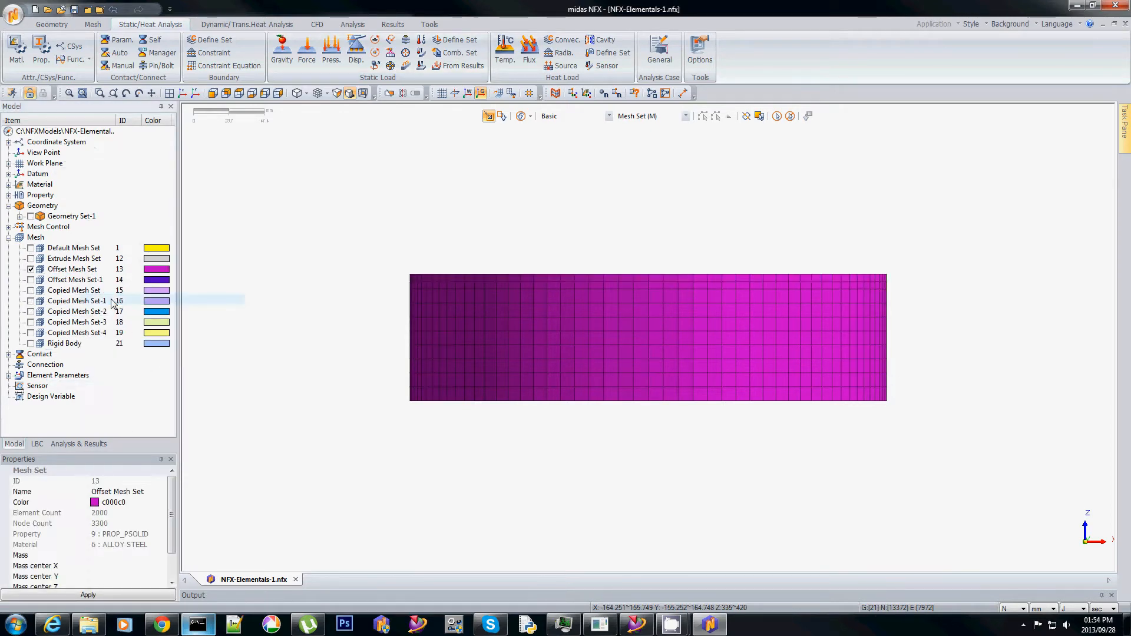
pyautogui.click(306, 48)
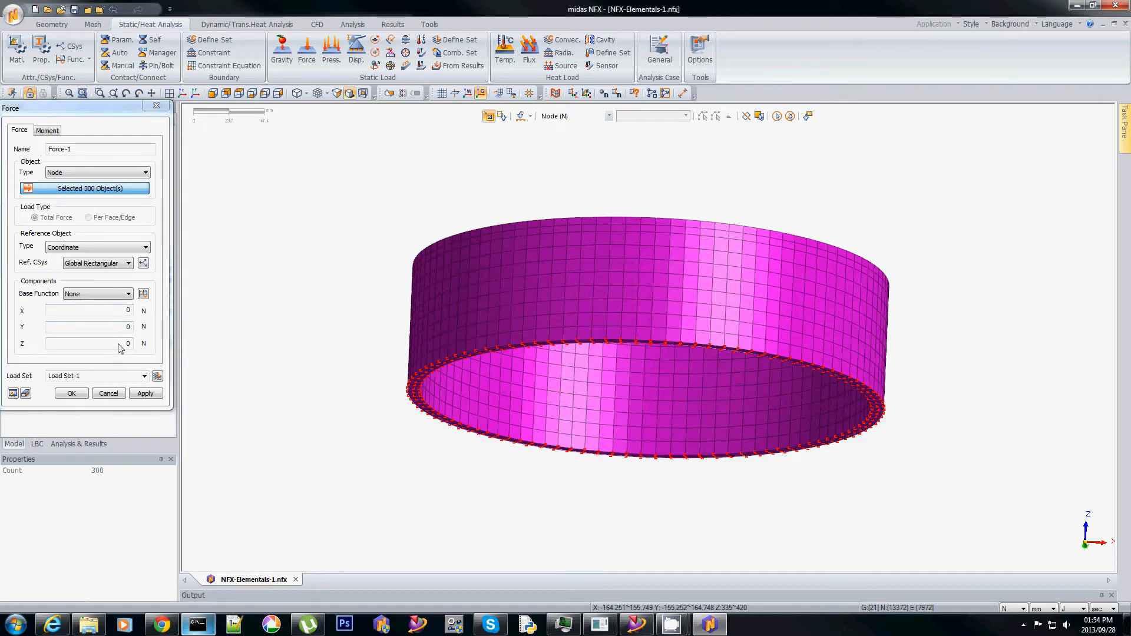
# Apply a 100 N Z-direction force to the 300 bottom-edge ring nodes in Load Set-1.
pyautogui.click(89, 344)
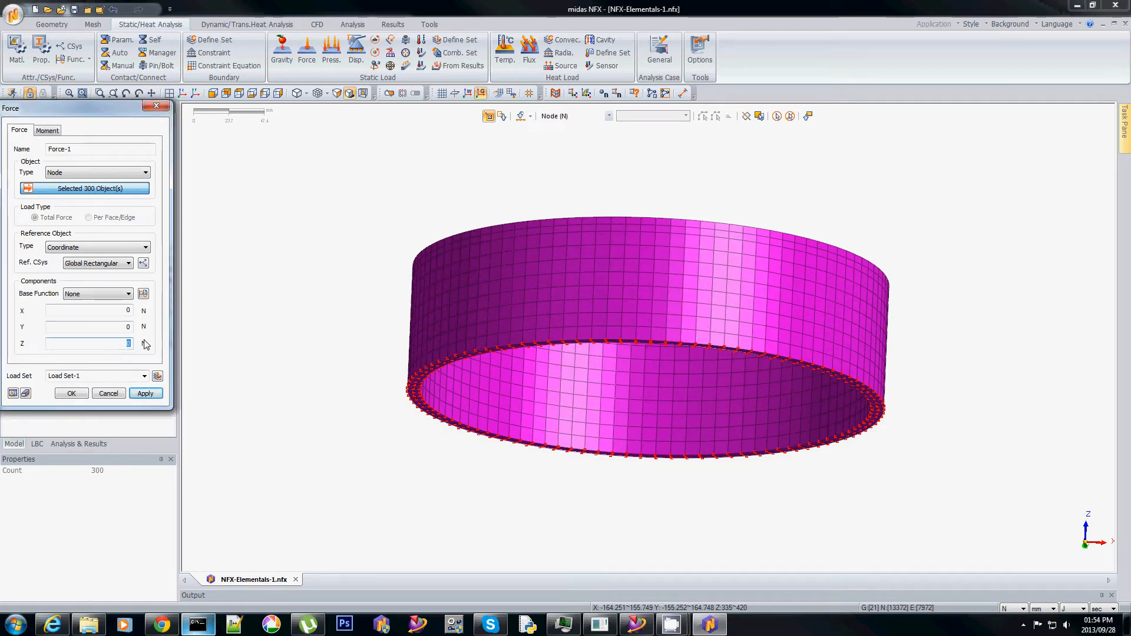
pyautogui.write('100')
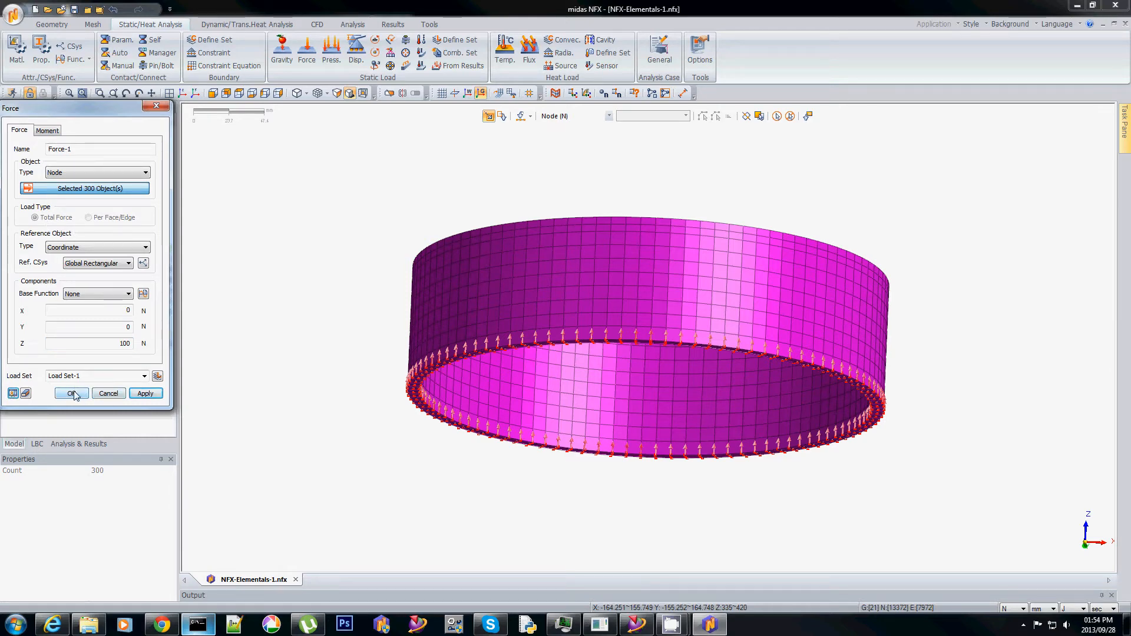
pyautogui.click(71, 393)
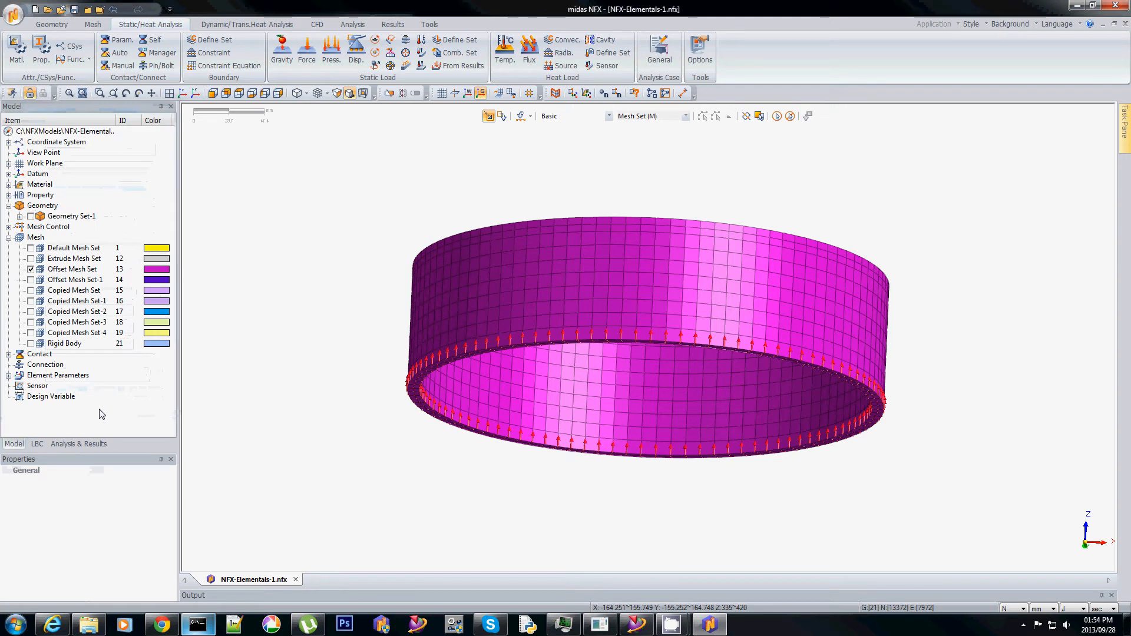
pyautogui.click(78, 444)
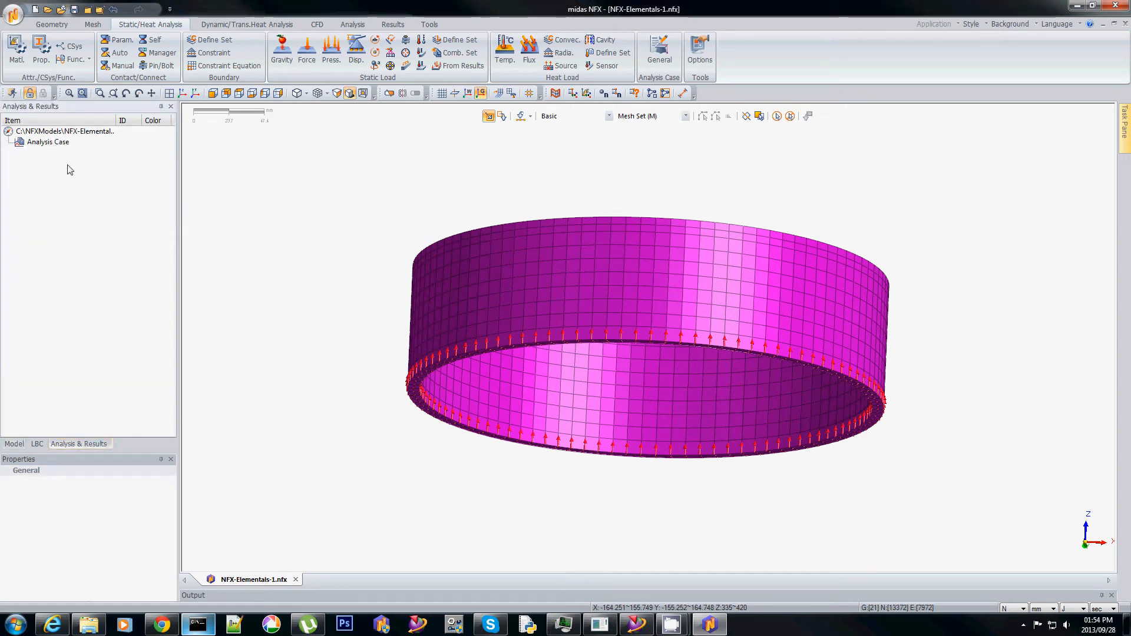
# Edit Linear Static-1's Analysis Control to add Welded Contact with tolerance on the target mesh sets.
pyautogui.click(15, 142)
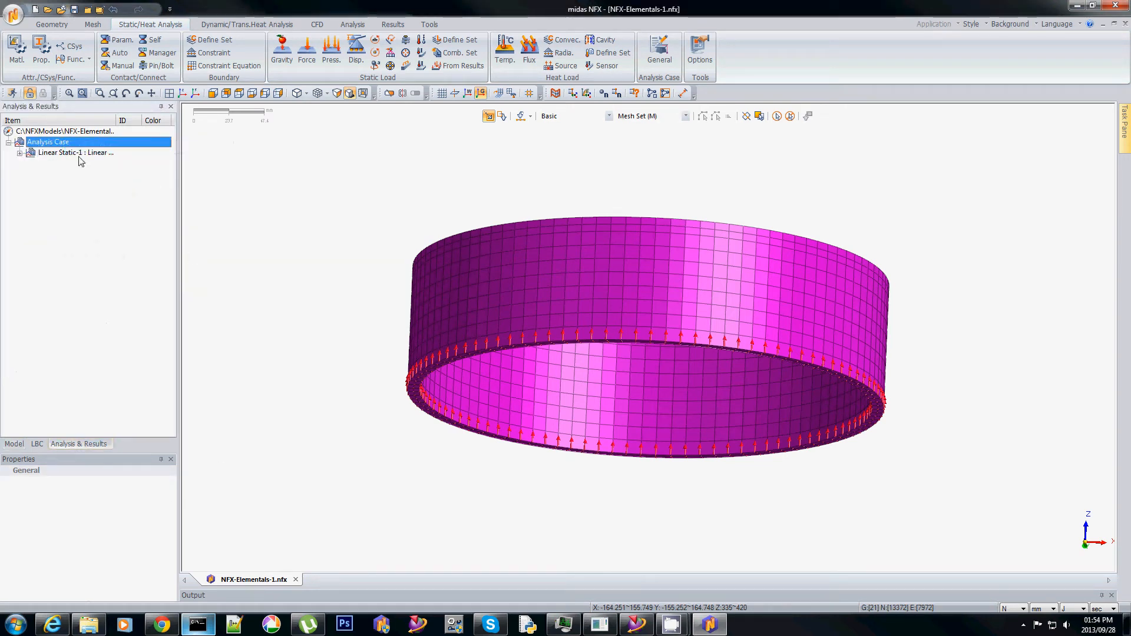
pyautogui.rightClick(65, 153)
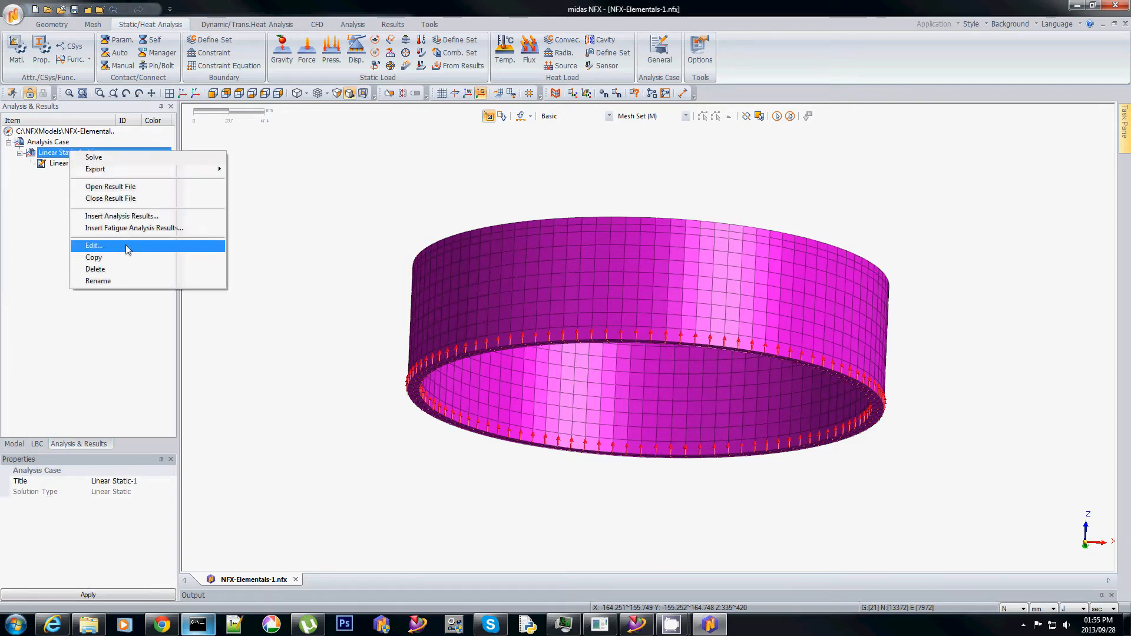
pyautogui.click(94, 245)
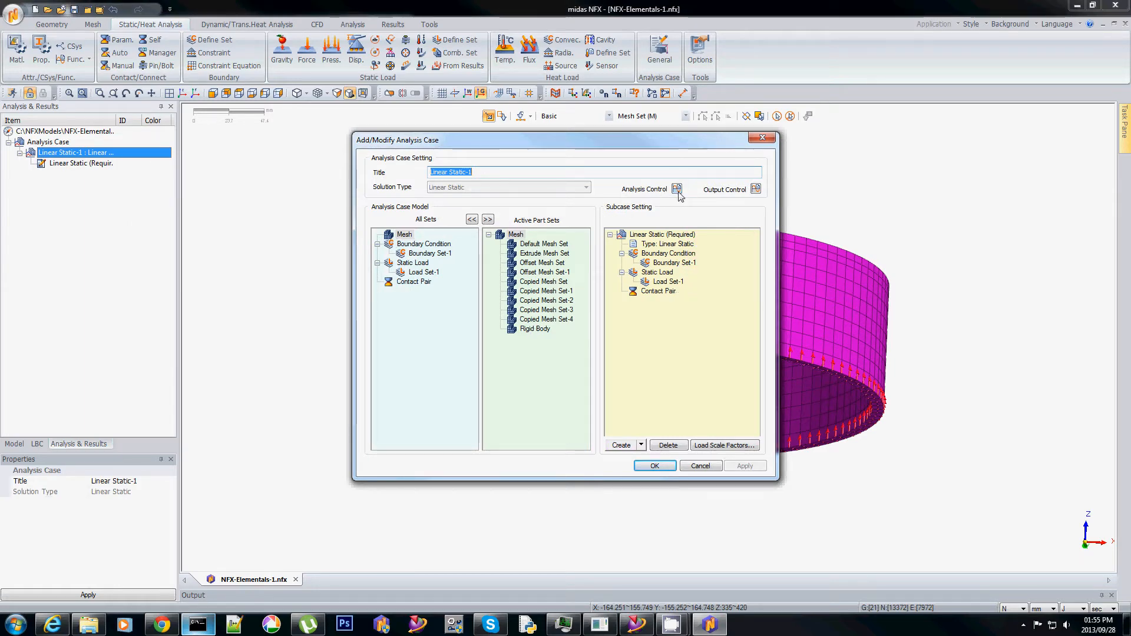
pyautogui.click(677, 188)
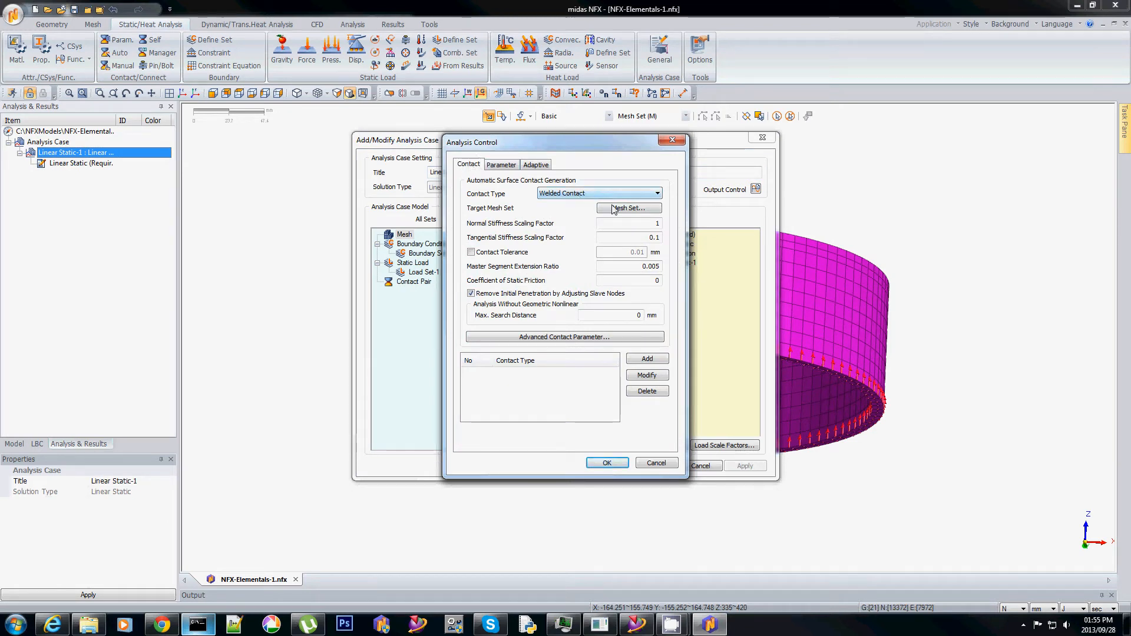
pyautogui.click(629, 207)
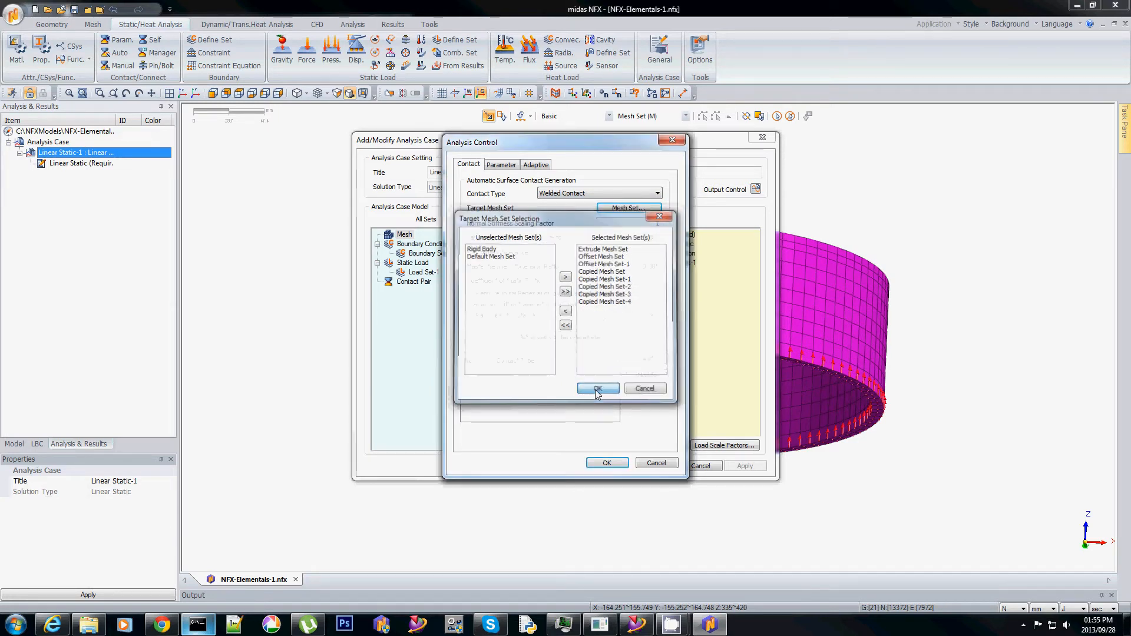
pyautogui.click(598, 388)
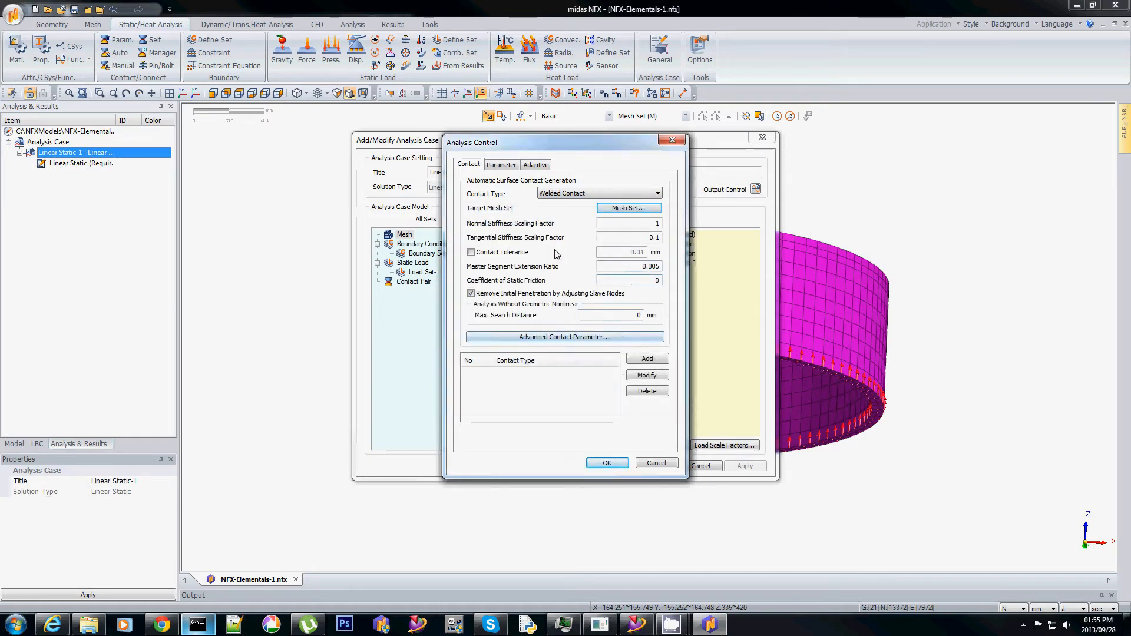
pyautogui.click(471, 253)
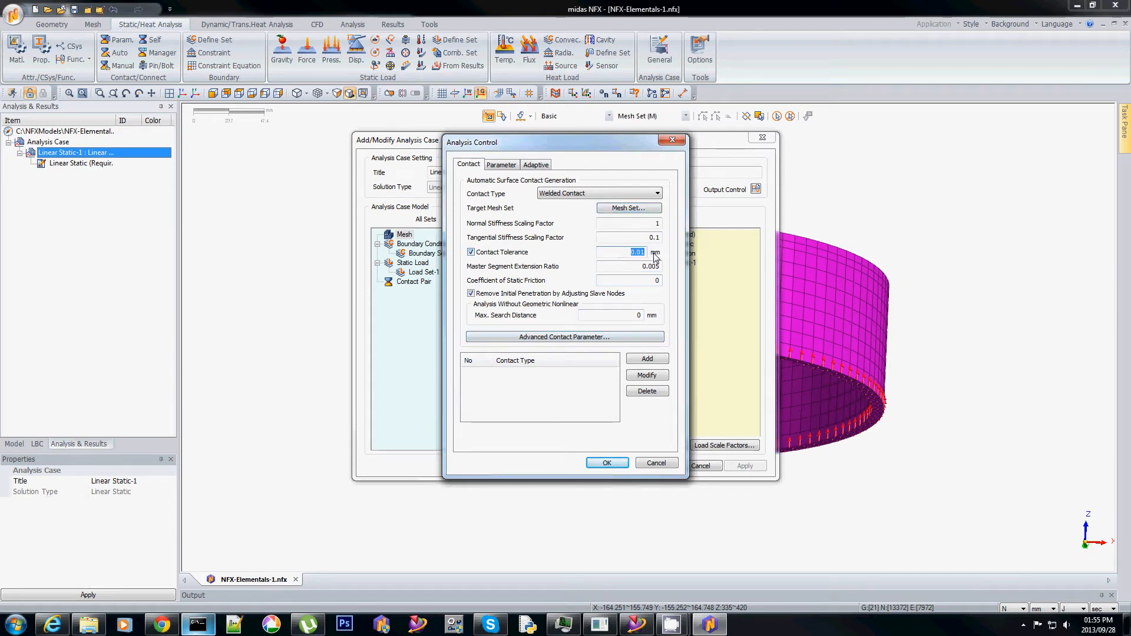
pyautogui.click(647, 359)
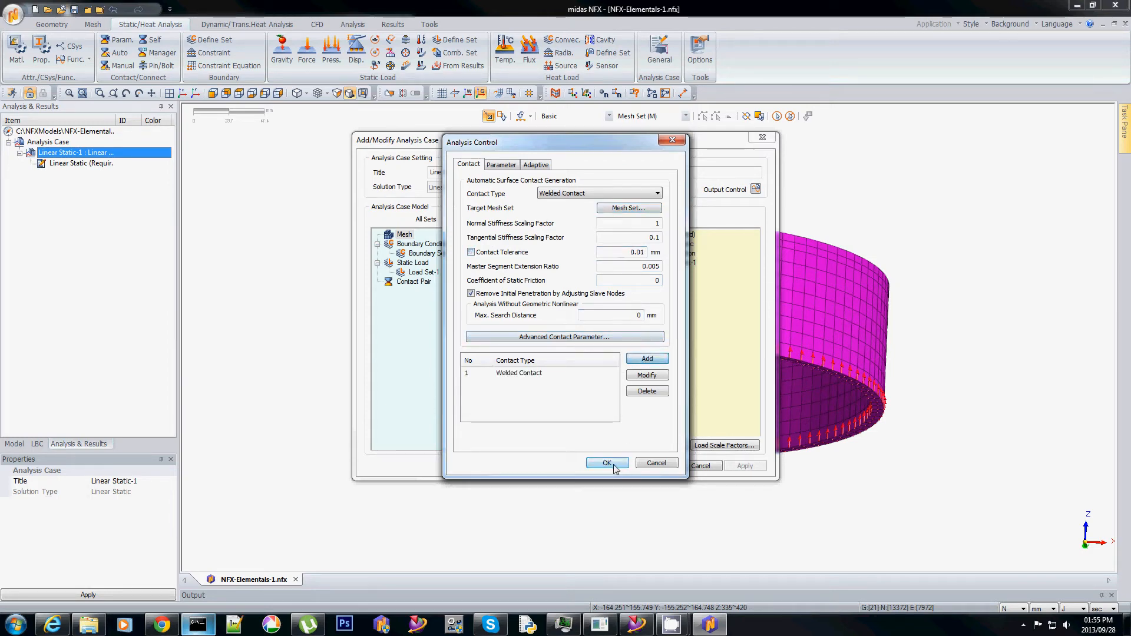
pyautogui.click(607, 463)
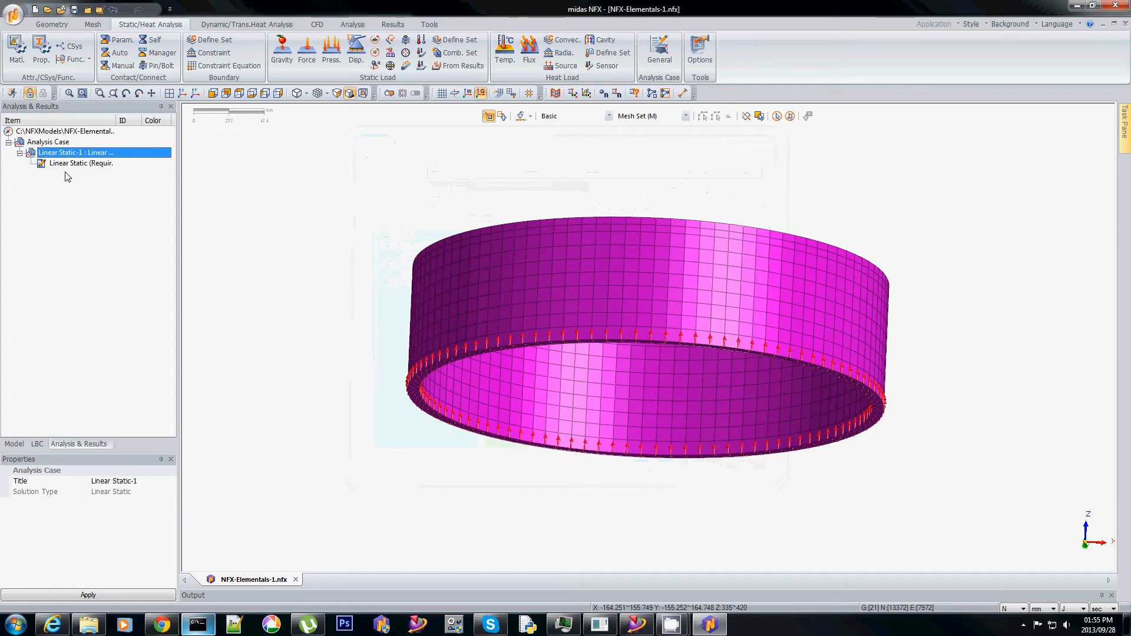
# Show every mesh part of the flange again and return to the Linear Static-1 case.
pyautogui.click(14, 443)
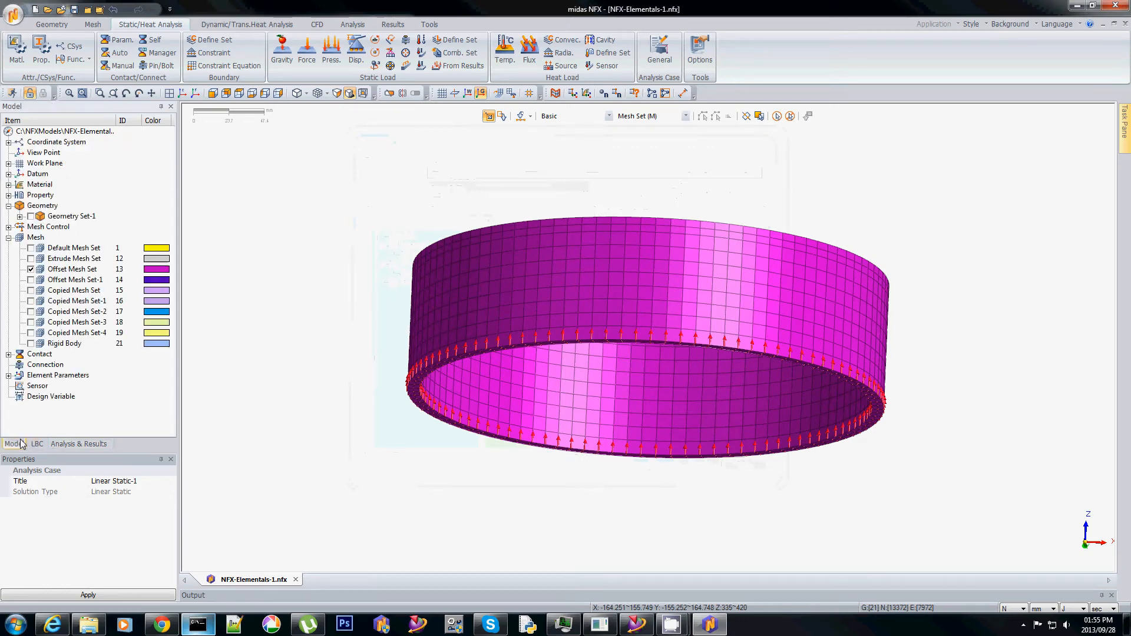
pyautogui.rightClick(35, 237)
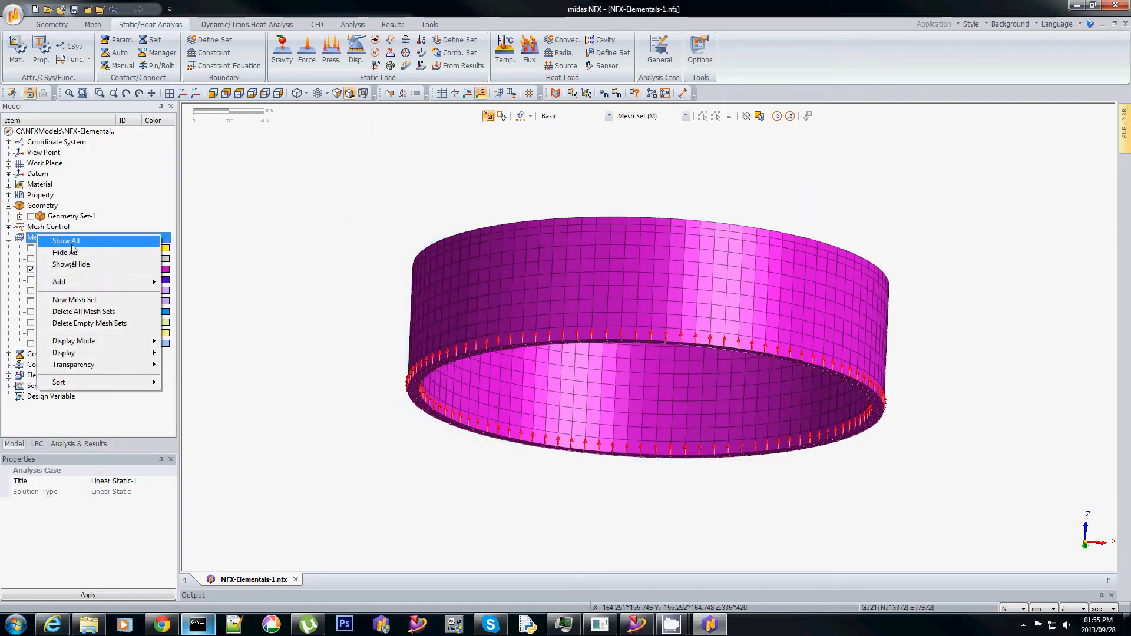
pyautogui.click(65, 241)
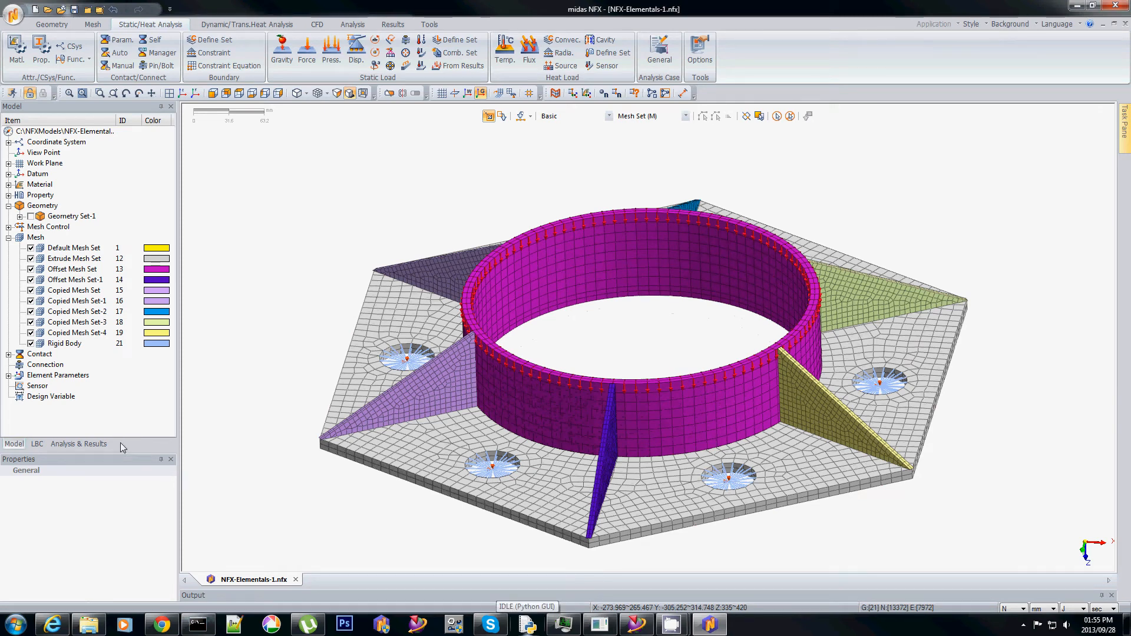
pyautogui.click(78, 444)
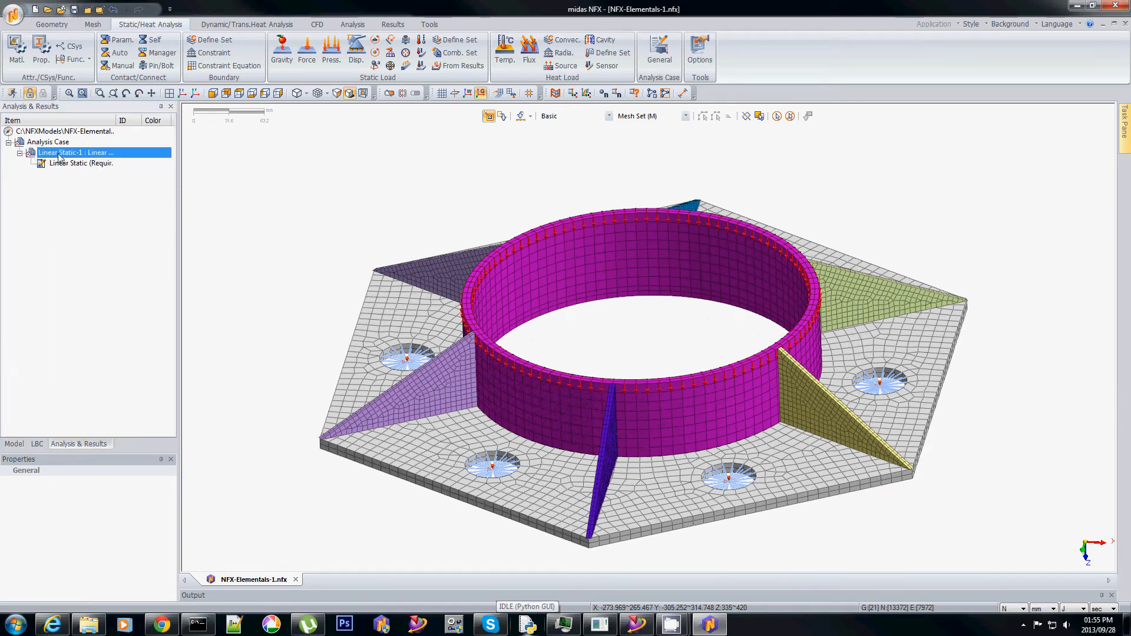
pyautogui.rightClick(59, 152)
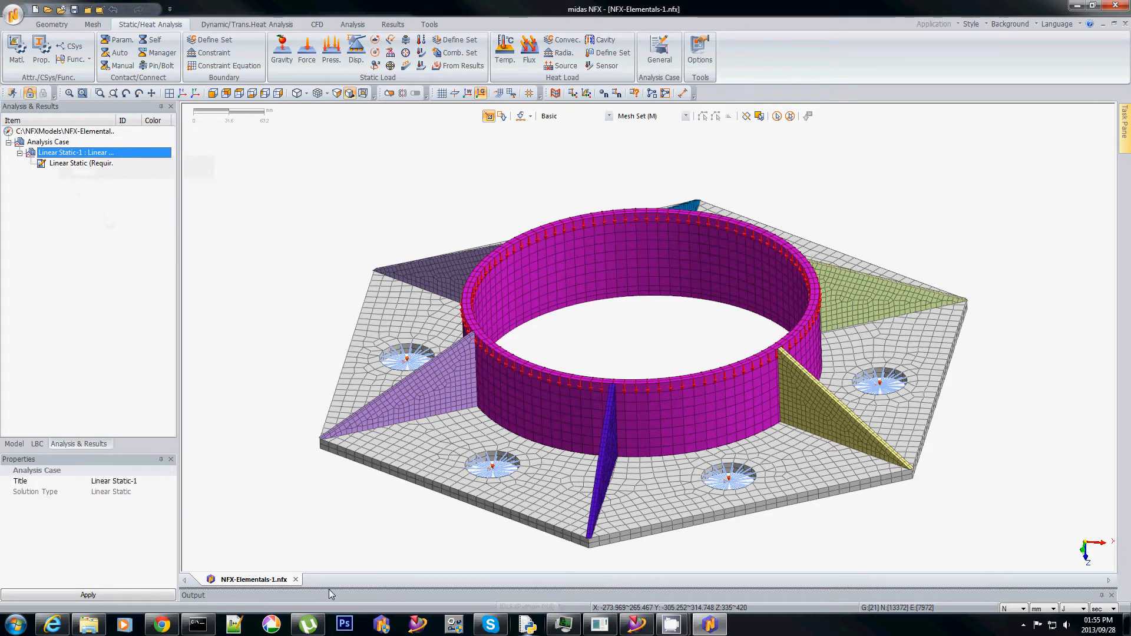
pyautogui.moveTo(348, 495)
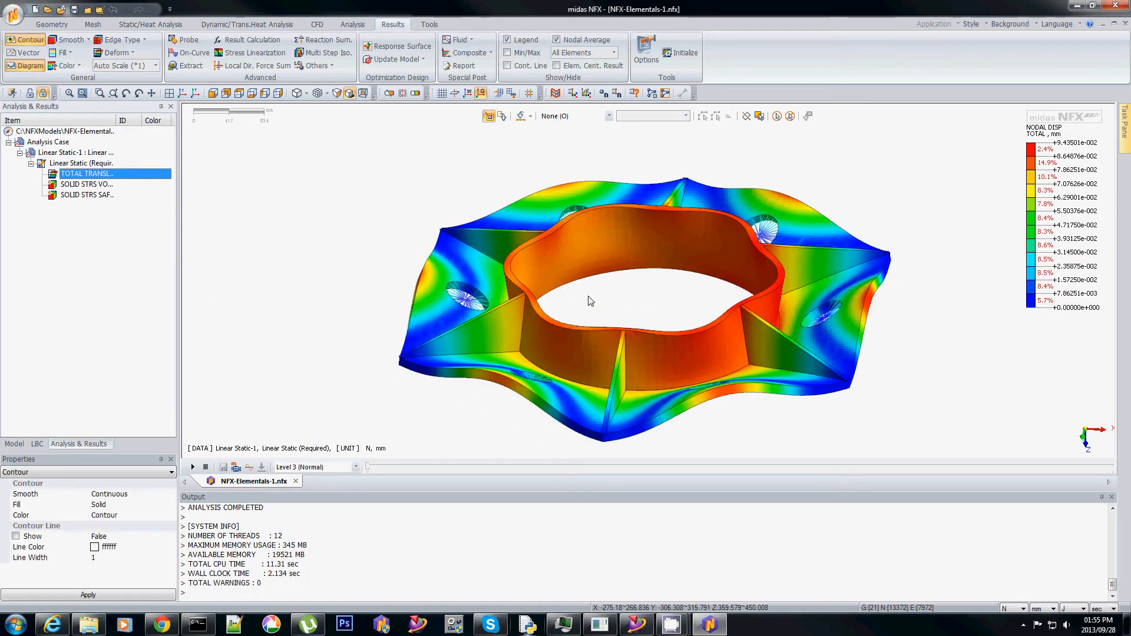
# Orbit the TOTAL TRANSLATION contour to view the deformed flange from several angles, including edge-on.
pyautogui.moveTo(590, 301); pyautogui.dragTo(570, 495)
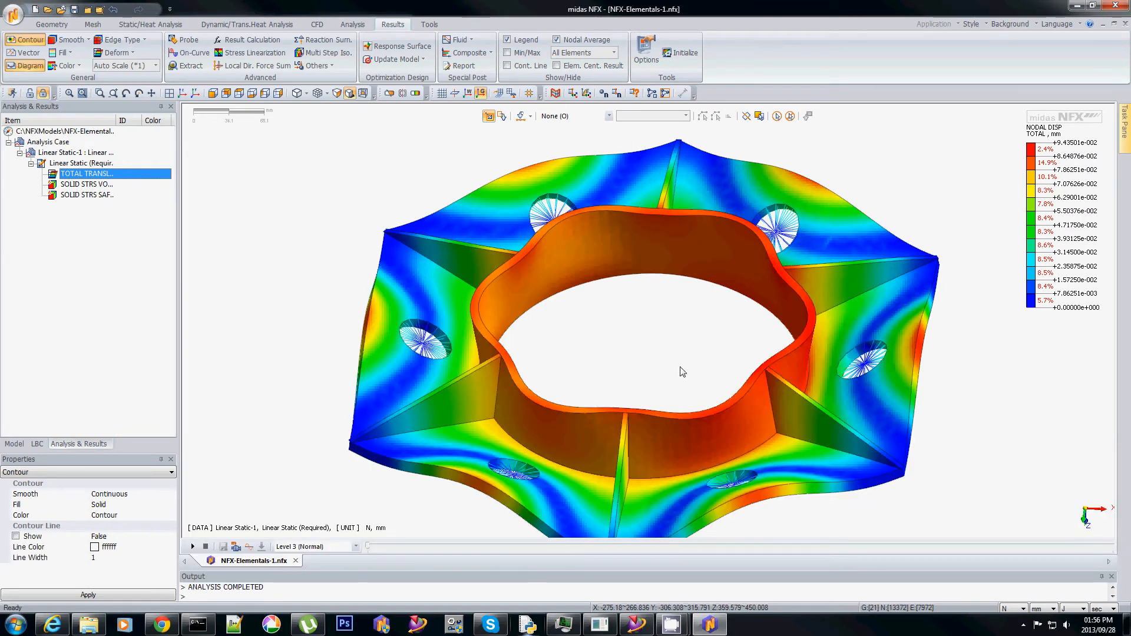
pyautogui.moveTo(682, 371); pyautogui.dragTo(770, 343)
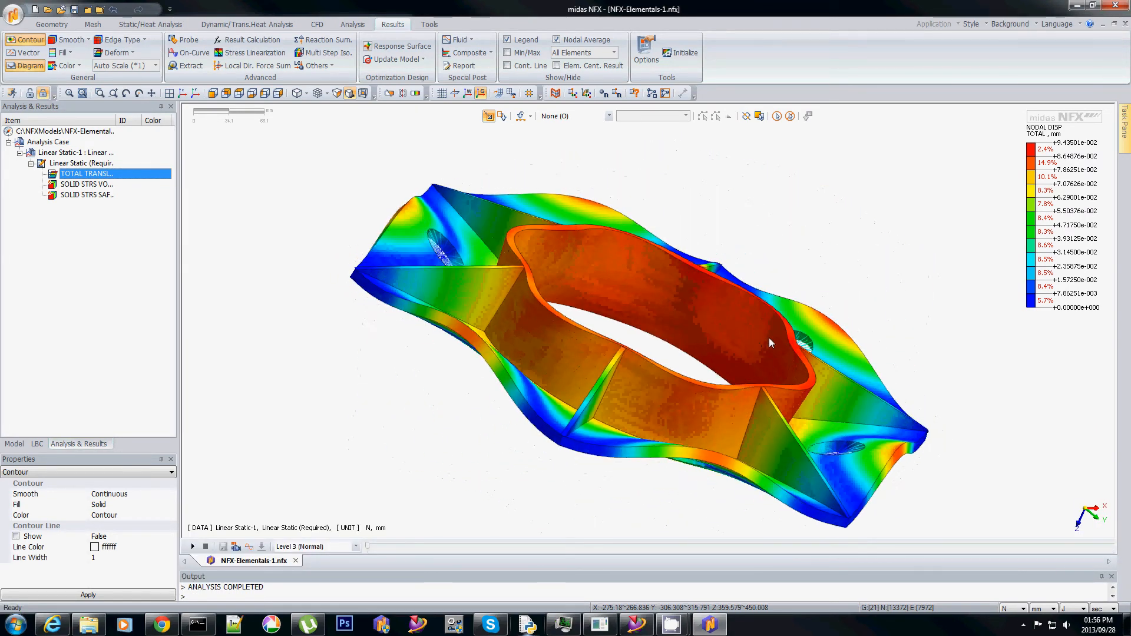
pyautogui.moveTo(770, 343); pyautogui.dragTo(590, 332)
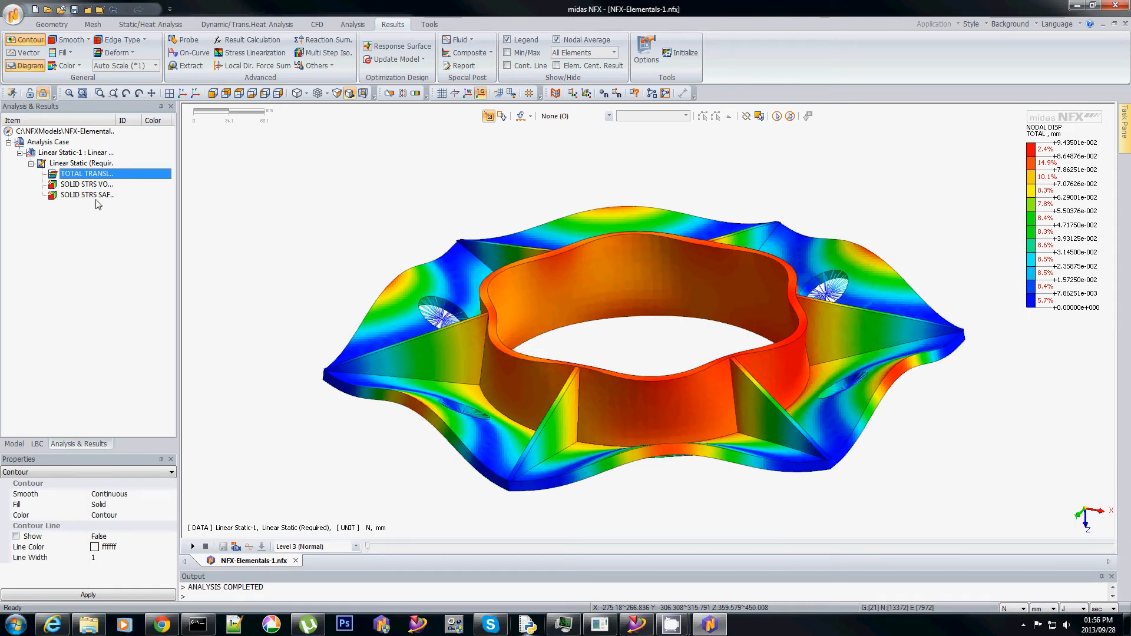
pyautogui.click(86, 184)
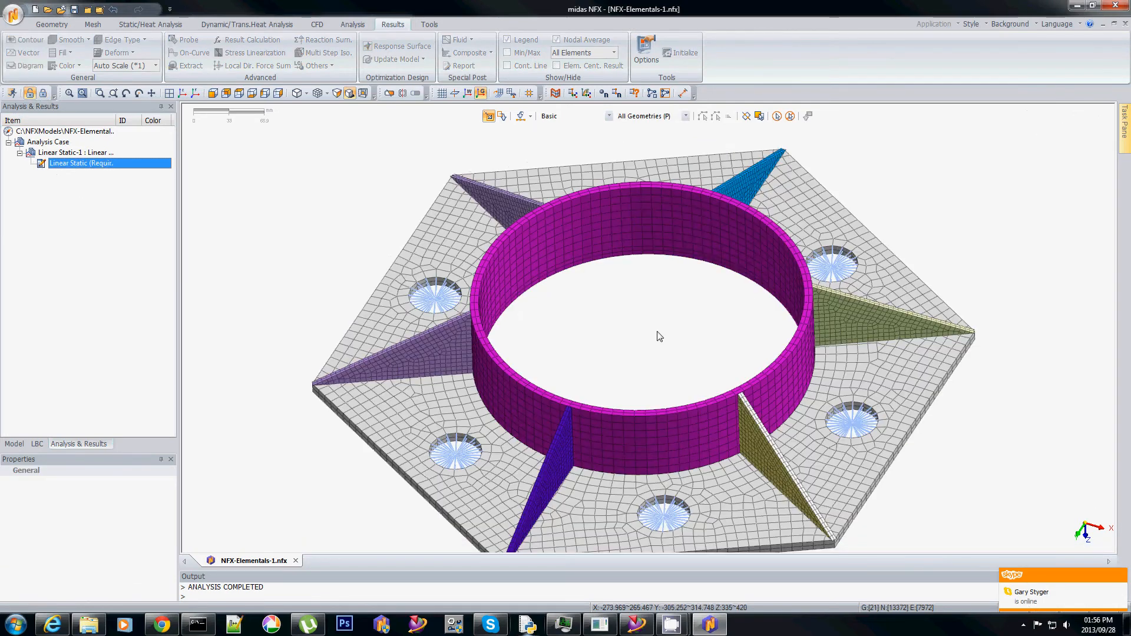
# Show only the Offset Mesh Set ring in the model tree and view it edge-on from the front.
pyautogui.click(13, 443)
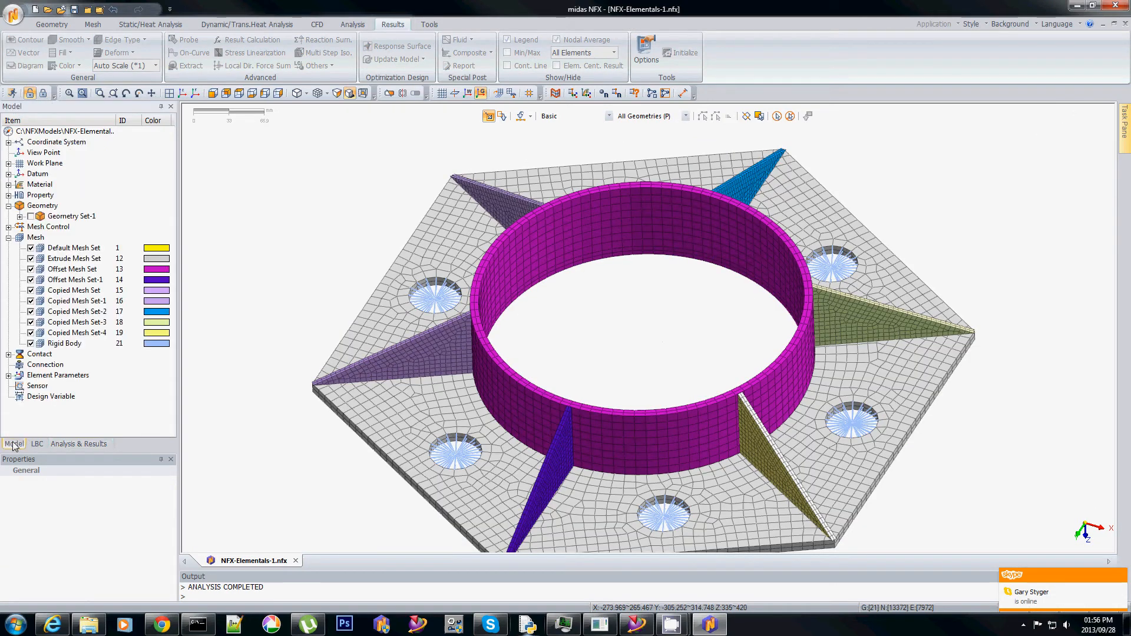
pyautogui.rightClick(72, 268)
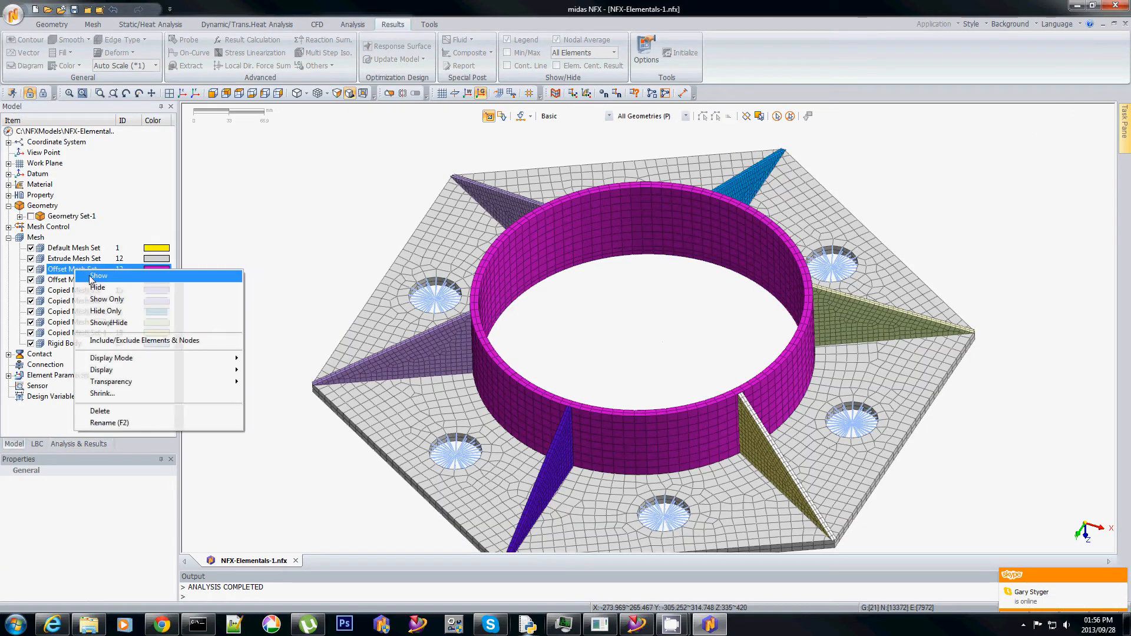
pyautogui.click(107, 299)
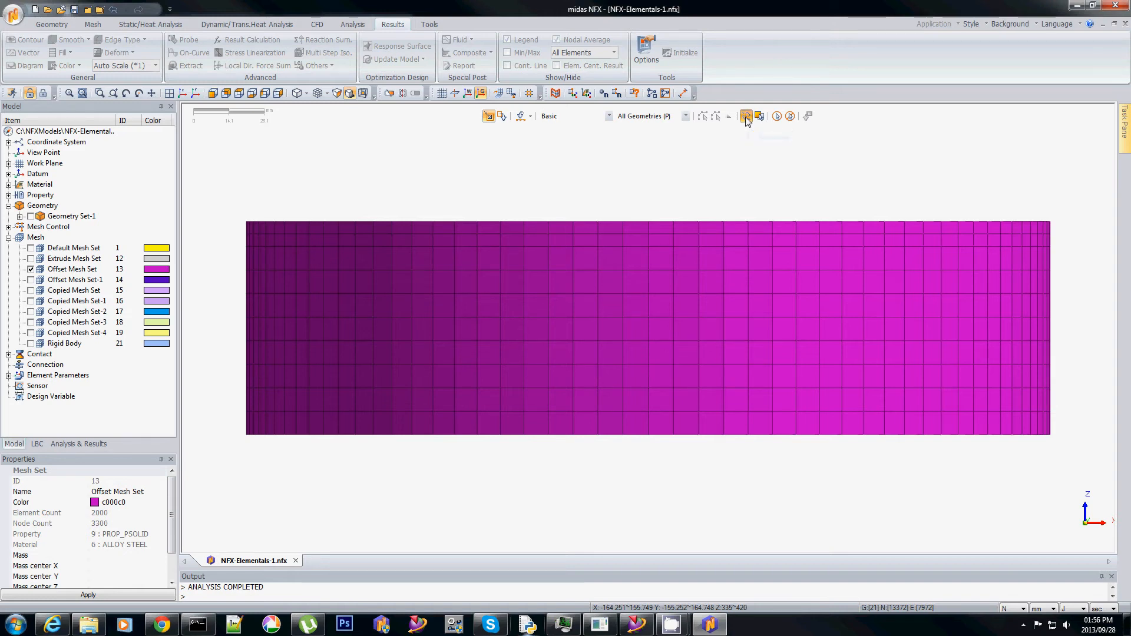
pyautogui.click(93, 24)
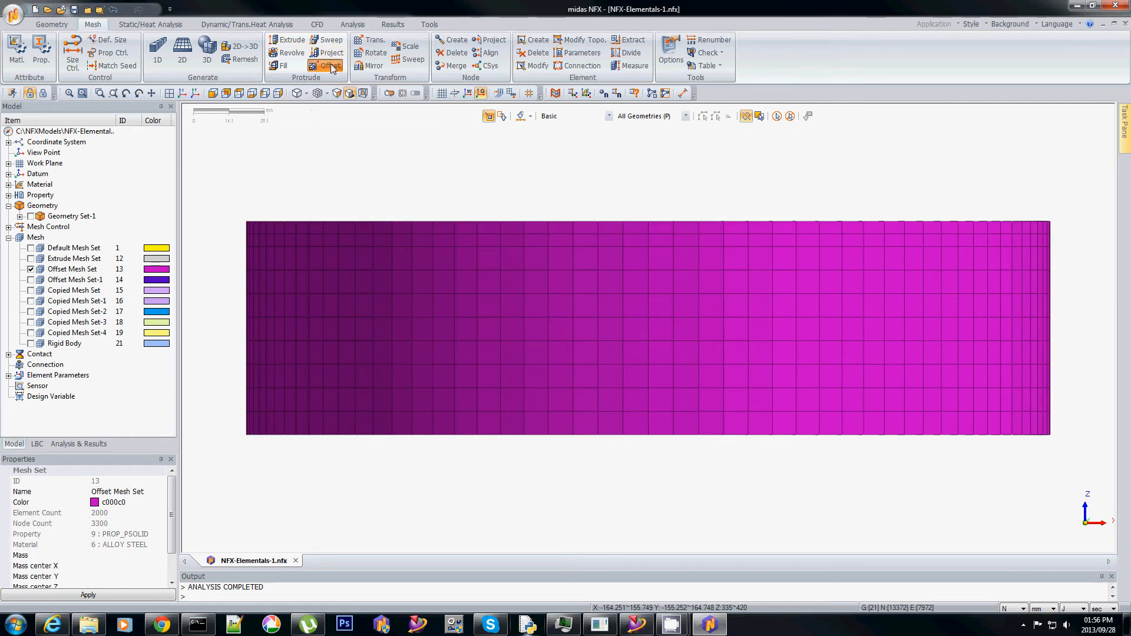
# Offset the ring faces 2D->3D, Positive, Uniform length 20, division 2, PSOLID, creating Offset Mesh Set-2.
pyautogui.click(328, 65)
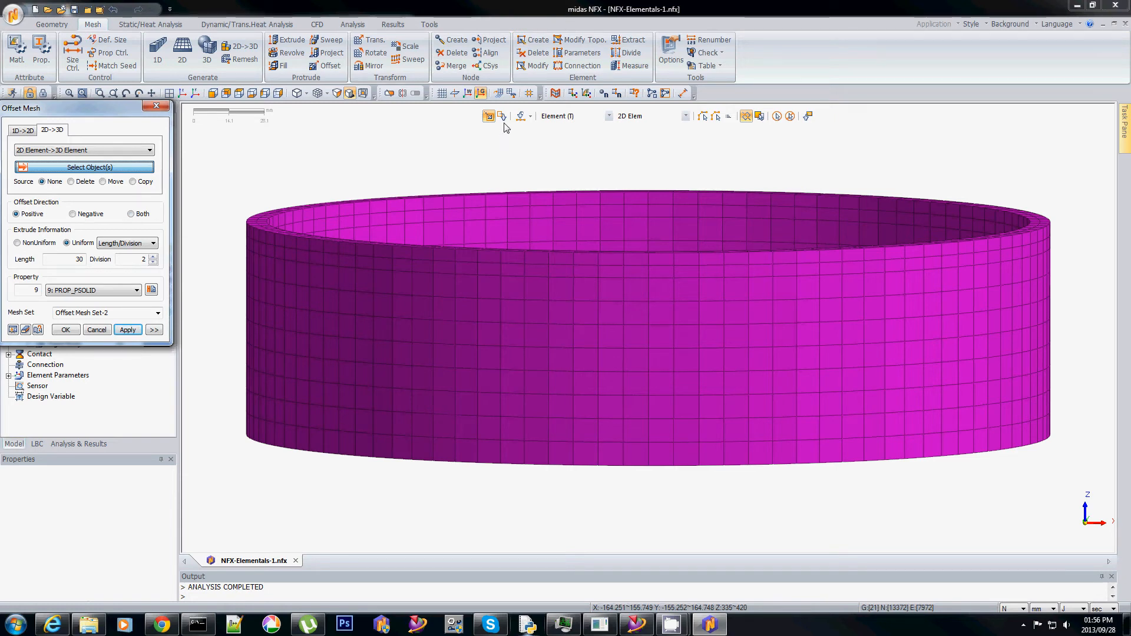
pyautogui.moveTo(542, 144)
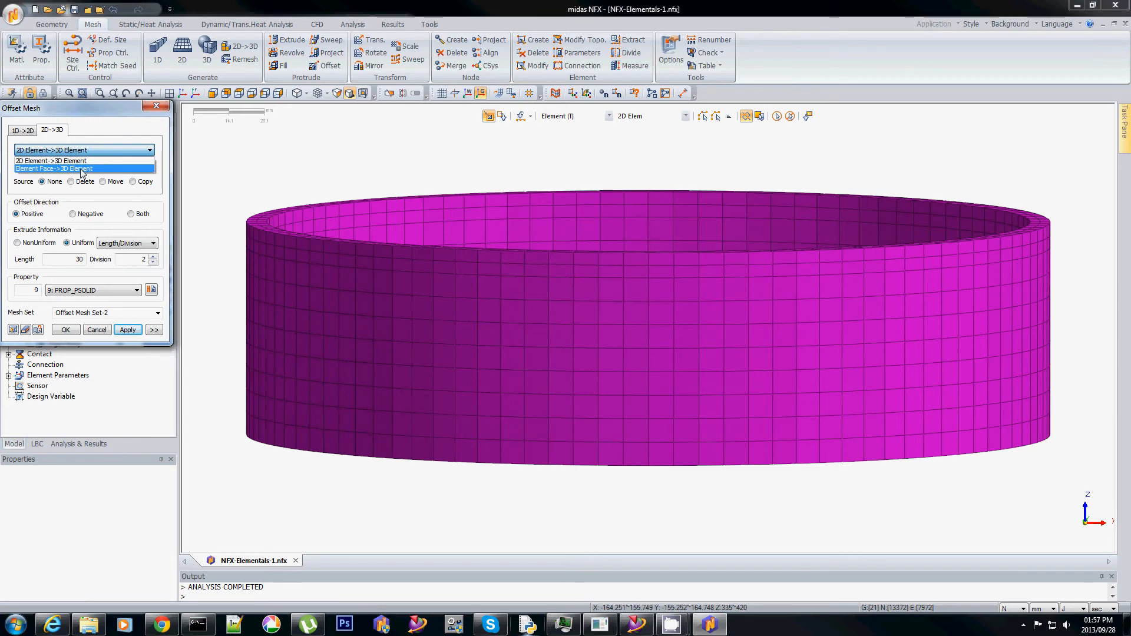
pyautogui.click(53, 168)
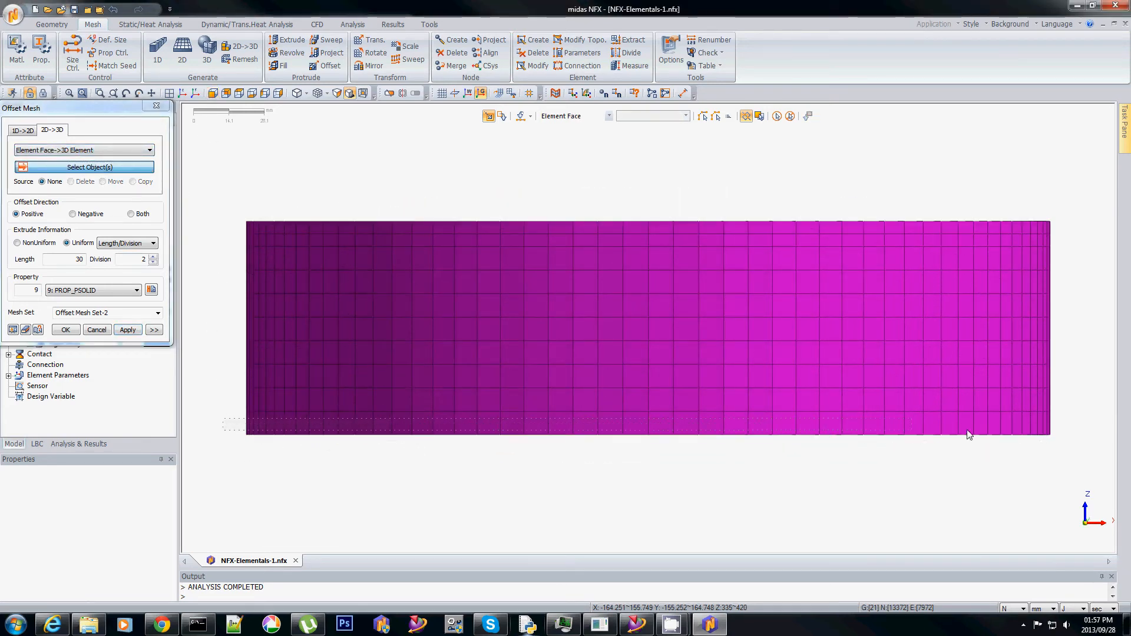
pyautogui.click(677, 426)
pyautogui.write('20')
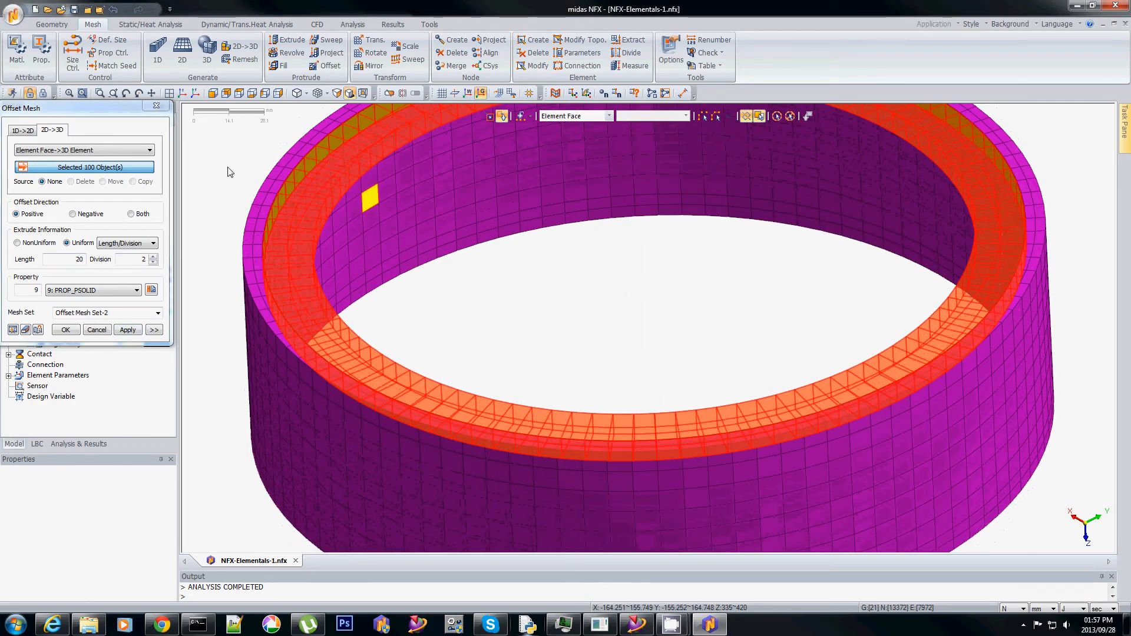
pyautogui.click(66, 329)
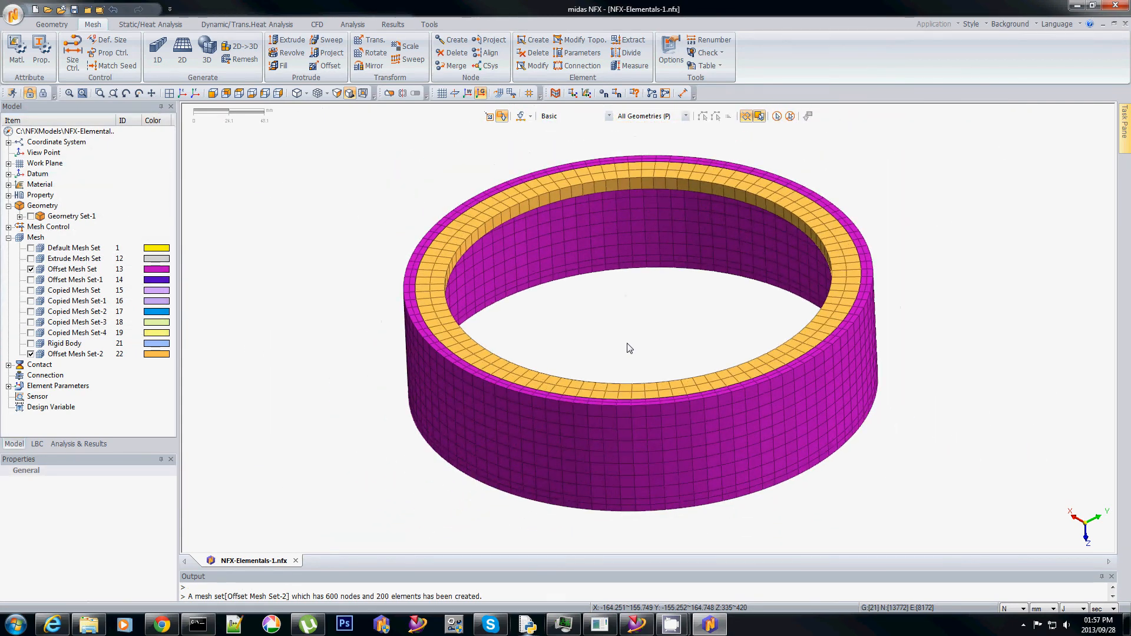
# Copy Linear Static-1 to Linear Static-1-1 and add Offset Mesh Set-2 to its parts.
pyautogui.click(78, 444)
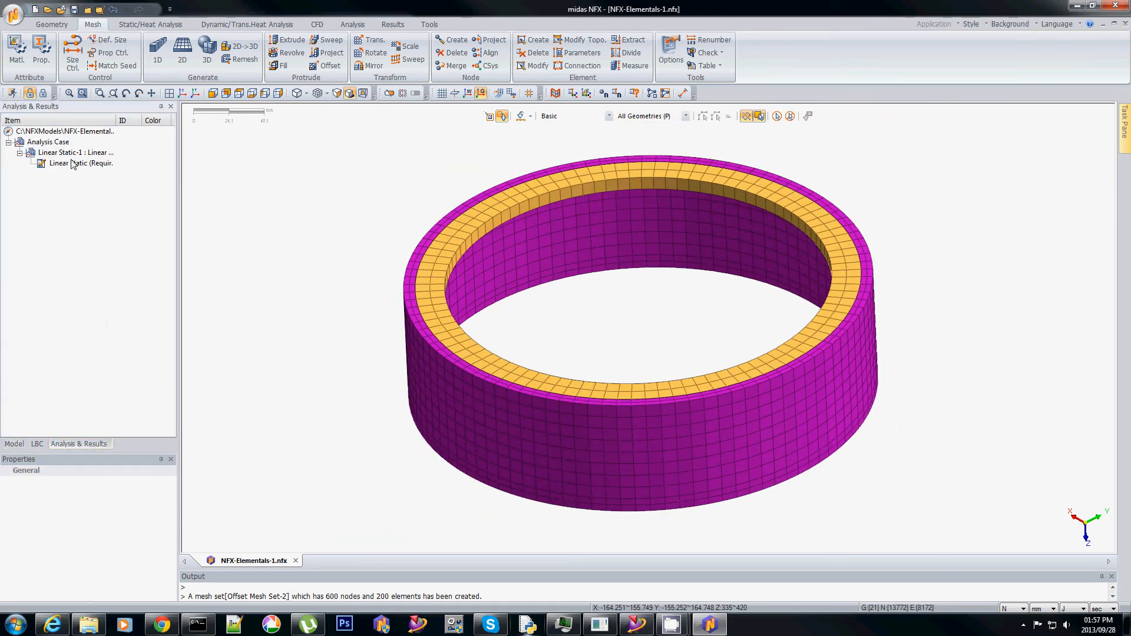
pyautogui.rightClick(53, 152)
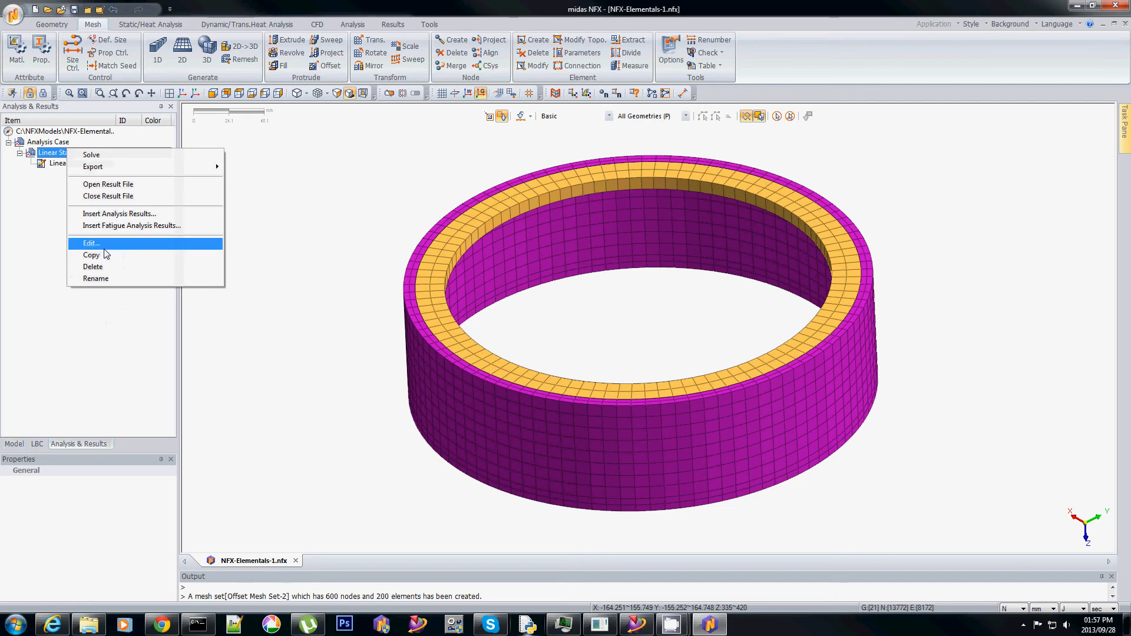
pyautogui.click(91, 255)
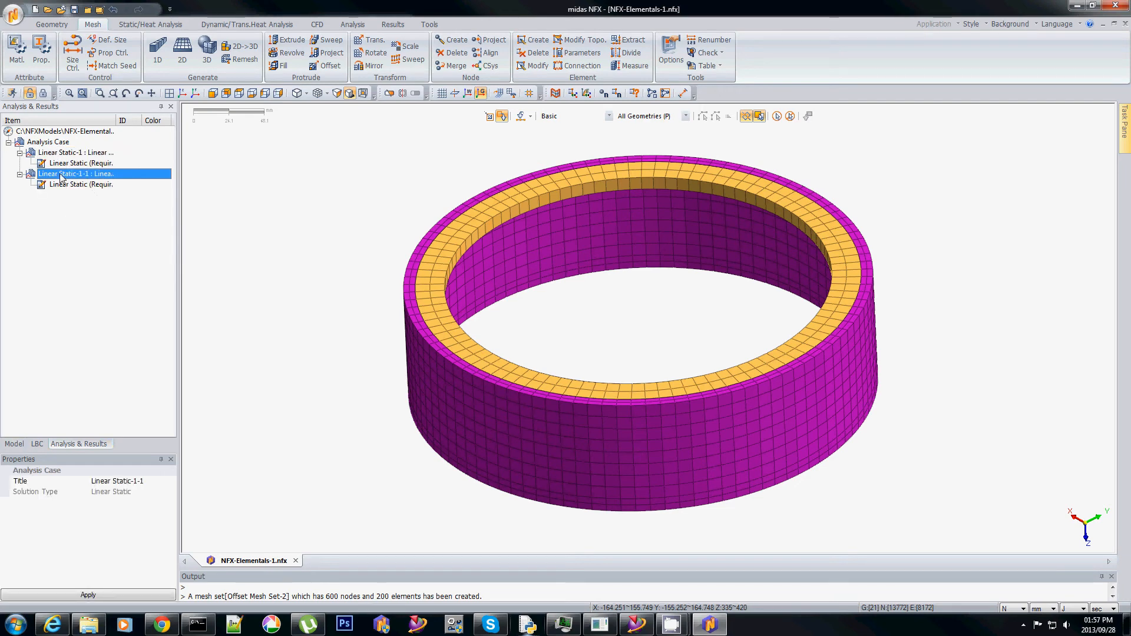
pyautogui.rightClick(61, 174)
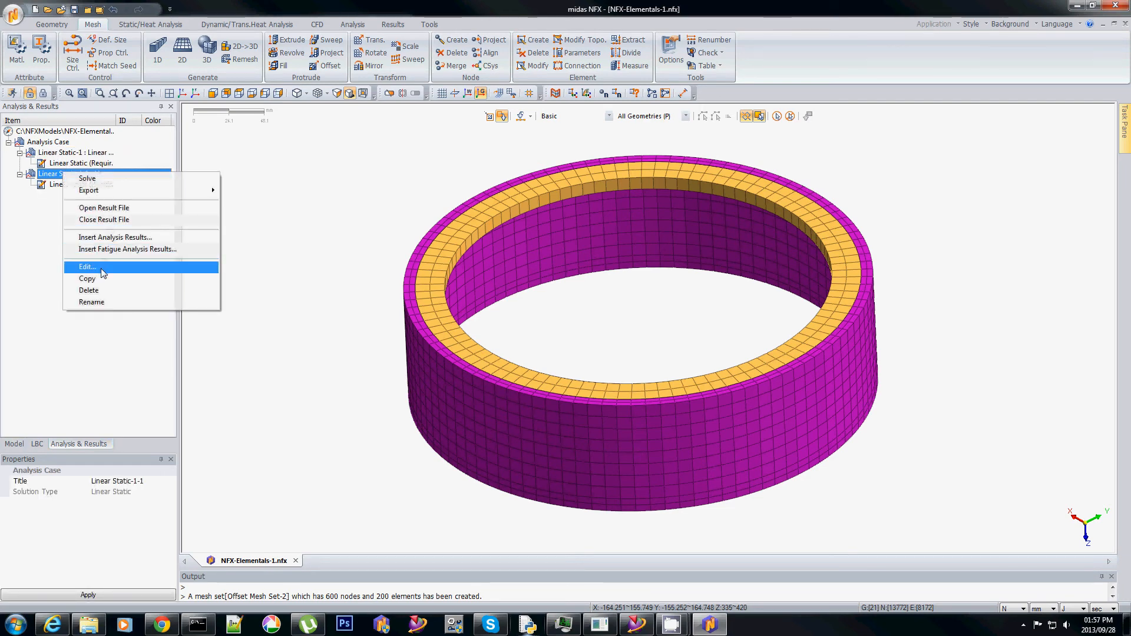
pyautogui.click(86, 266)
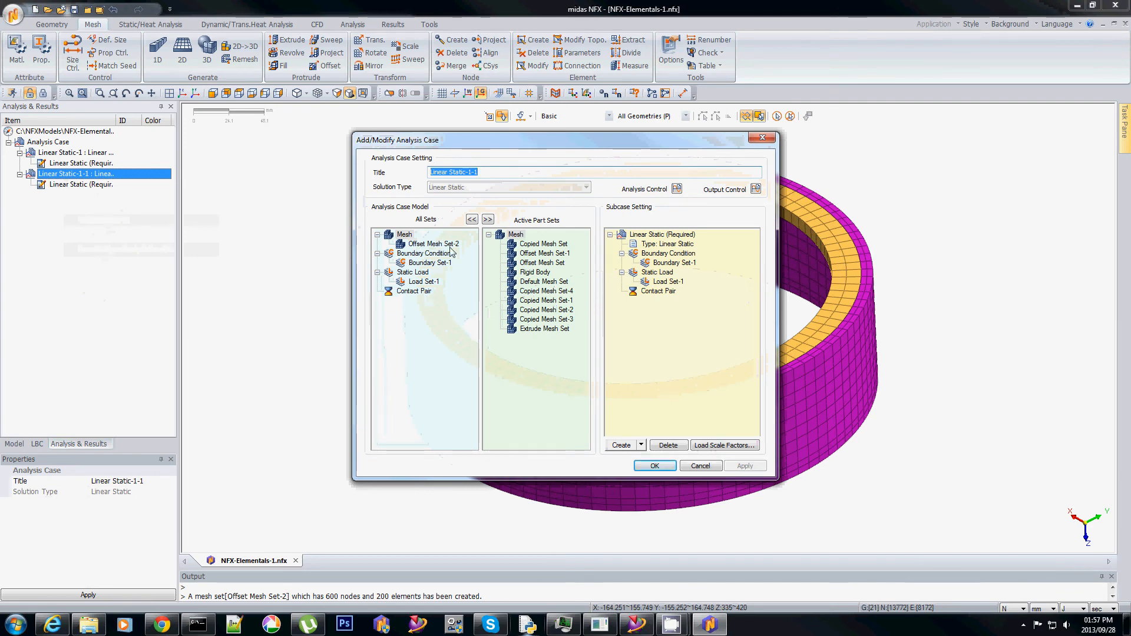
pyautogui.click(430, 243)
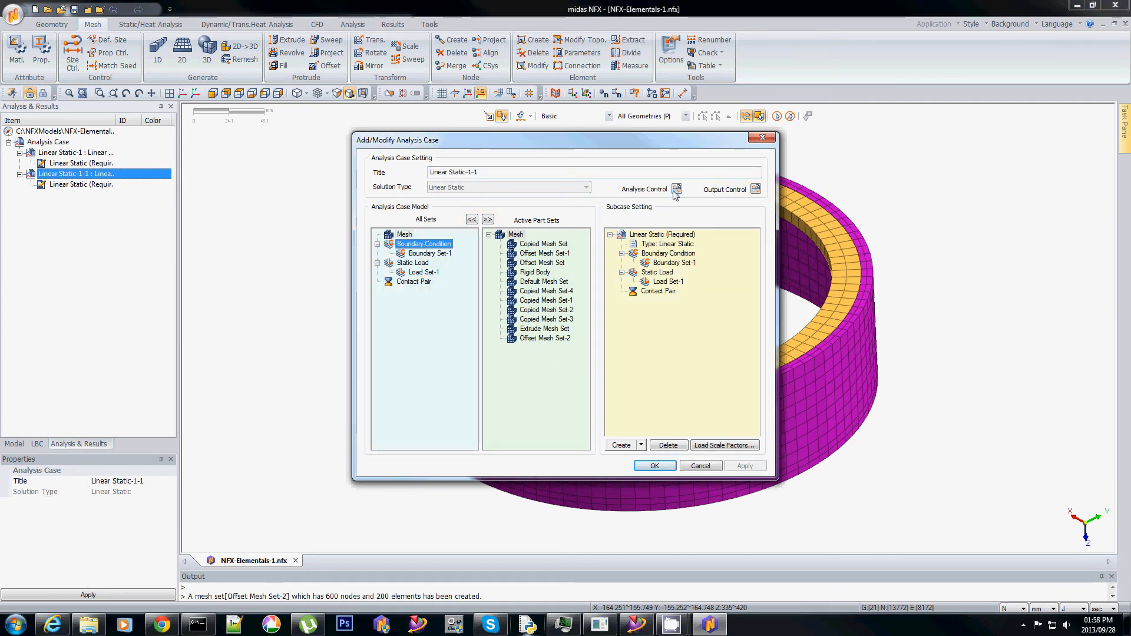
# Include Offset Mesh Set-2 among the welded-contact mesh sets under Analysis Control and confirm the case.
pyautogui.click(677, 189)
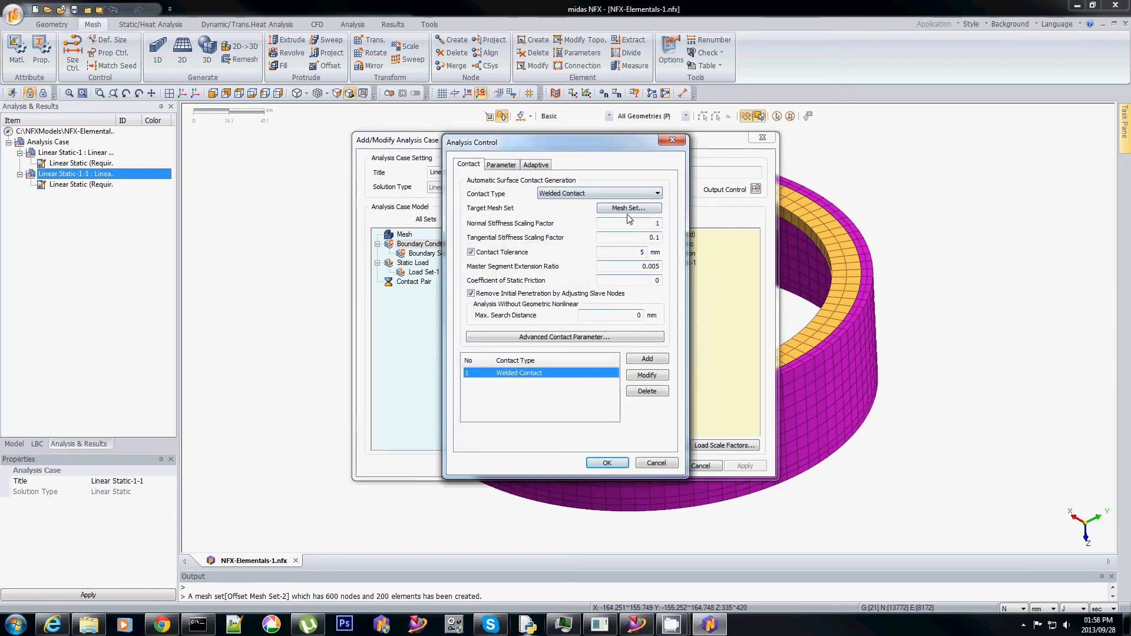
pyautogui.click(628, 207)
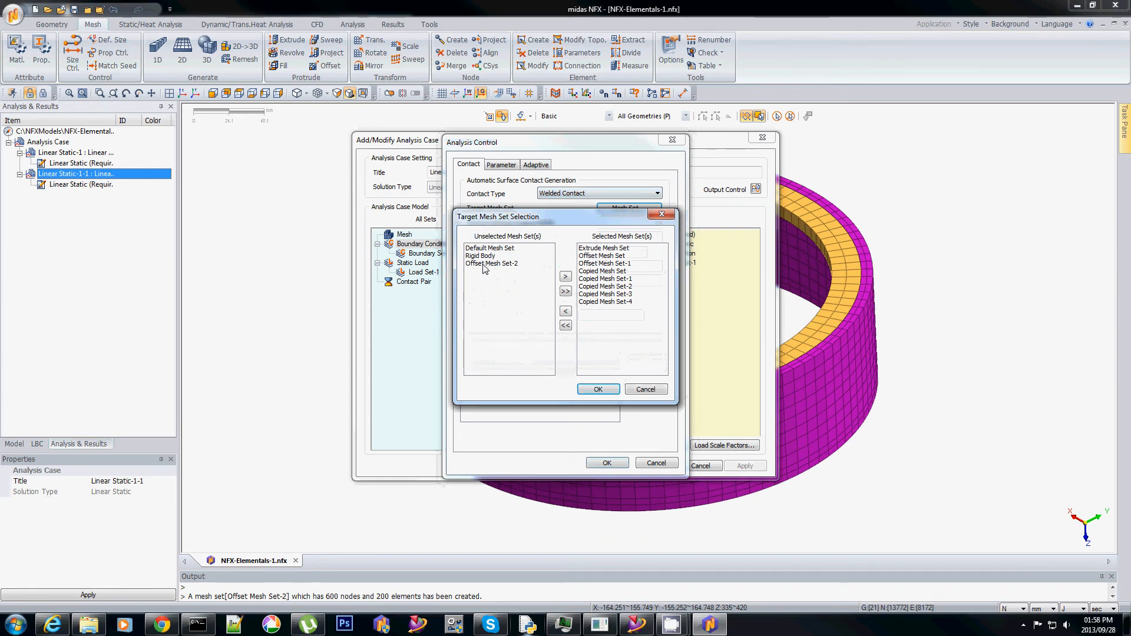
pyautogui.click(490, 264)
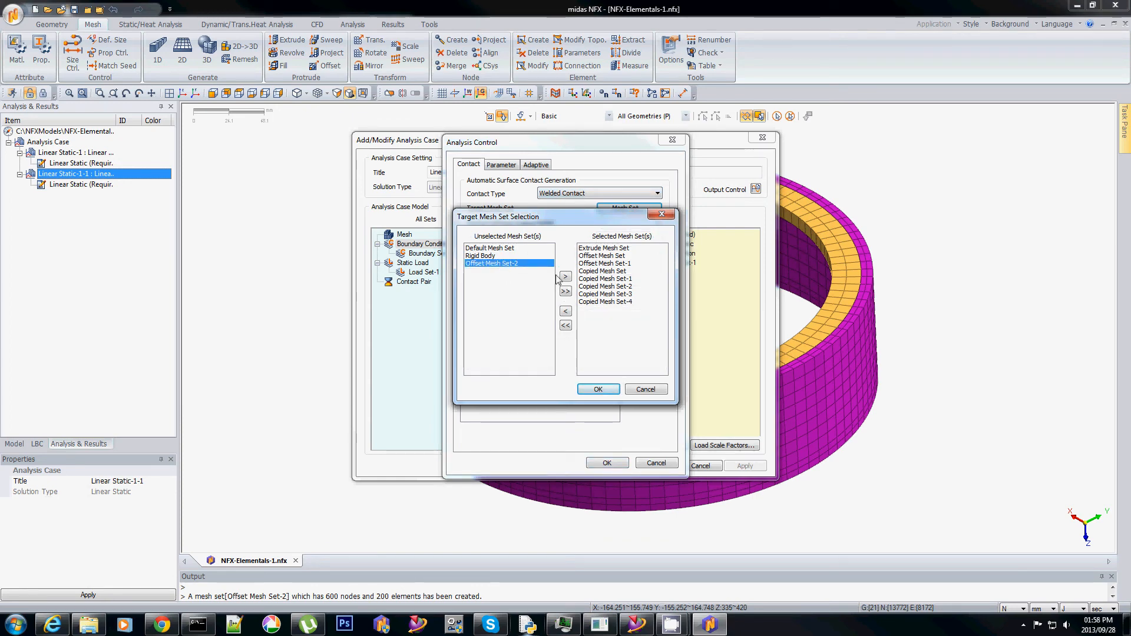
pyautogui.click(598, 389)
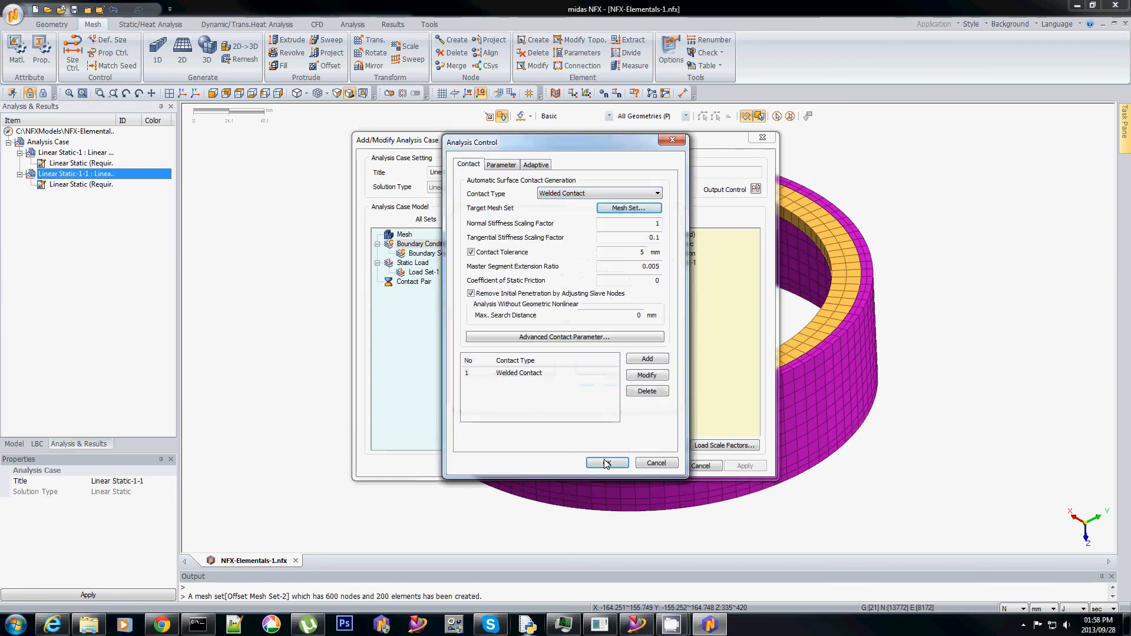
pyautogui.click(607, 462)
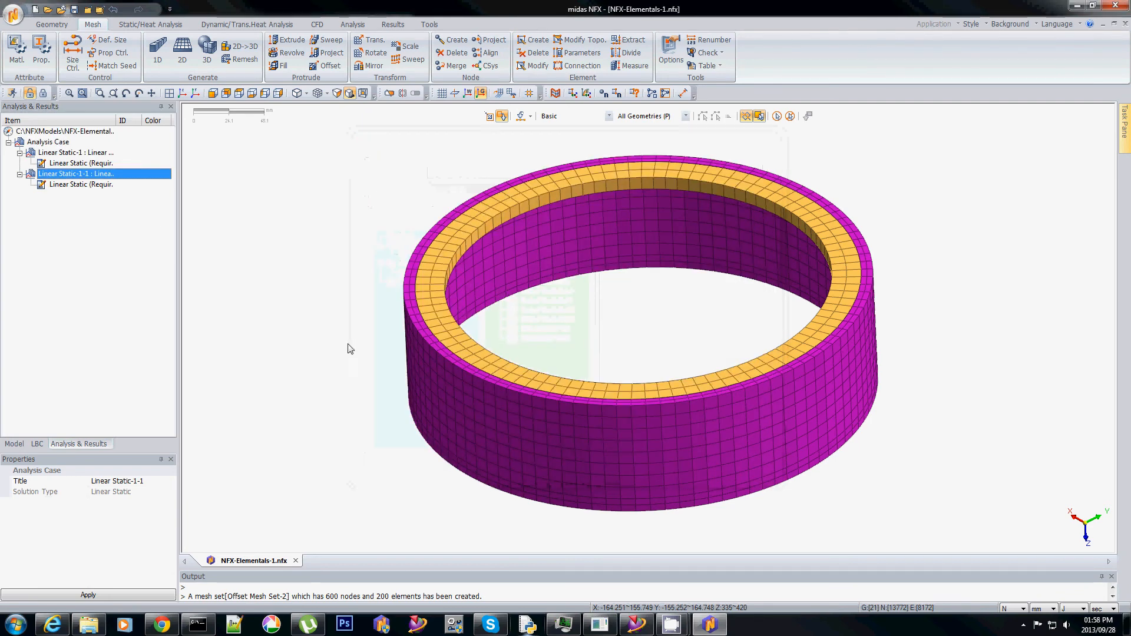
pyautogui.rightClick(70, 174)
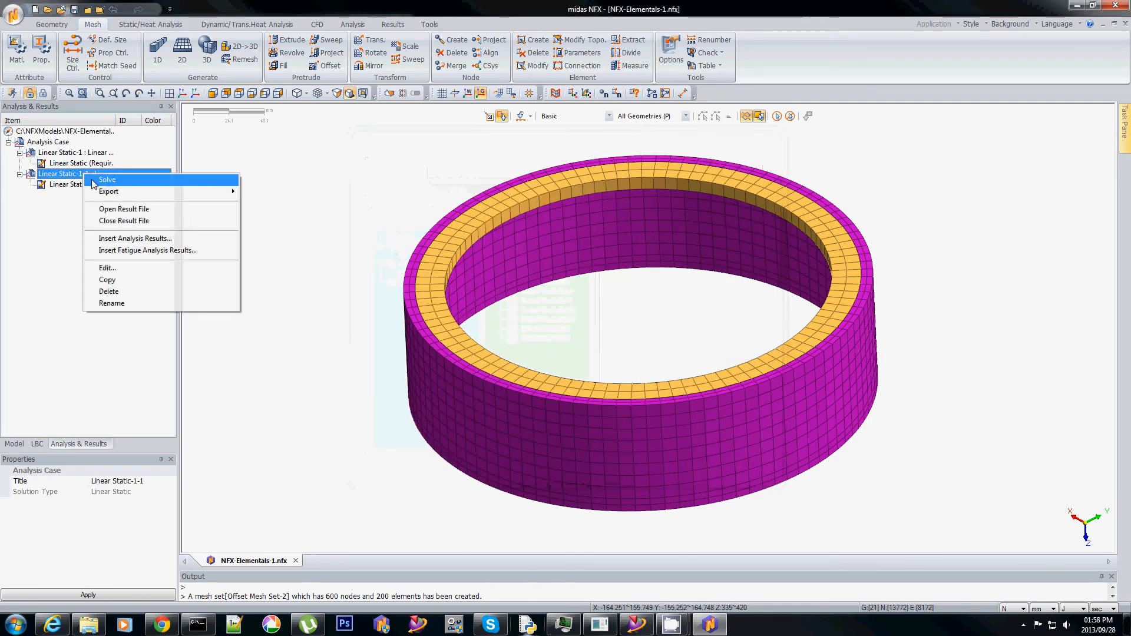
# Solve Linear Static-1-1, view TOTAL TRANSL for both cases, then SOLID STRS VON MISES for Linear Static-1.
pyautogui.click(108, 180)
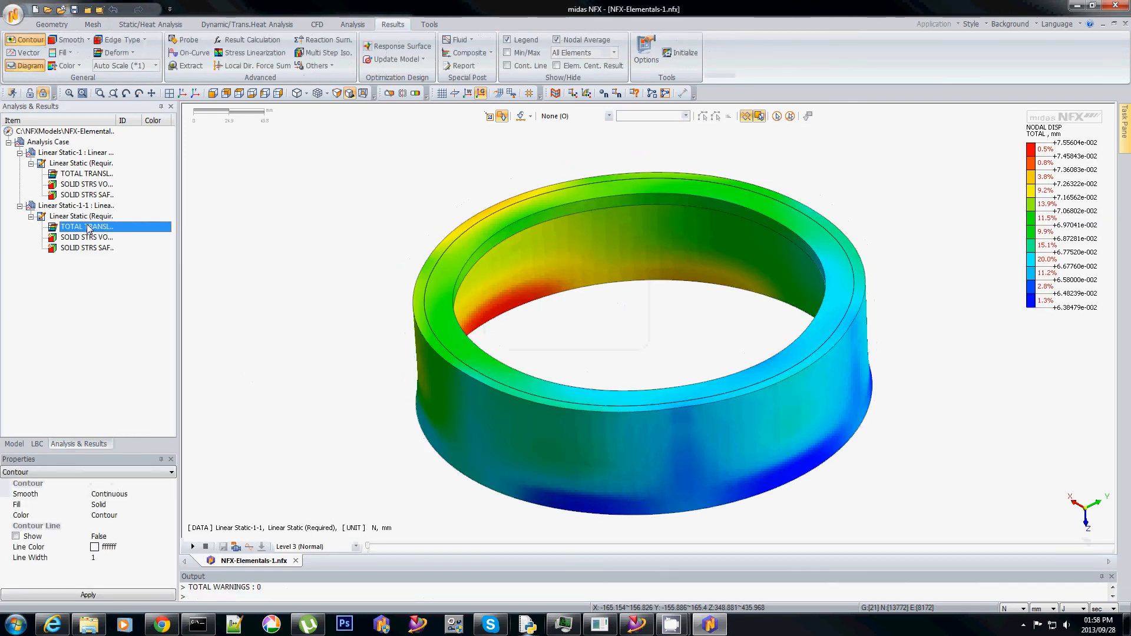
pyautogui.click(14, 443)
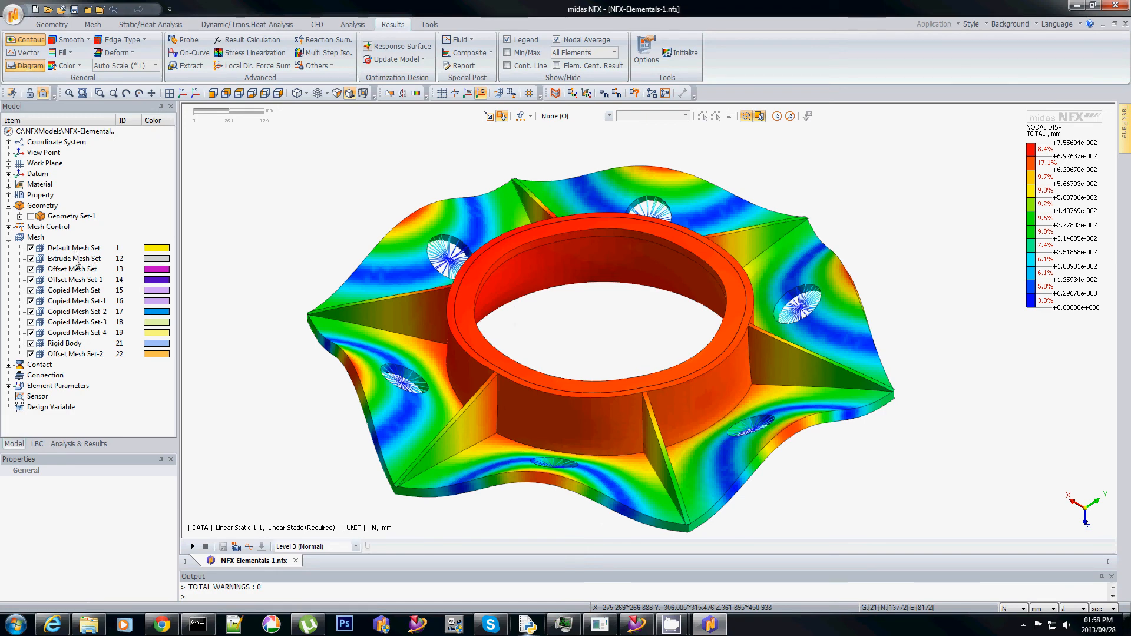
pyautogui.click(77, 443)
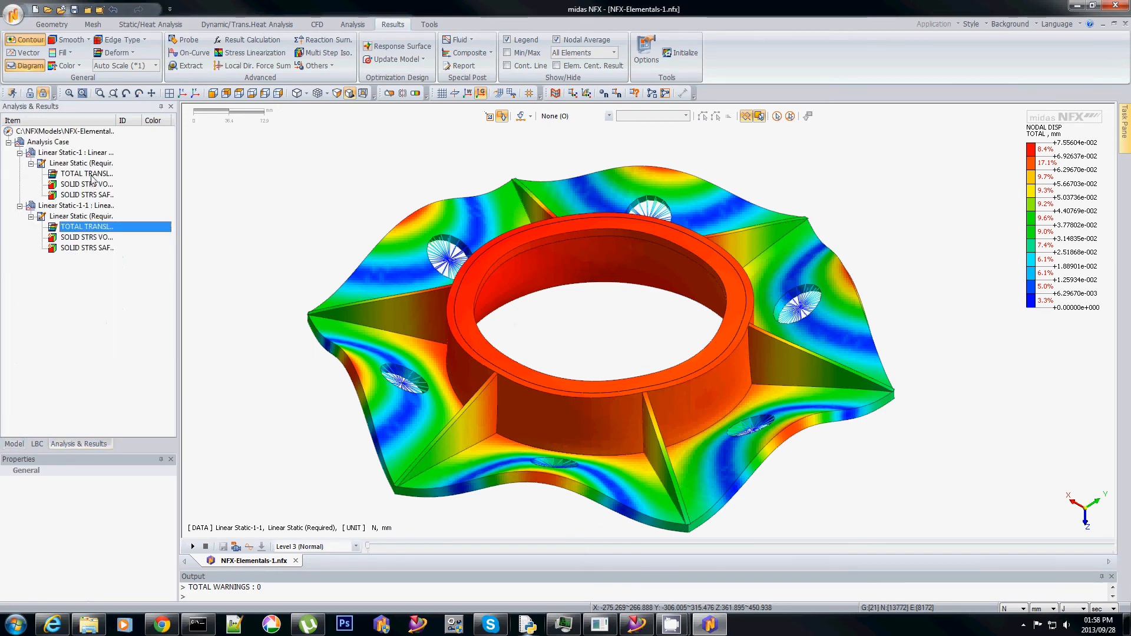
pyautogui.click(87, 173)
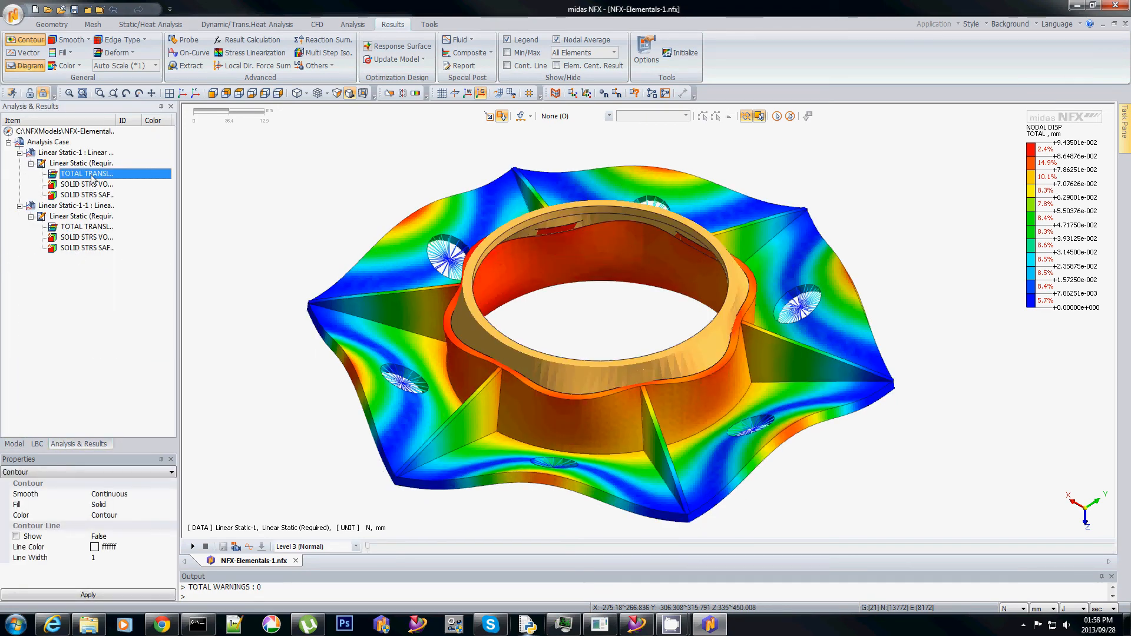
pyautogui.click(15, 444)
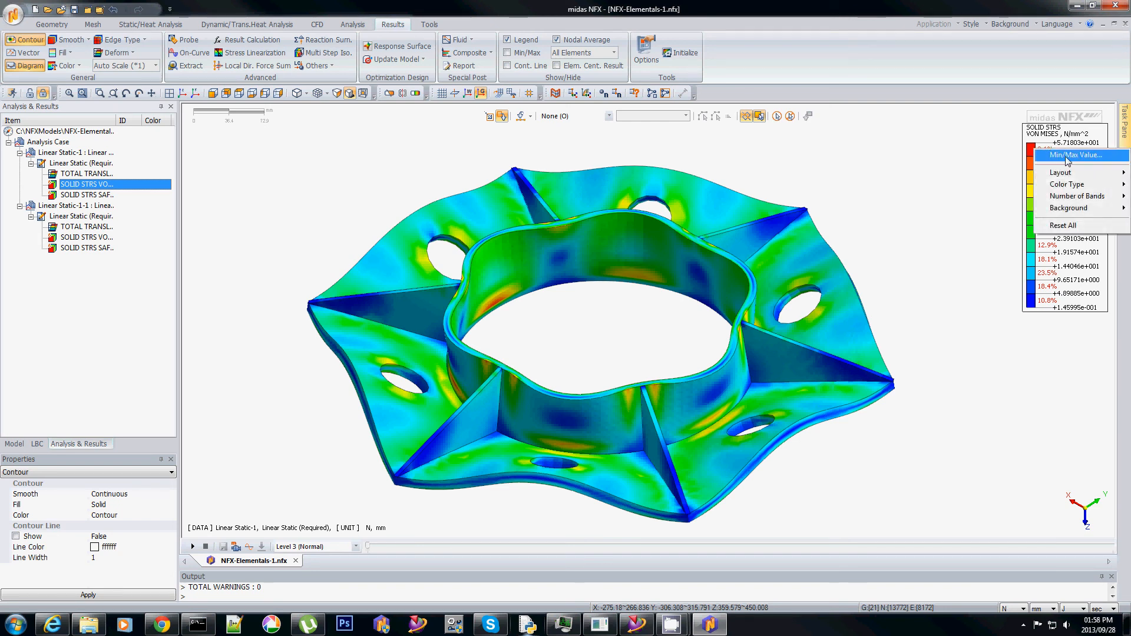
# Label min/max stress and show Linear Static-1-1's von Mises contour, peaking at 54.9784 versus 57.1803.
pyautogui.click(1072, 155)
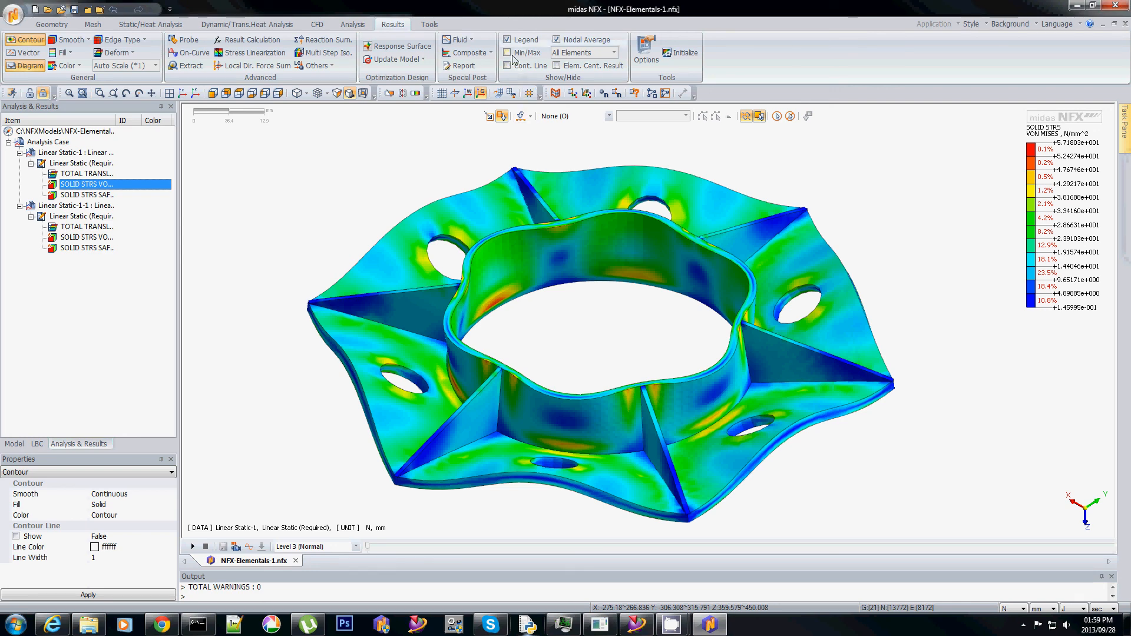
pyautogui.click(508, 53)
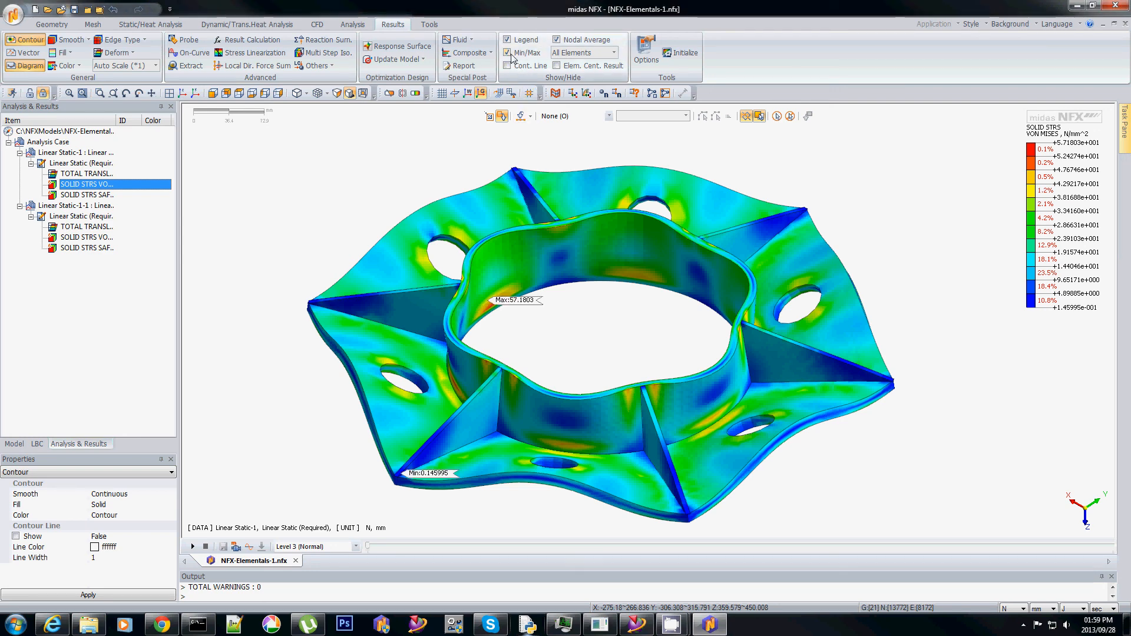
pyautogui.click(87, 237)
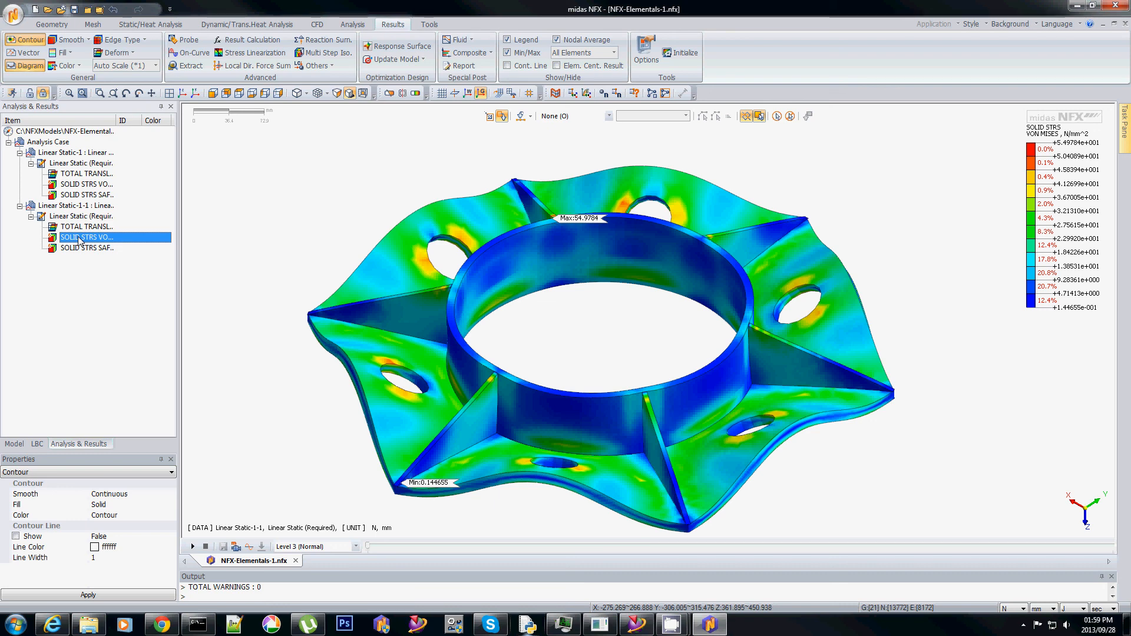
# Orbit the stiffened flange to another side and back to a top view to inspect the tagged extremes.
pyautogui.moveTo(577, 324); pyautogui.dragTo(698, 340)
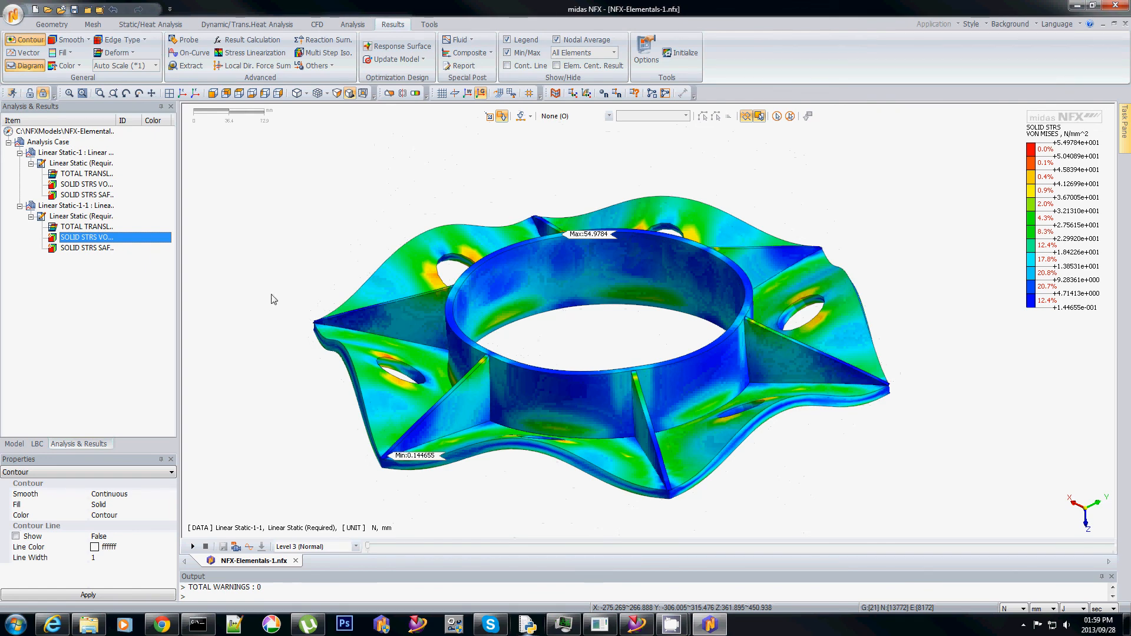
pyautogui.click(14, 443)
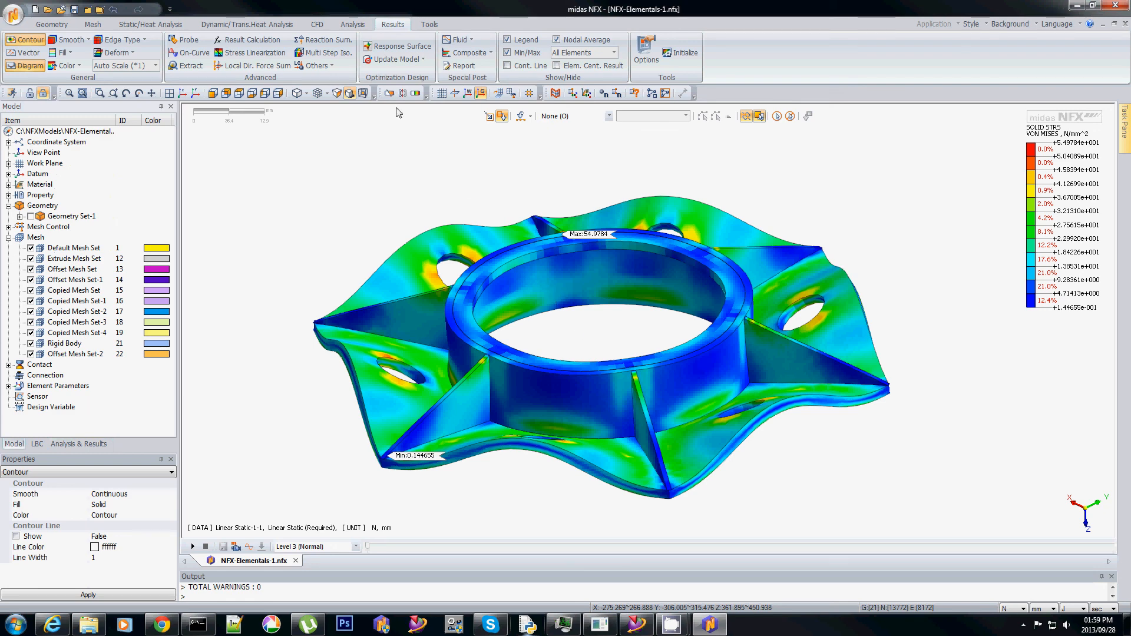
pyautogui.click(78, 443)
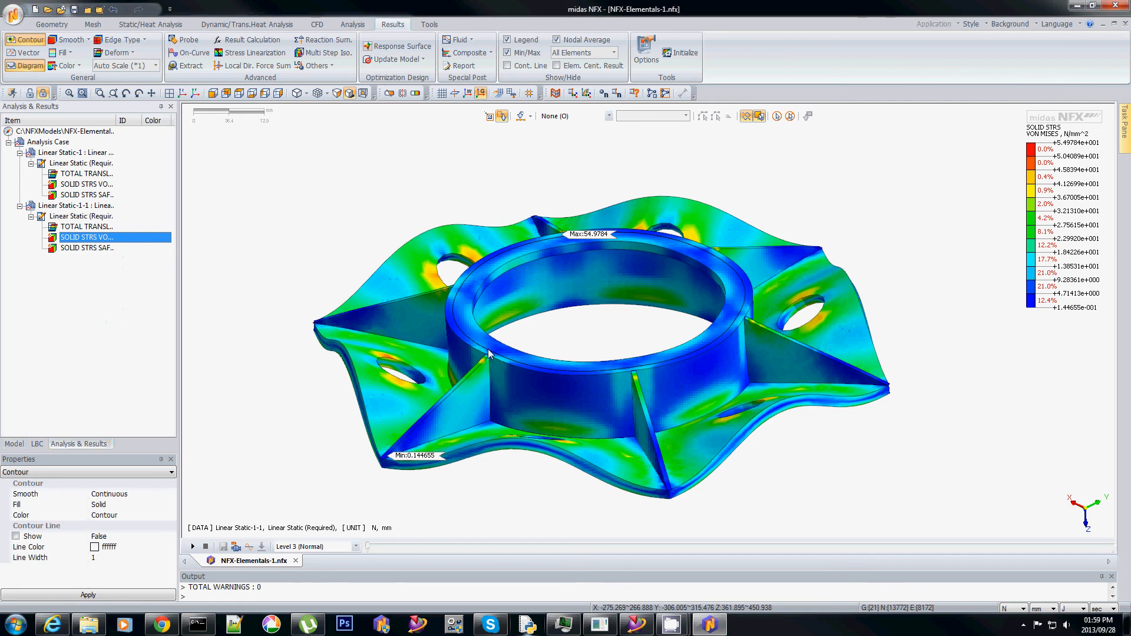
pyautogui.moveTo(489, 354); pyautogui.dragTo(608, 347)
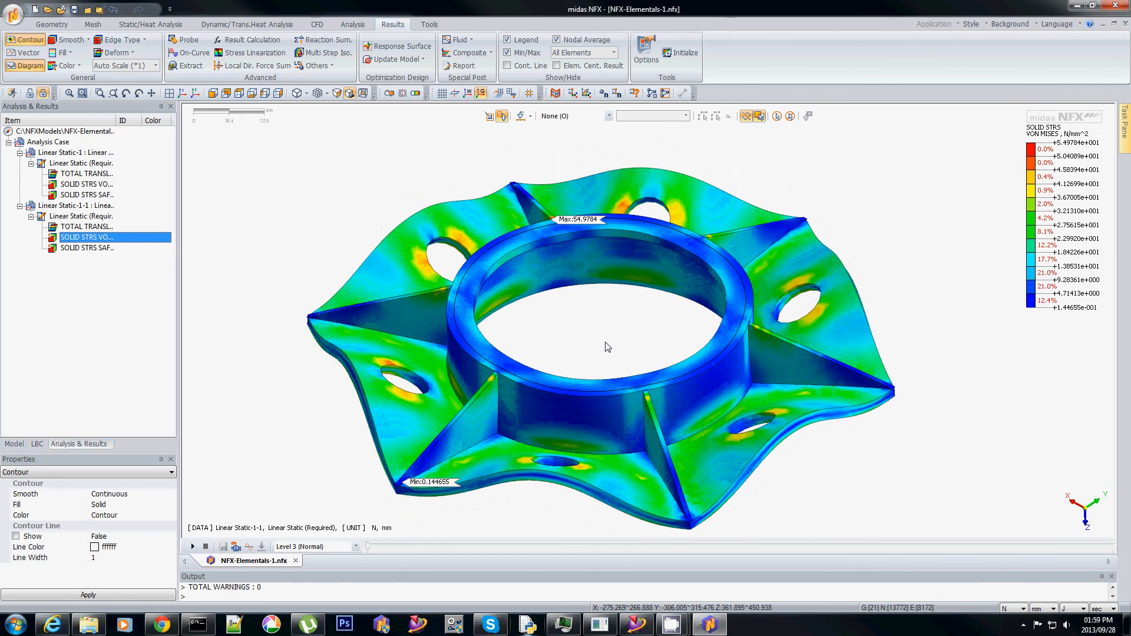